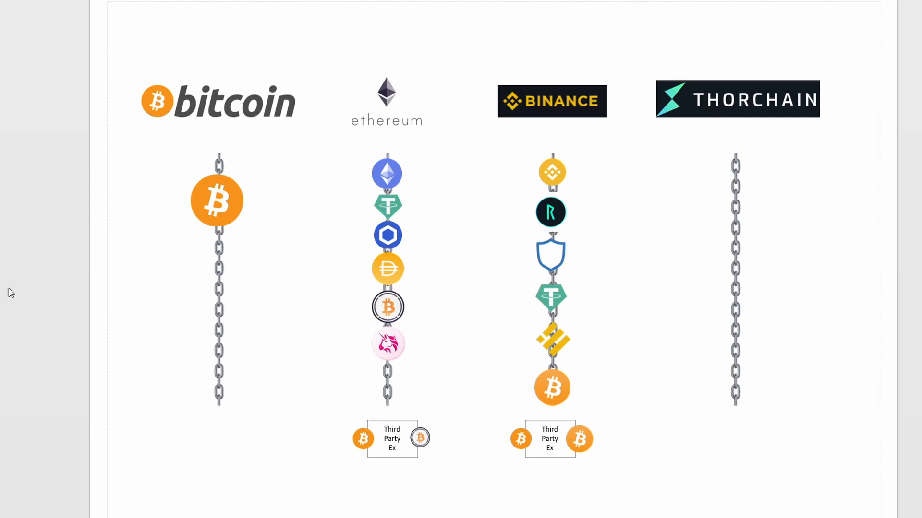
mouse_move(236, 426)
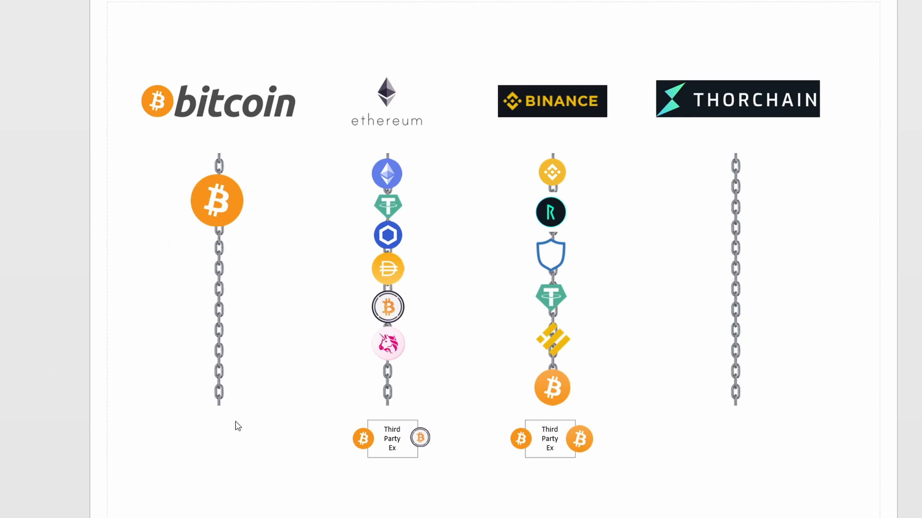
mouse_move(494, 444)
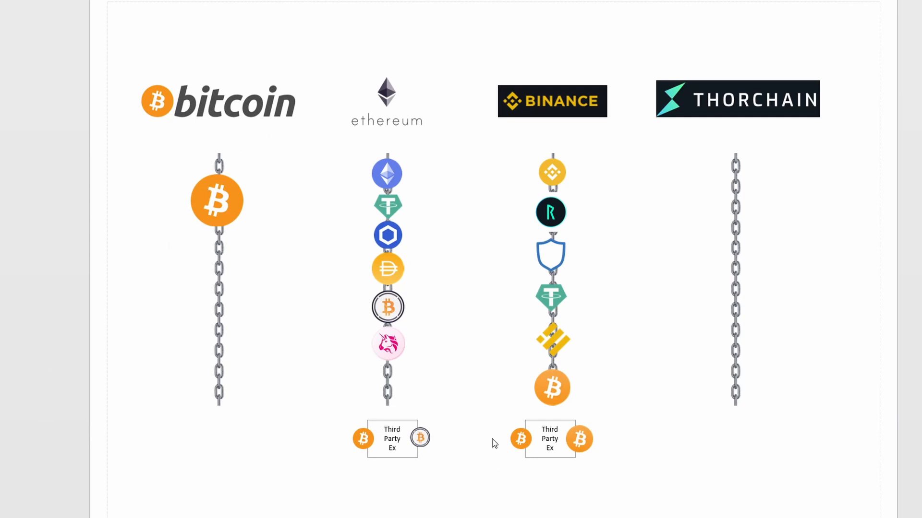
mouse_move(319, 316)
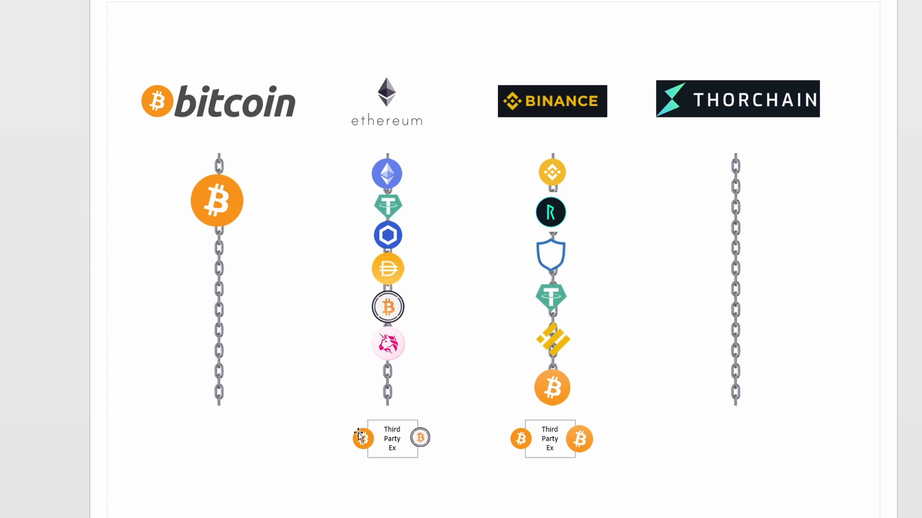
mouse_move(249, 301)
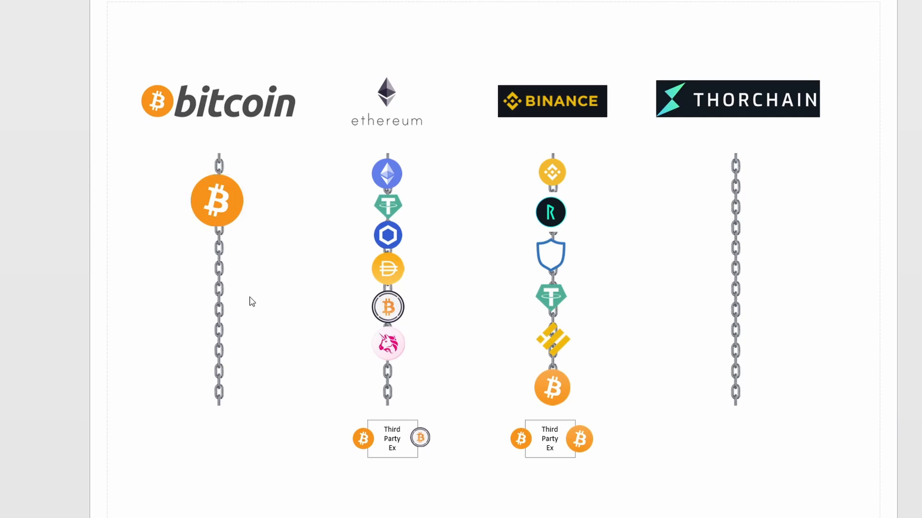
mouse_move(227, 199)
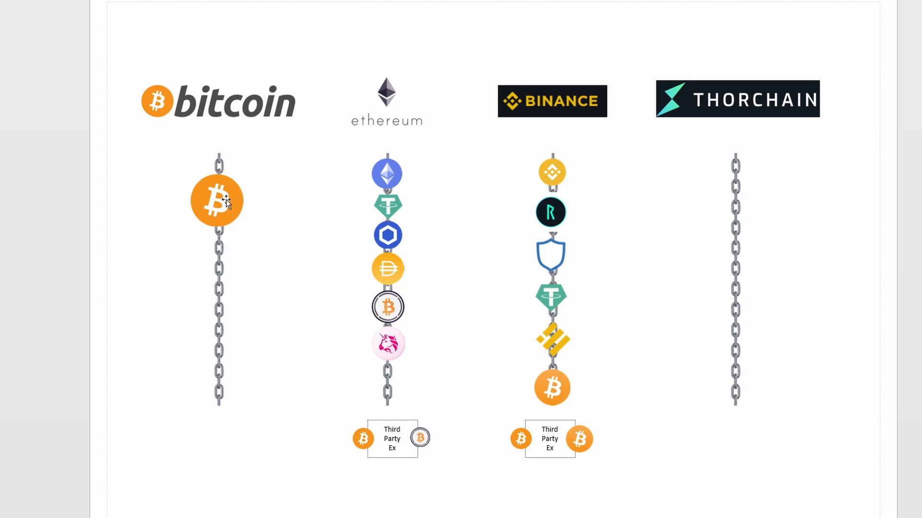
mouse_move(232, 224)
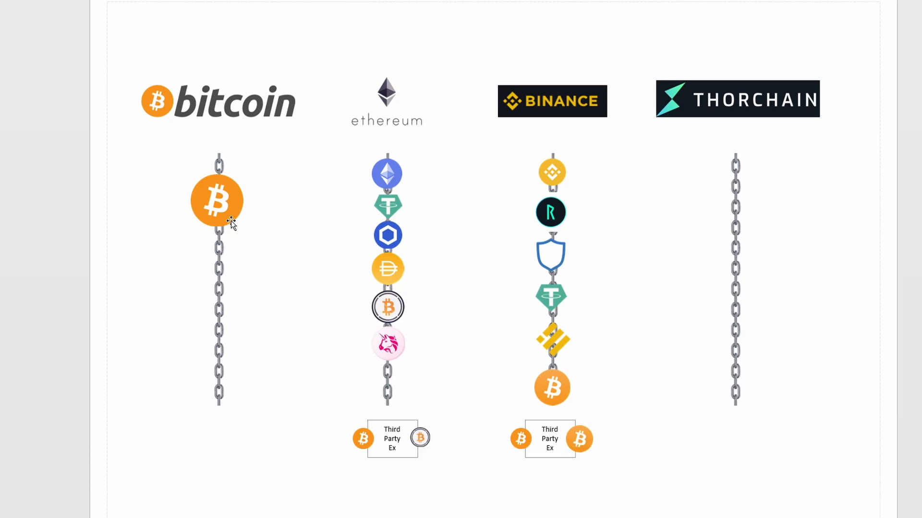
- View the Bitcoin price page, select the ether token in Visio, then show the Ethereum price page
left_click(116, 6)
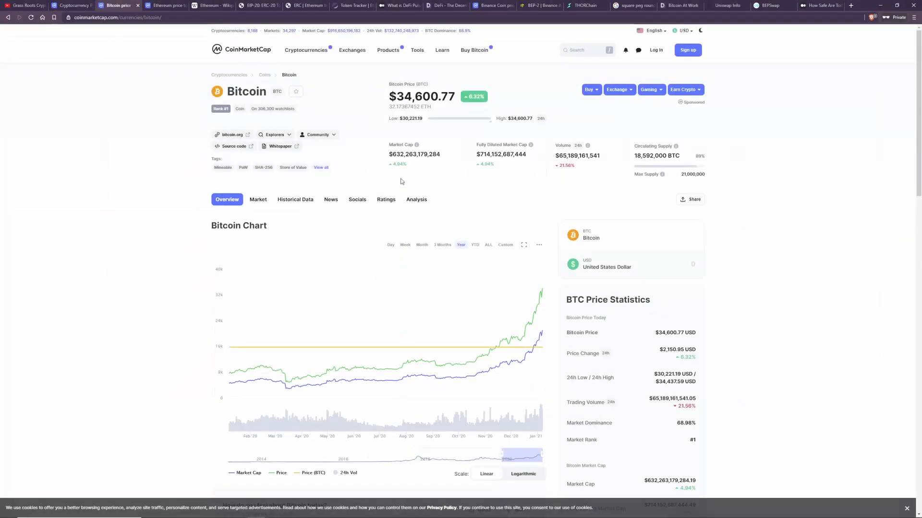
mouse_move(321, 119)
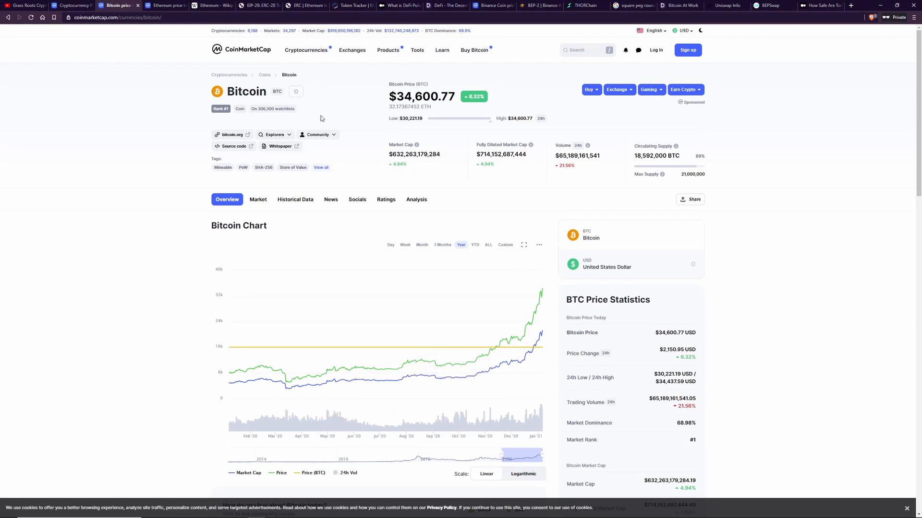
mouse_move(577, 166)
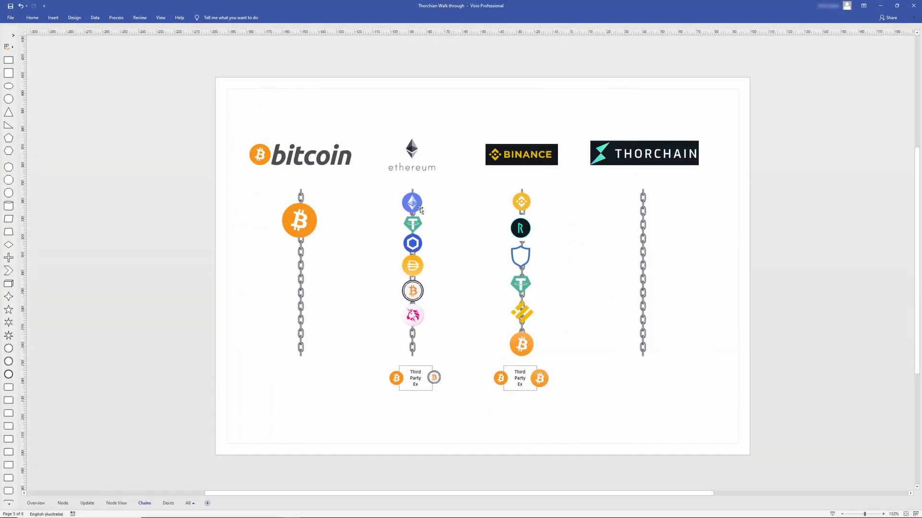
mouse_move(426, 391)
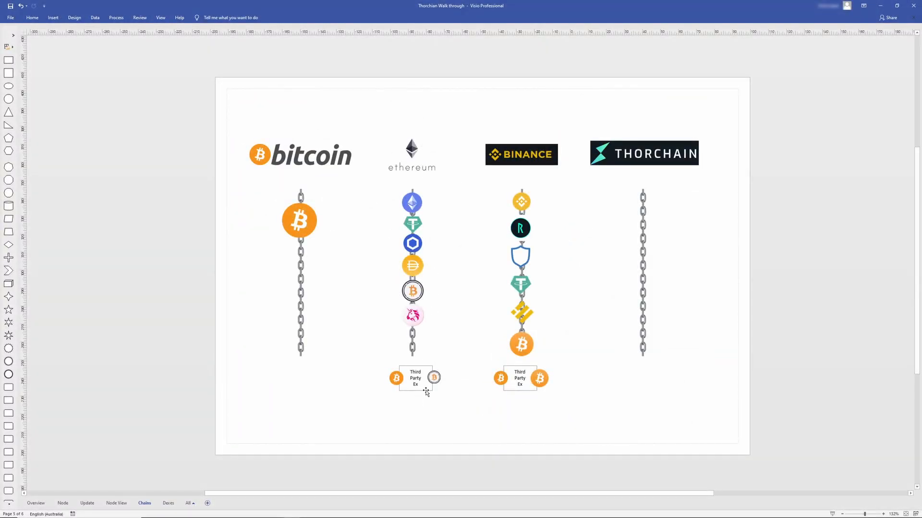
mouse_move(396, 223)
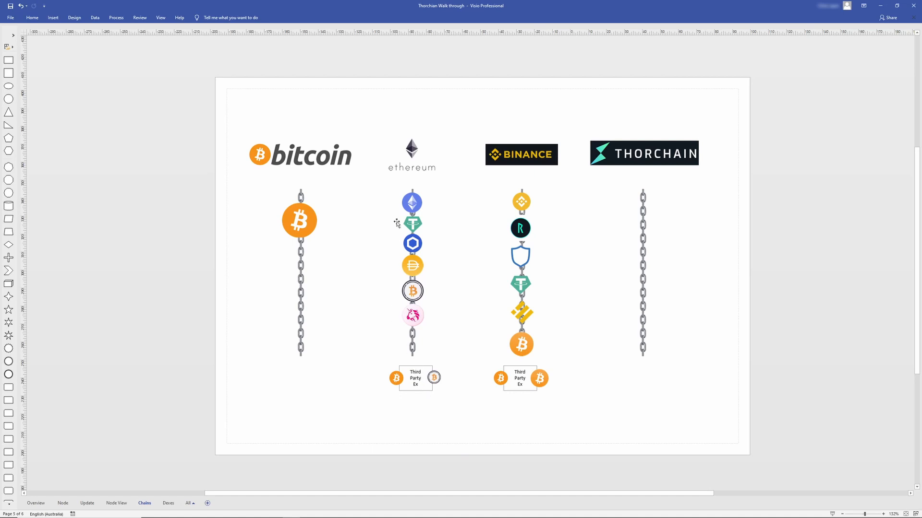
left_click(412, 203)
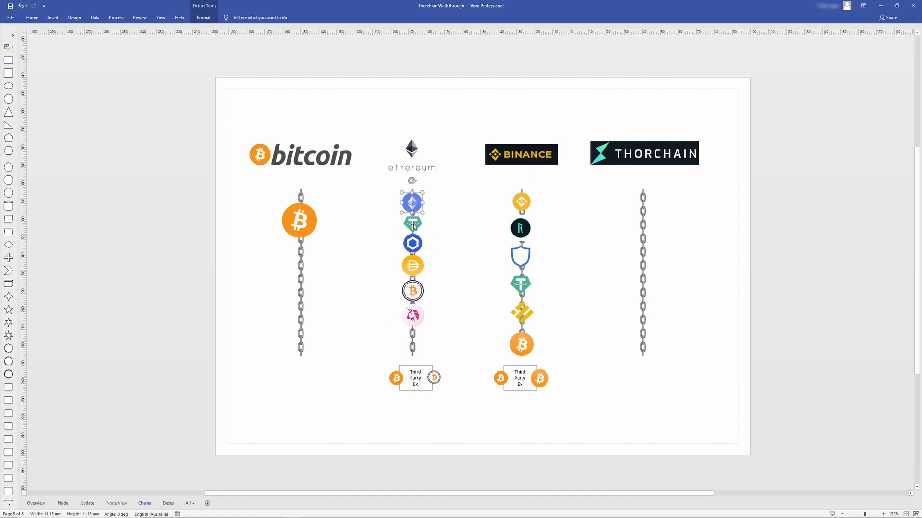
left_click(116, 6)
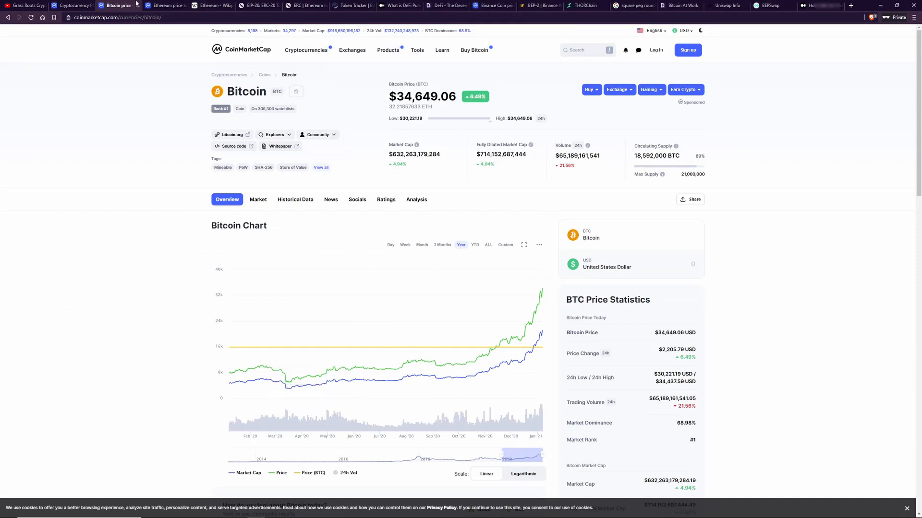
left_click(165, 6)
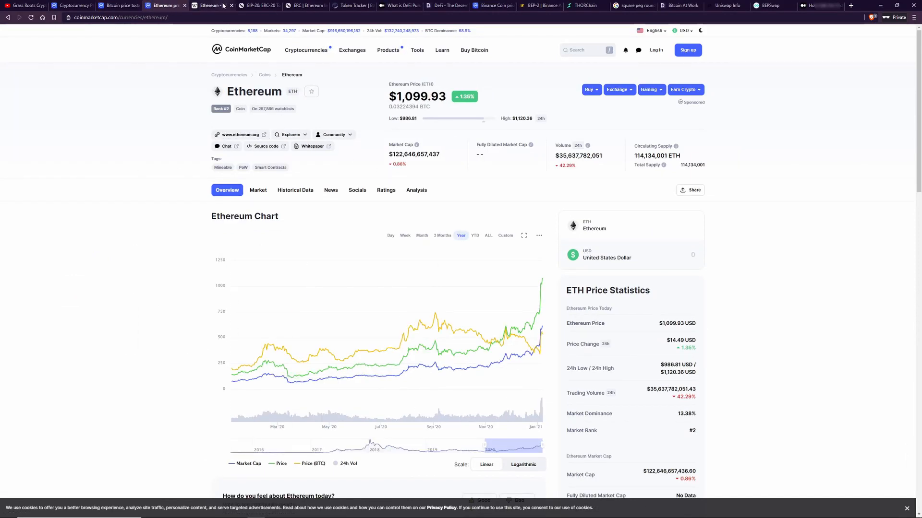
- Read the Ethereum Wikipedia article, highlight the Ethereum heading on its price page, and return to Visio
left_click(211, 6)
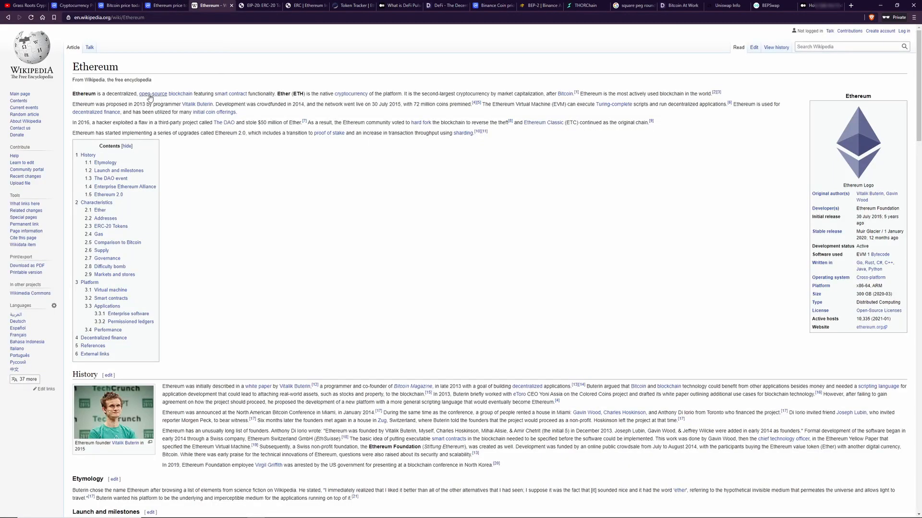
mouse_move(351, 93)
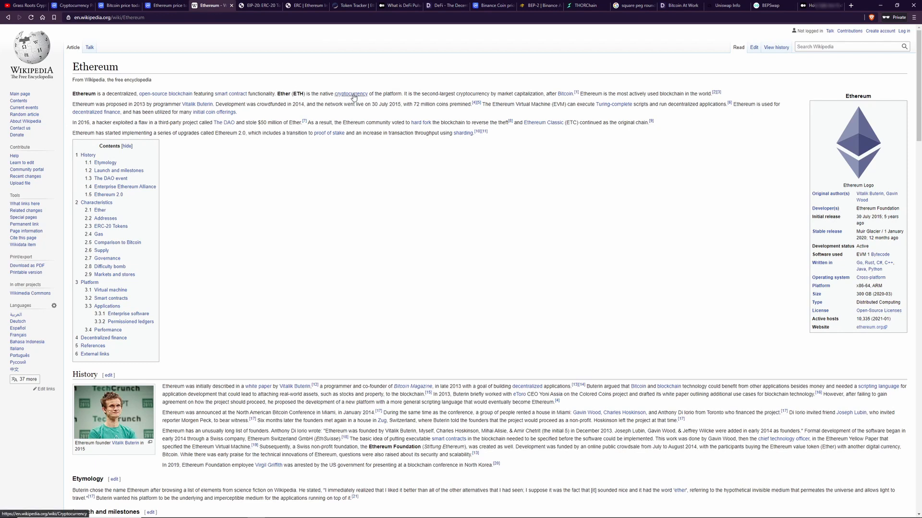
mouse_move(397, 95)
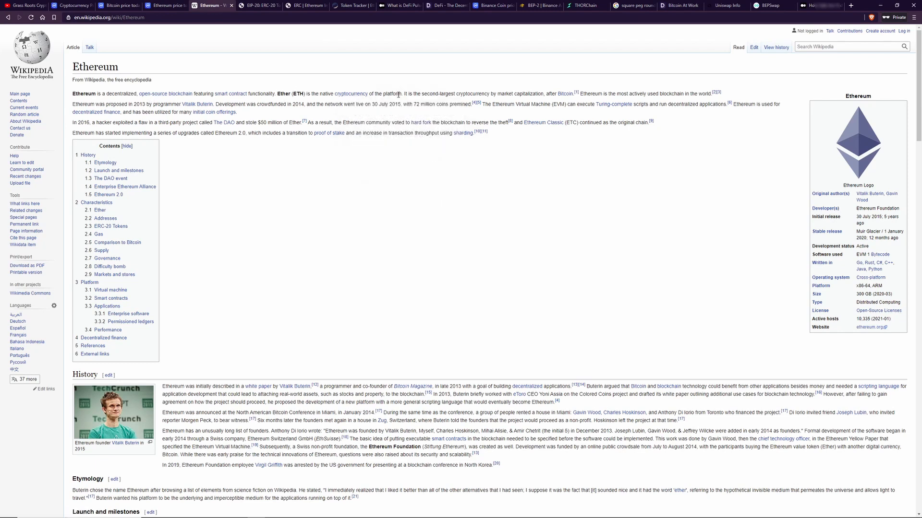
mouse_move(745, 229)
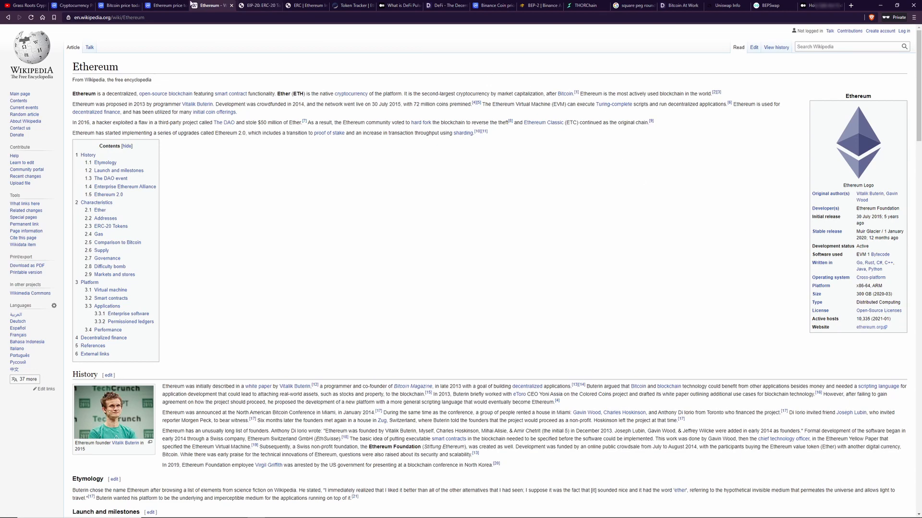
left_click(163, 6)
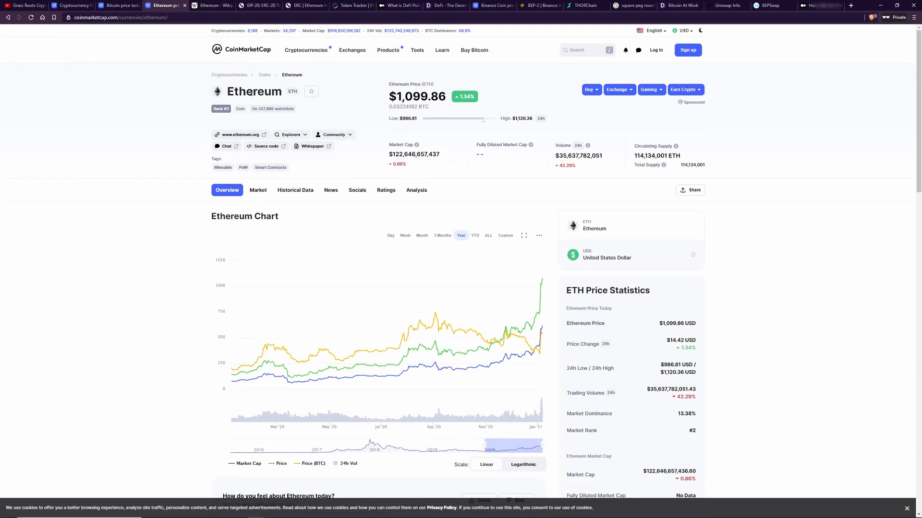
double_click(253, 91)
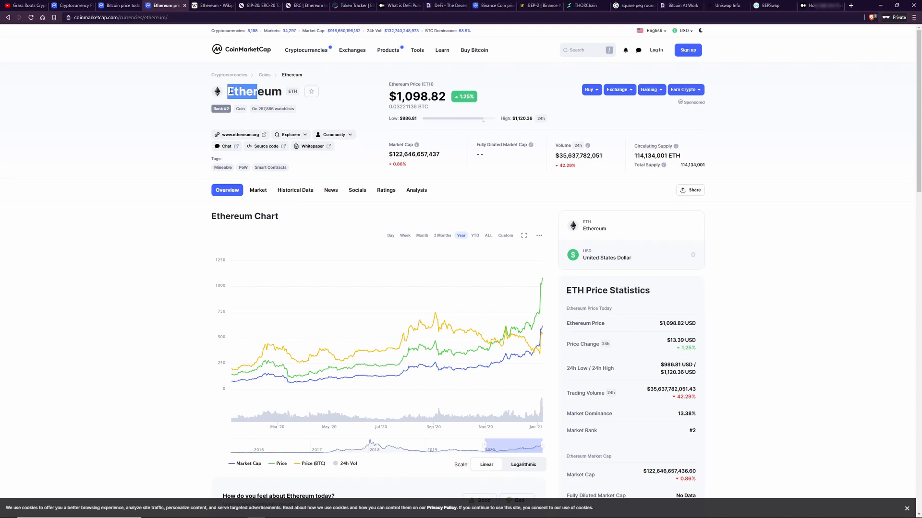
left_click(585, 6)
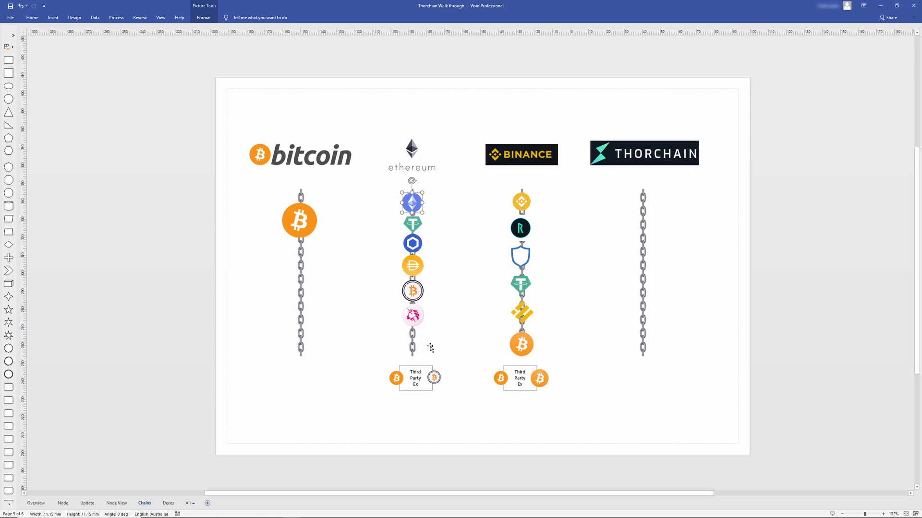
mouse_move(432, 357)
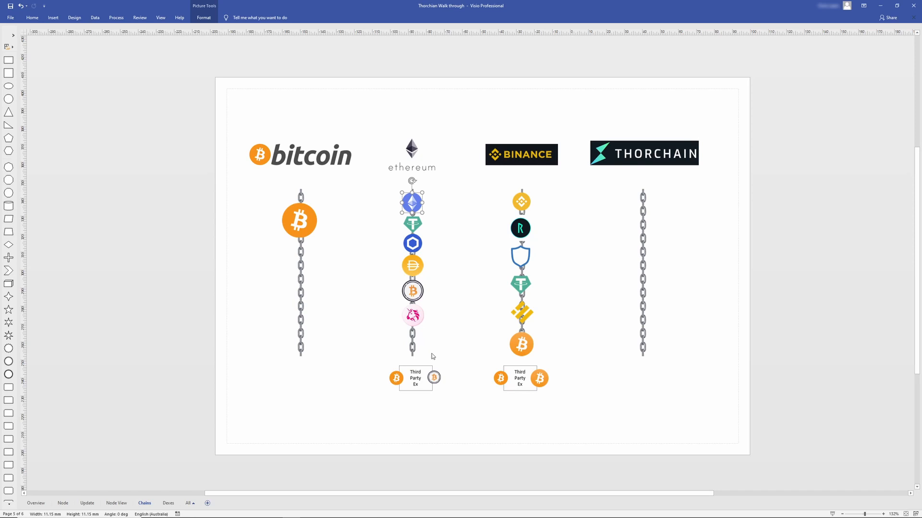
mouse_move(371, 180)
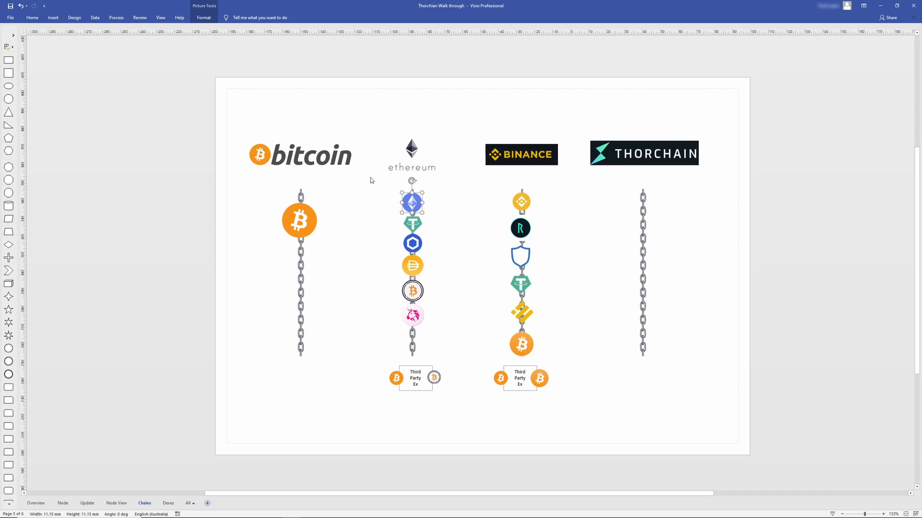
mouse_move(383, 237)
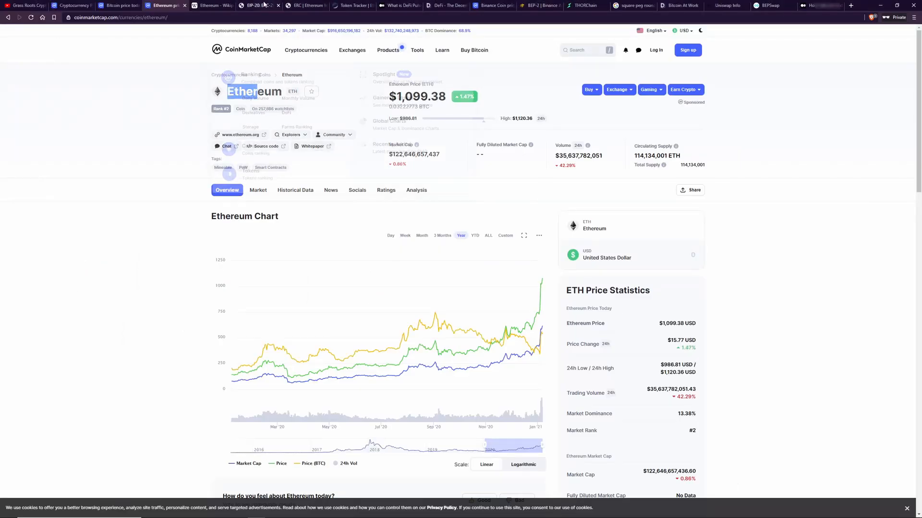
- Review the ERC-20 balanceOf, transfer, transferFrom and approve methods on the EIP-20 page, returning to its heading
left_click(258, 6)
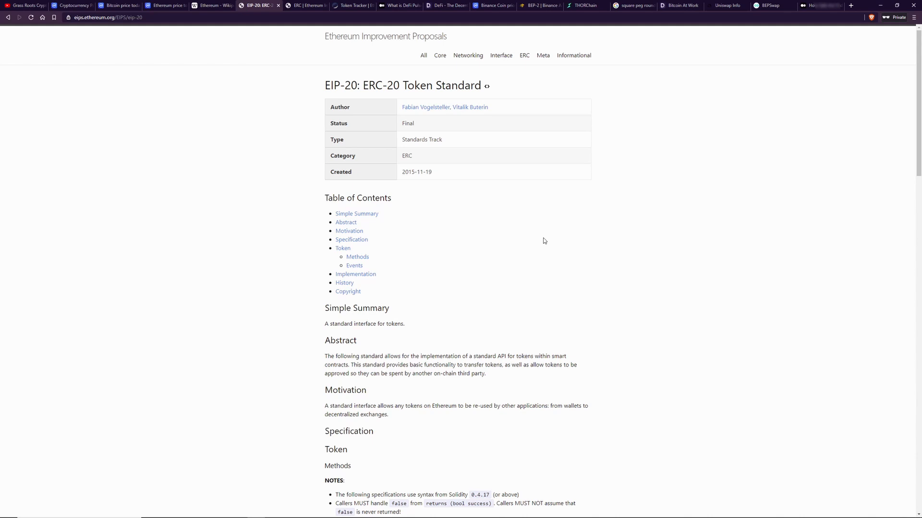
scroll("down", 3)
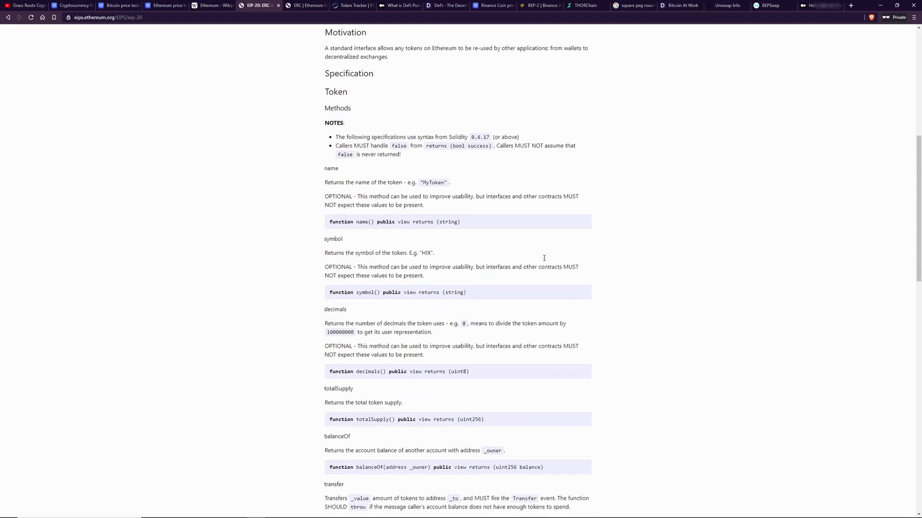
scroll("down", 3)
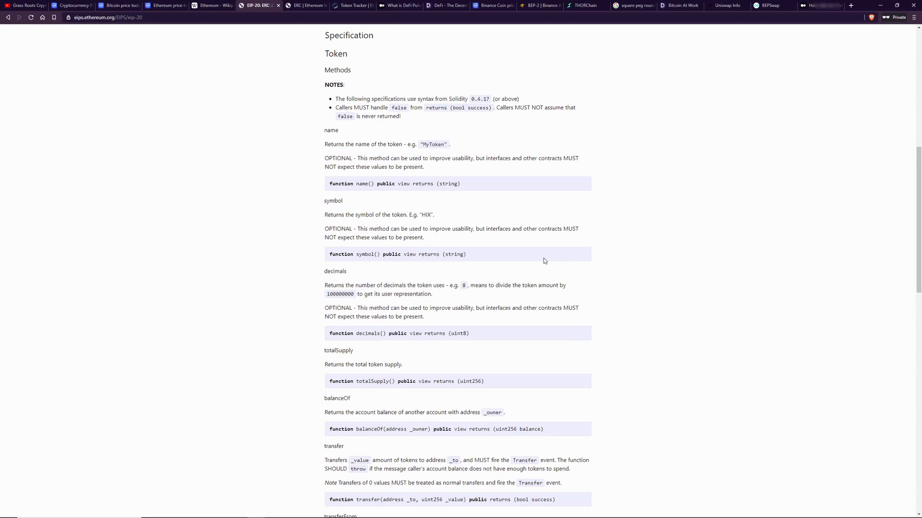
mouse_move(338, 182)
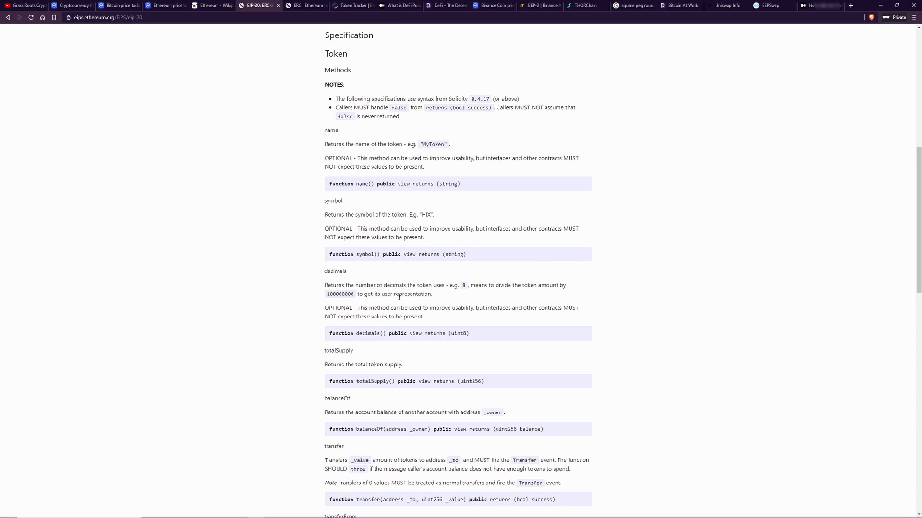
scroll("down", 3)
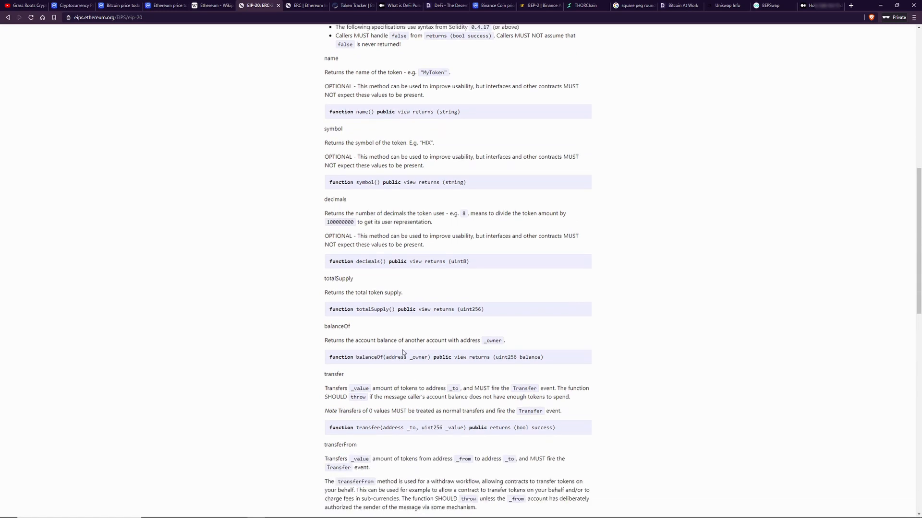
scroll("down", 3)
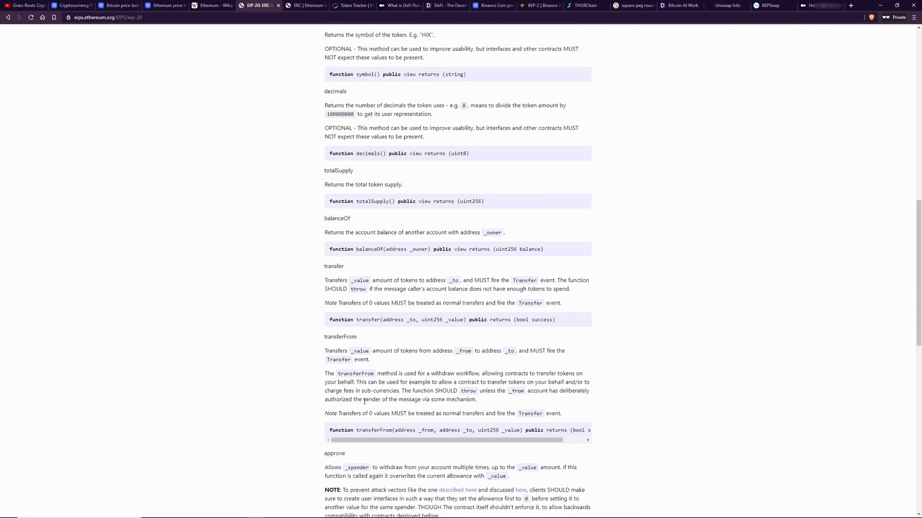
scroll("down", 3)
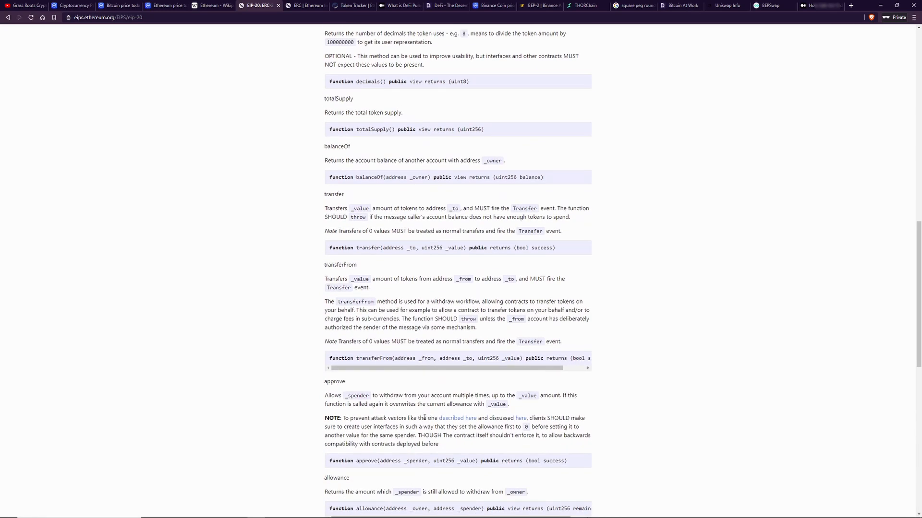
mouse_move(370, 225)
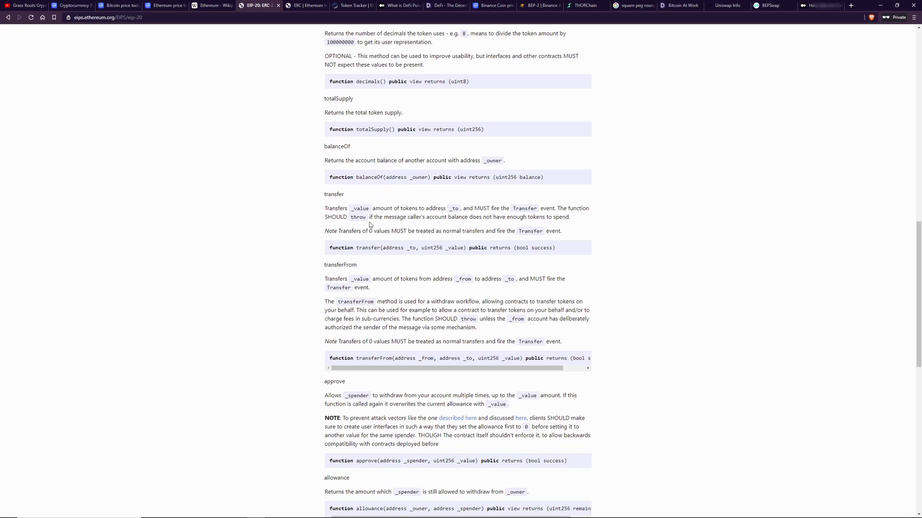
mouse_move(398, 357)
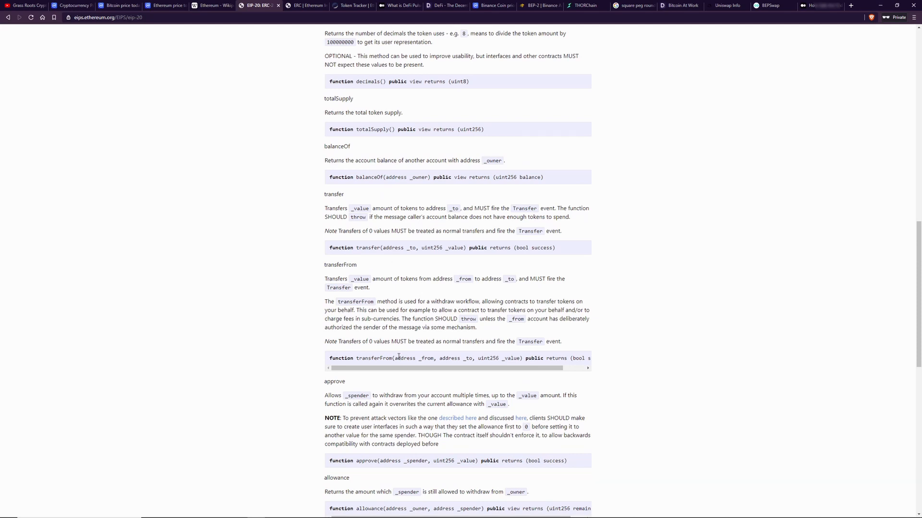
mouse_move(385, 350)
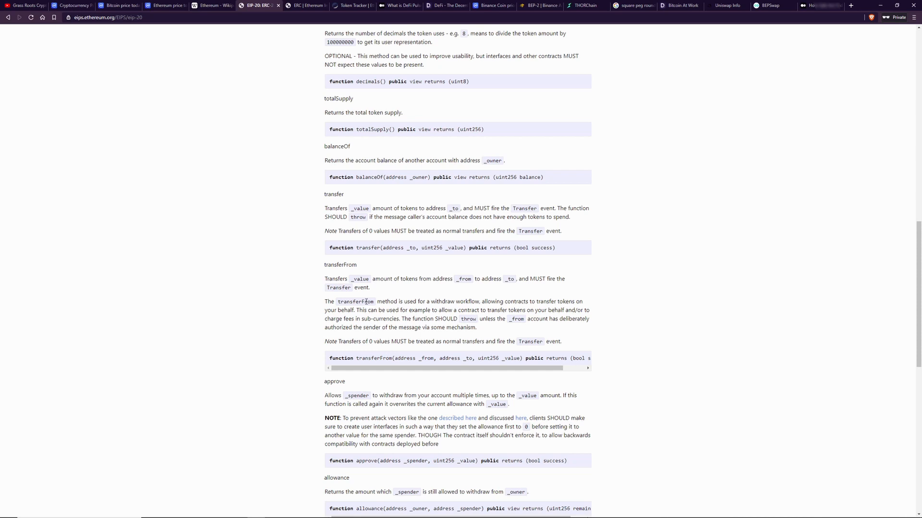
mouse_move(407, 225)
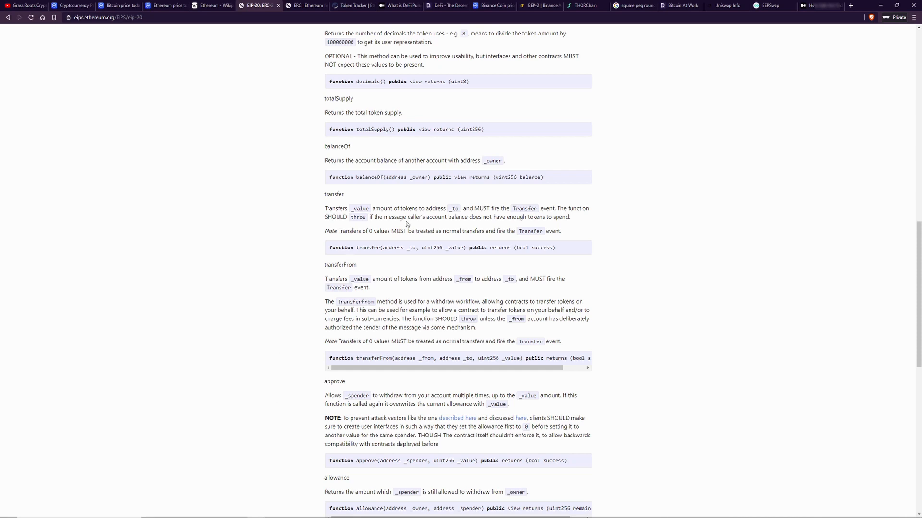
scroll("up", 3)
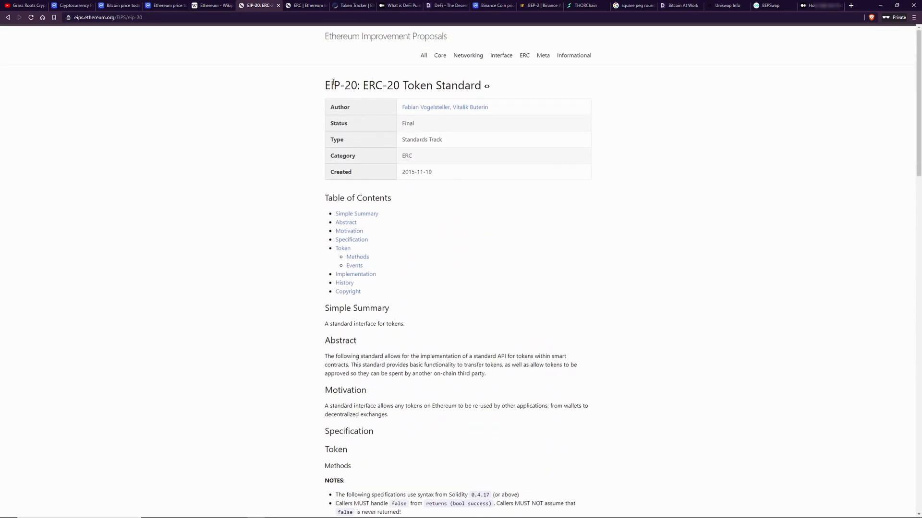
mouse_move(533, 290)
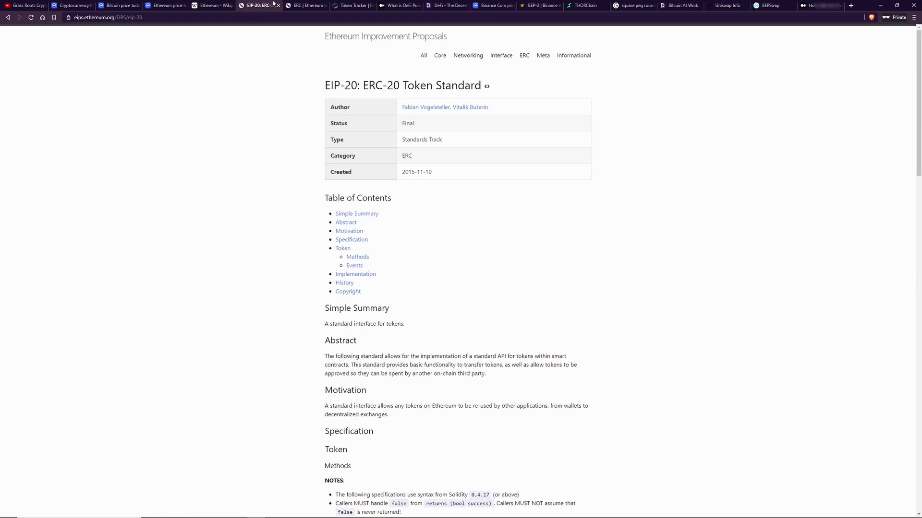
- Browse the final ERC standards table, highlighting the ERC-721 and ERC-20 titles
left_click(523, 55)
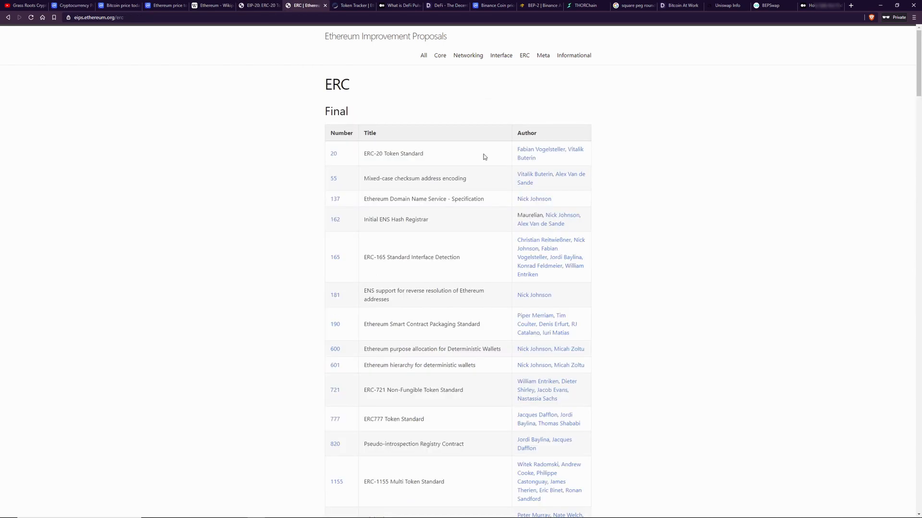
scroll("down", 3)
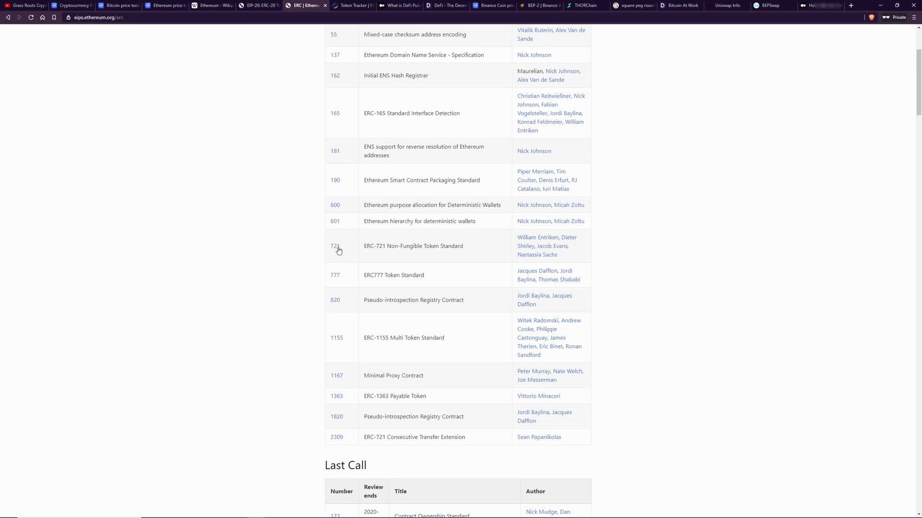
mouse_move(326, 250)
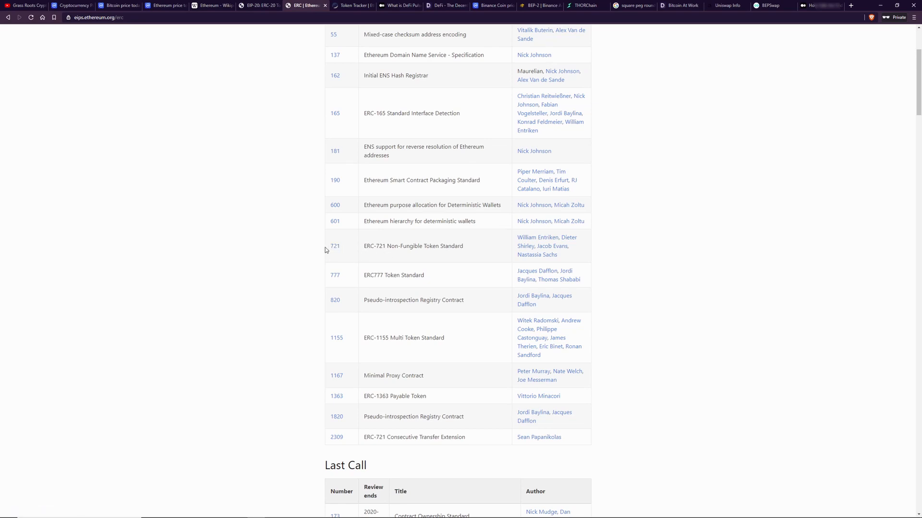
mouse_move(425, 245)
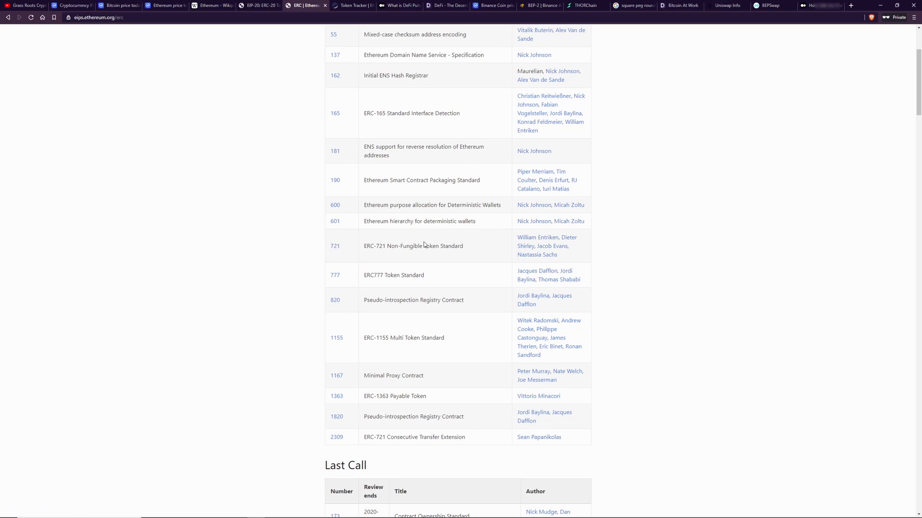
double_click(411, 246)
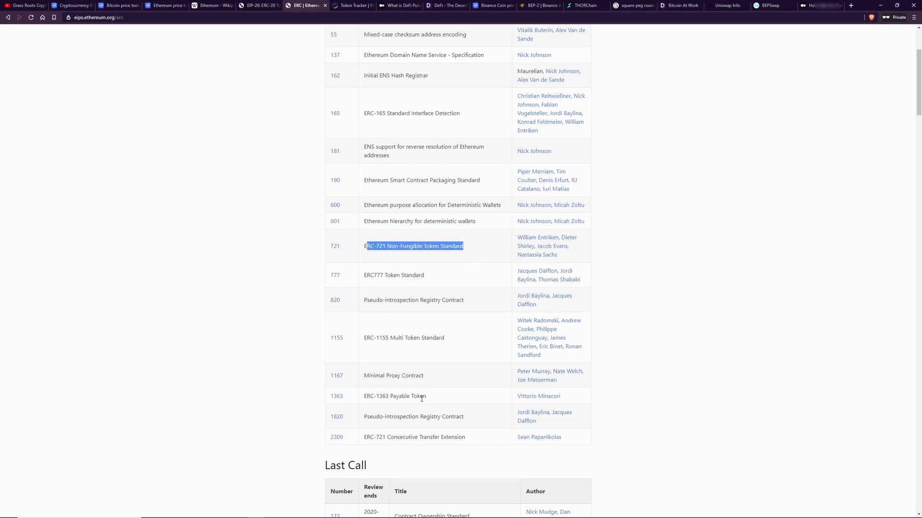
scroll("up", 3)
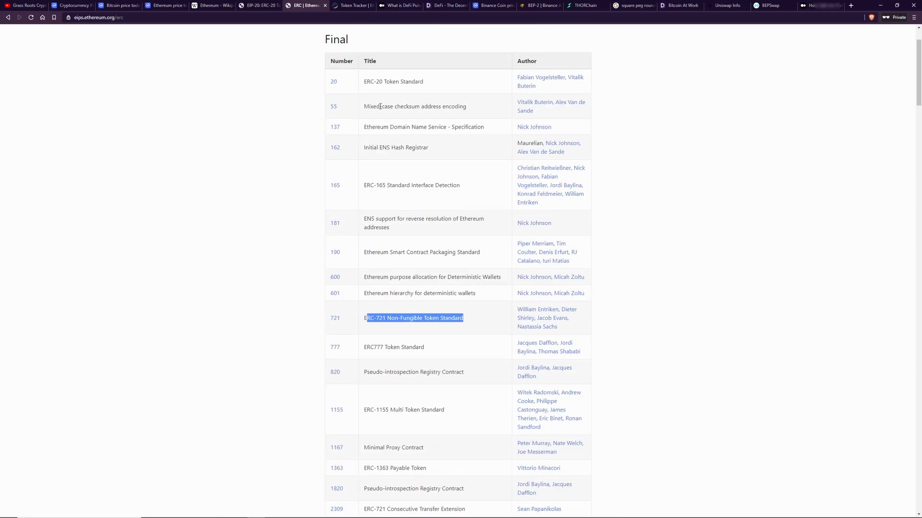
double_click(393, 81)
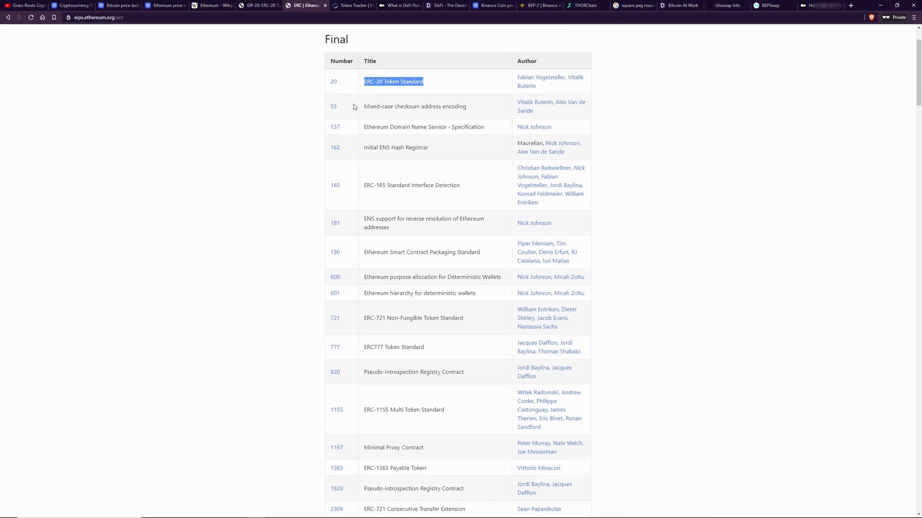
left_click(427, 82)
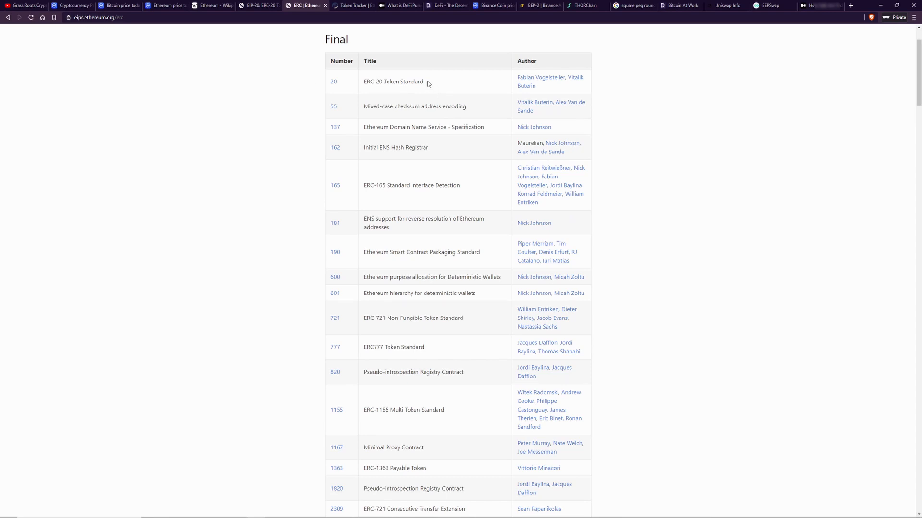
mouse_move(318, 38)
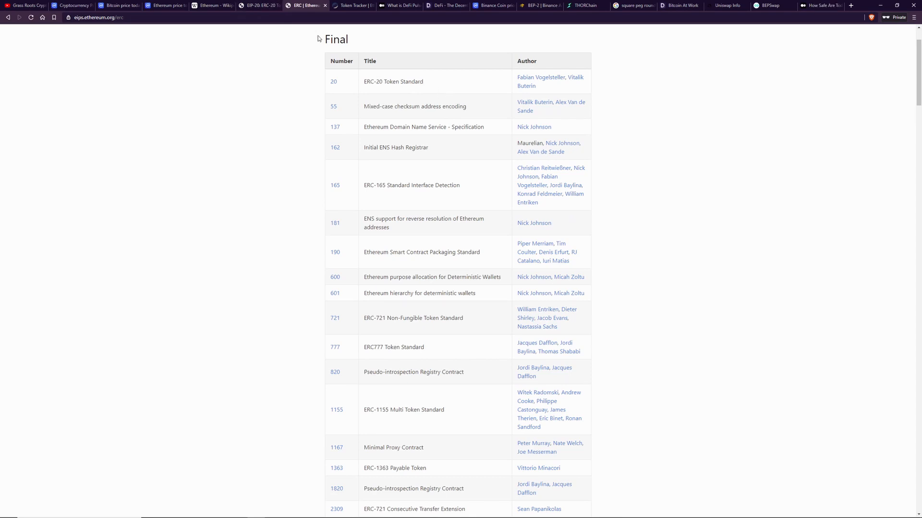
- Show Etherscan's ERC-20 Token Tracker listing token contracts by market cap
left_click(352, 5)
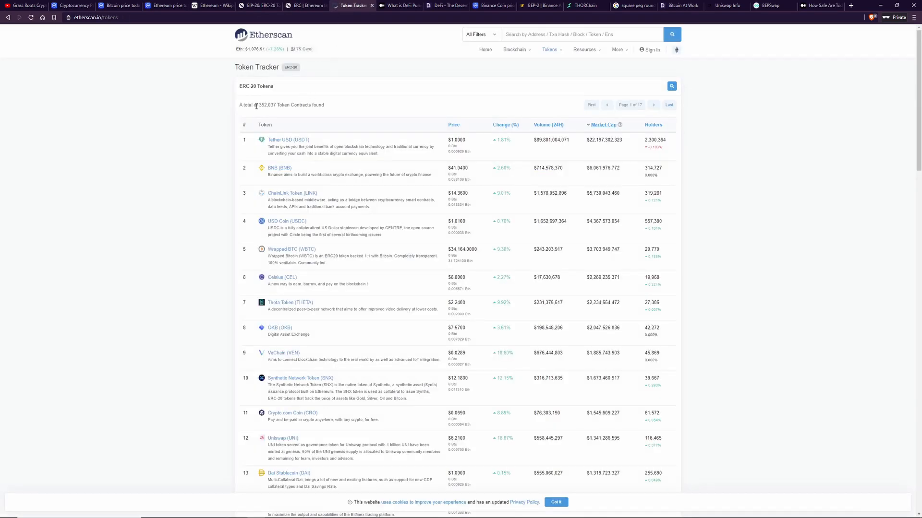
double_click(255, 104)
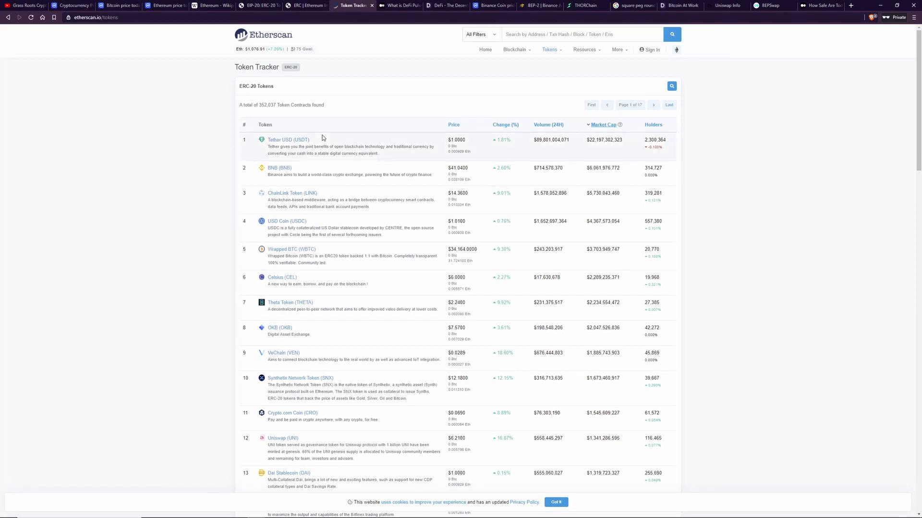
- Browse CoinMarketCap's coin rankings around positions 24–59, then return to the EIP-20 page
left_click(70, 6)
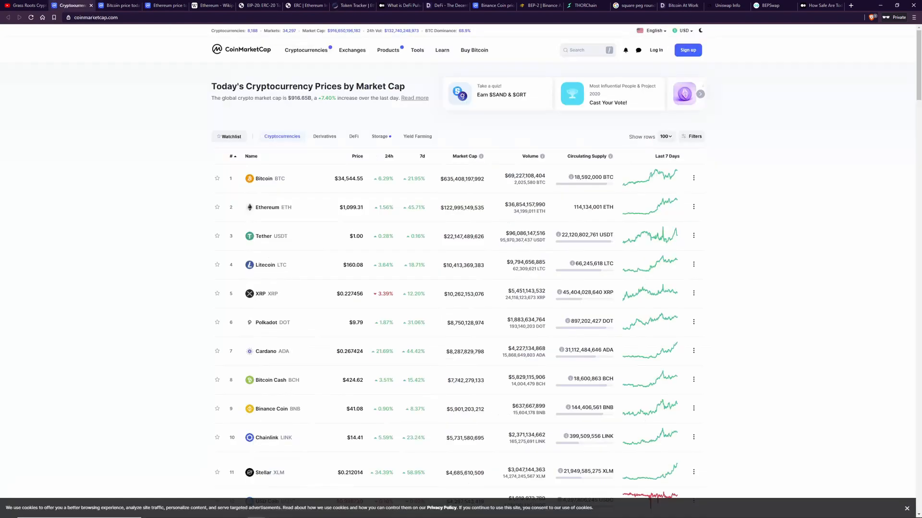
scroll("down", 3)
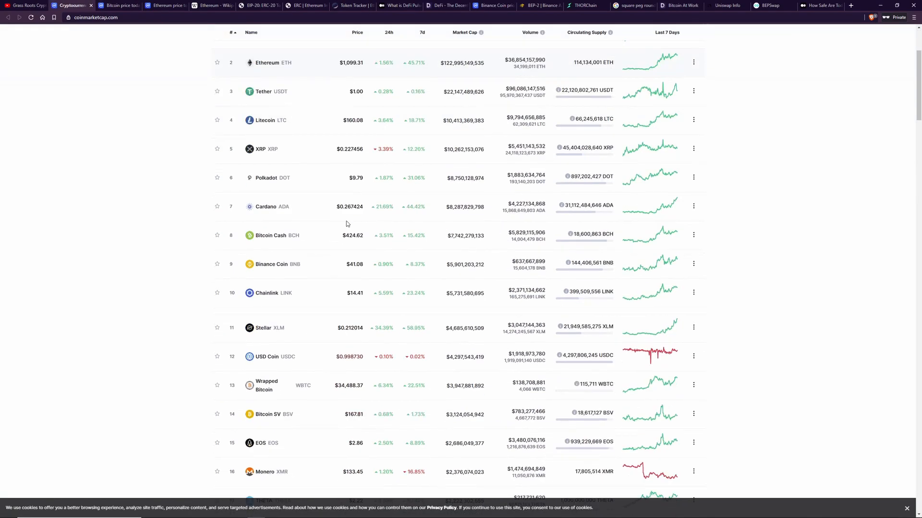
scroll("down", 3)
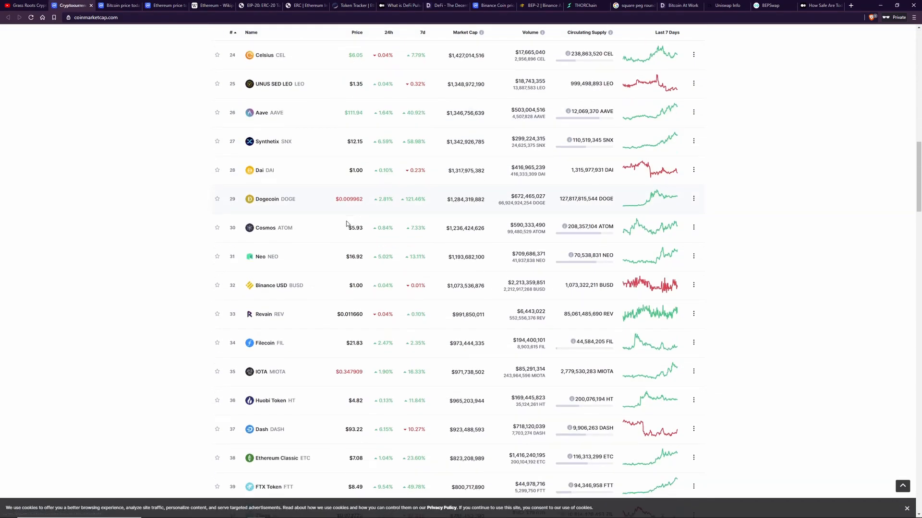
scroll("down", 3)
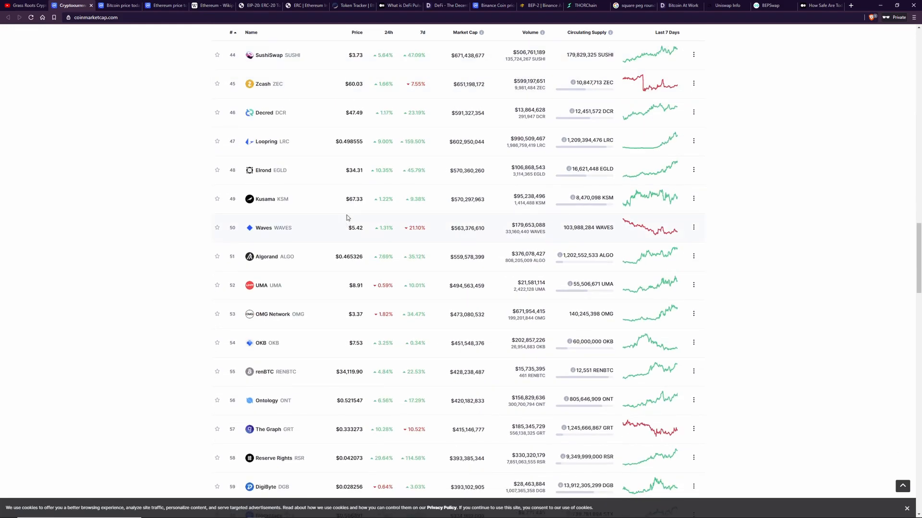
scroll("up", 3)
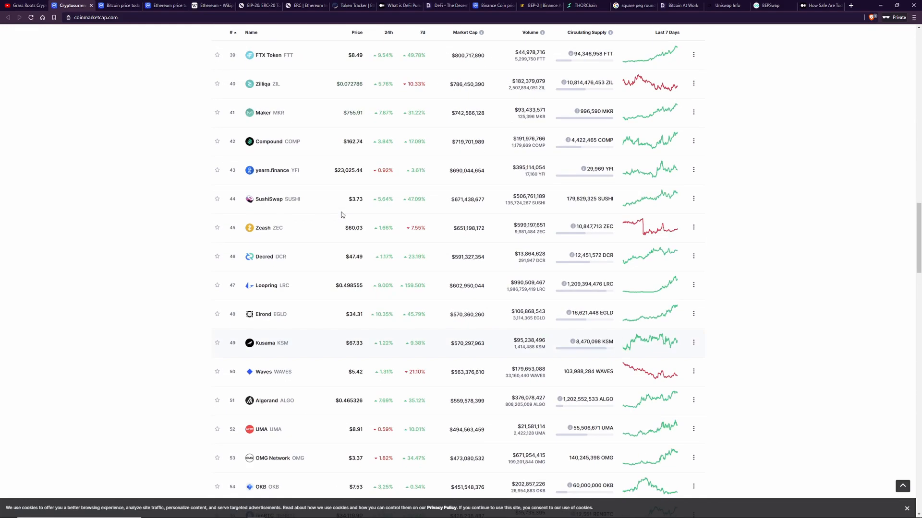
scroll("up", 3)
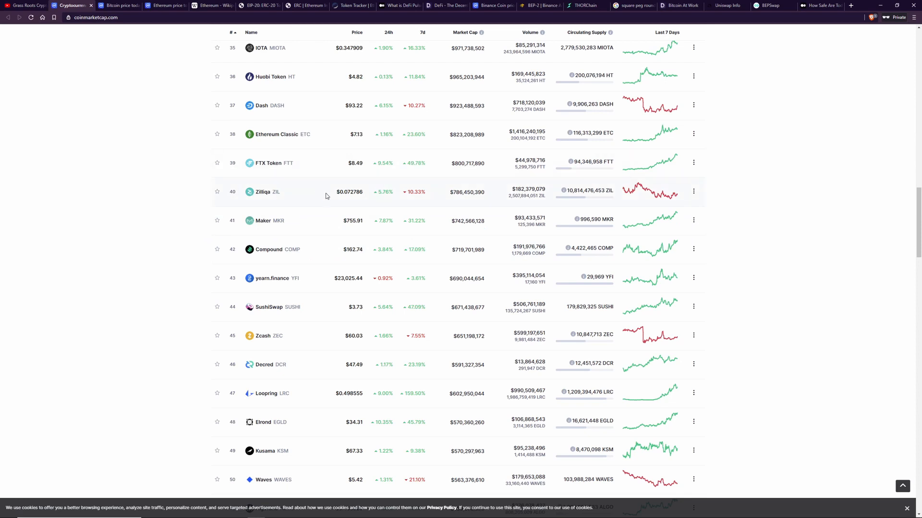
mouse_move(297, 268)
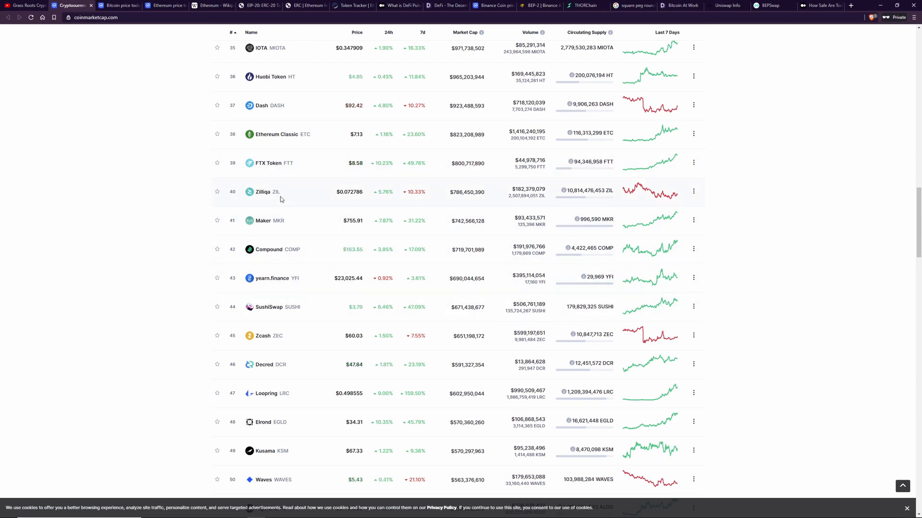
scroll("up", 3)
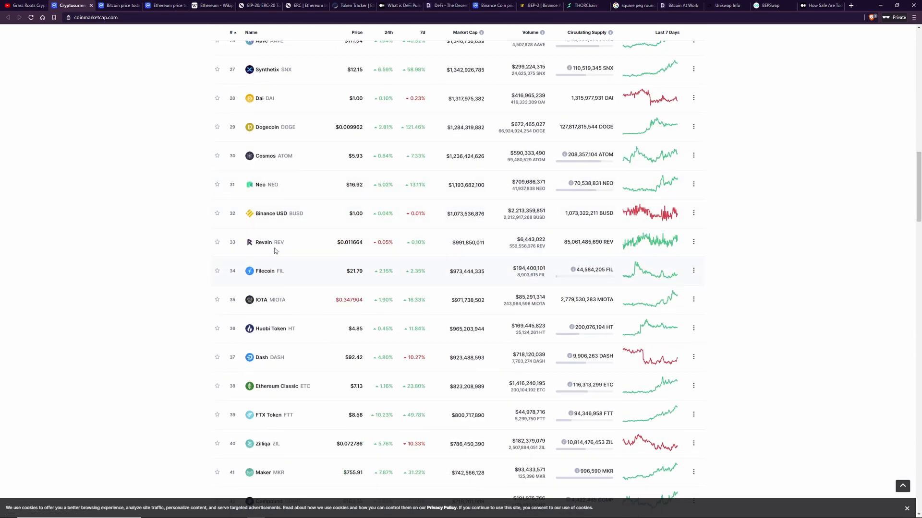
mouse_move(115, 129)
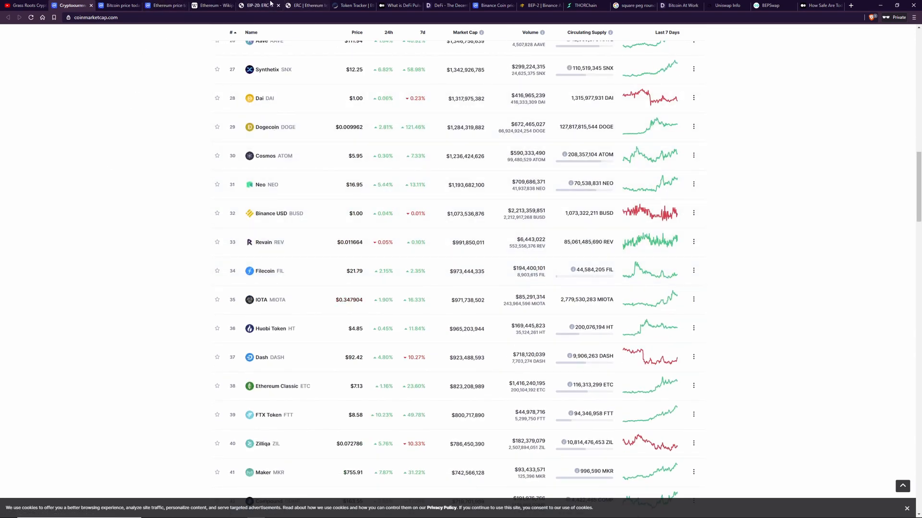
left_click(254, 6)
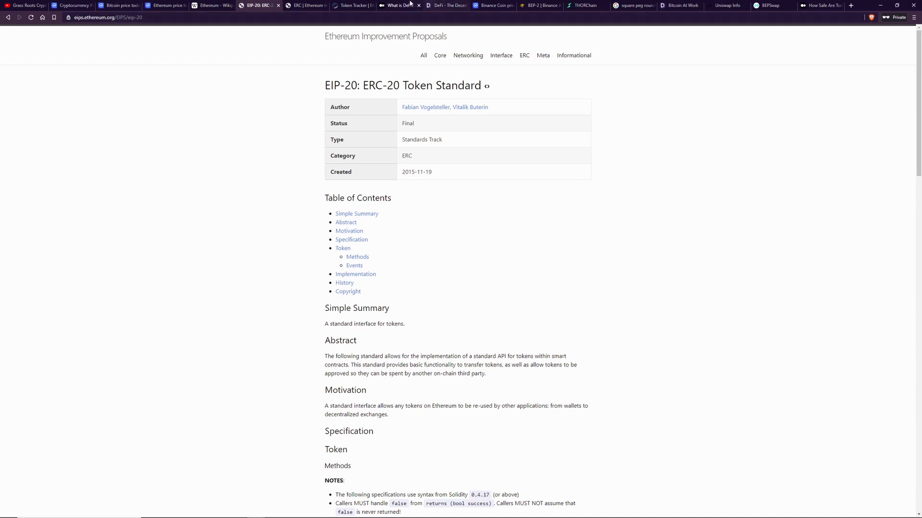
- Browse the DeFi Pulse protocol rankings and read the Medium article explaining DeFi Pulse
left_click(435, 6)
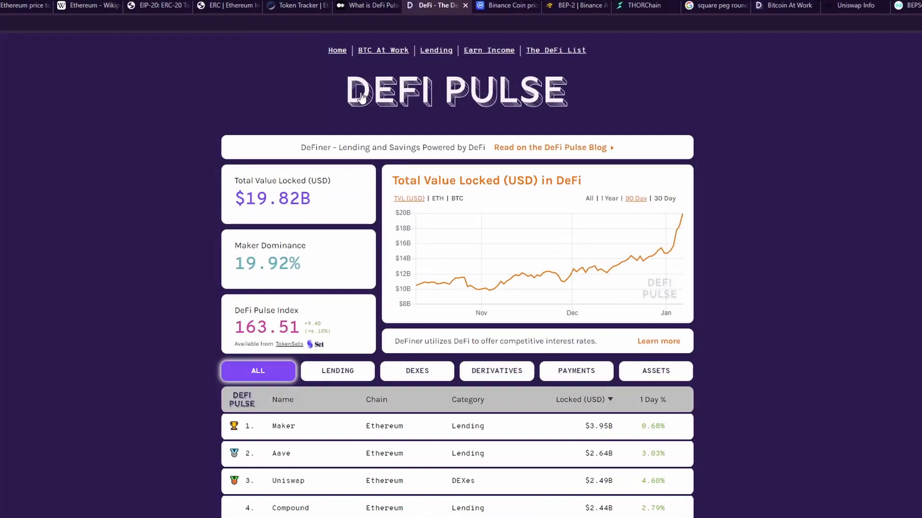
mouse_move(805, 477)
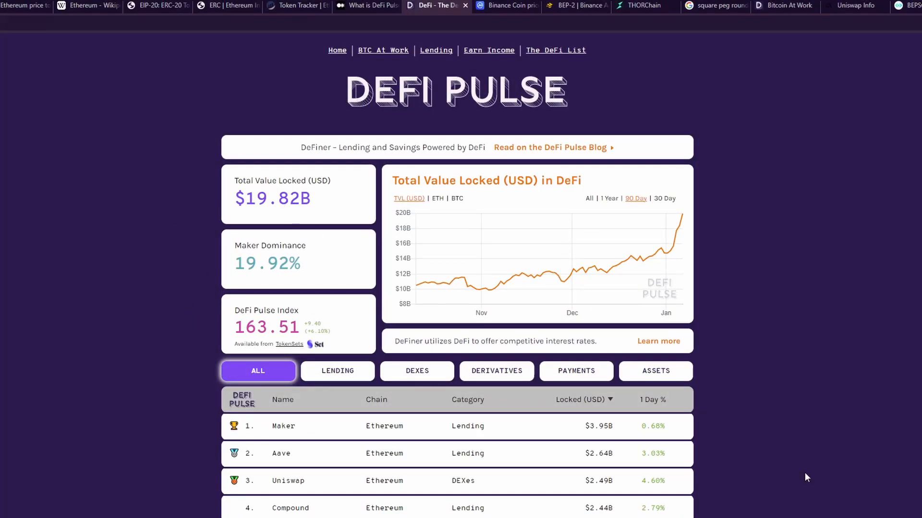
scroll("down", 3)
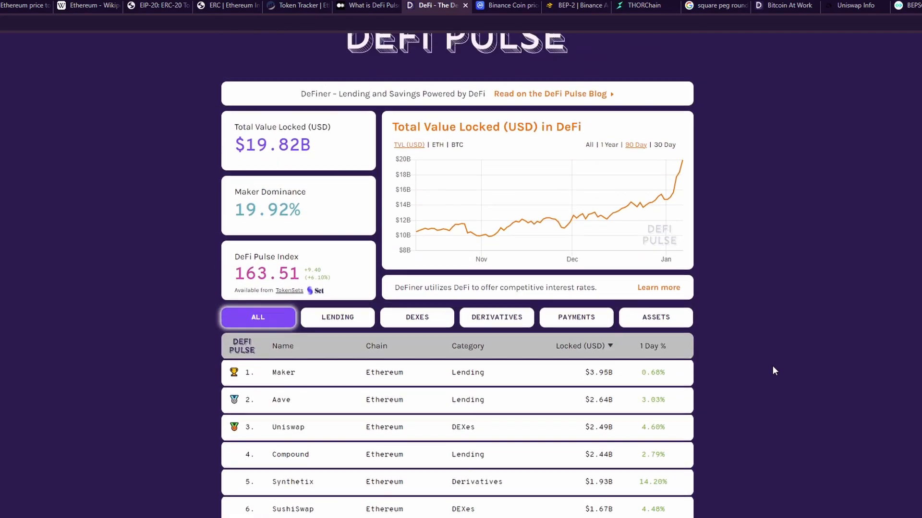
scroll("up", 3)
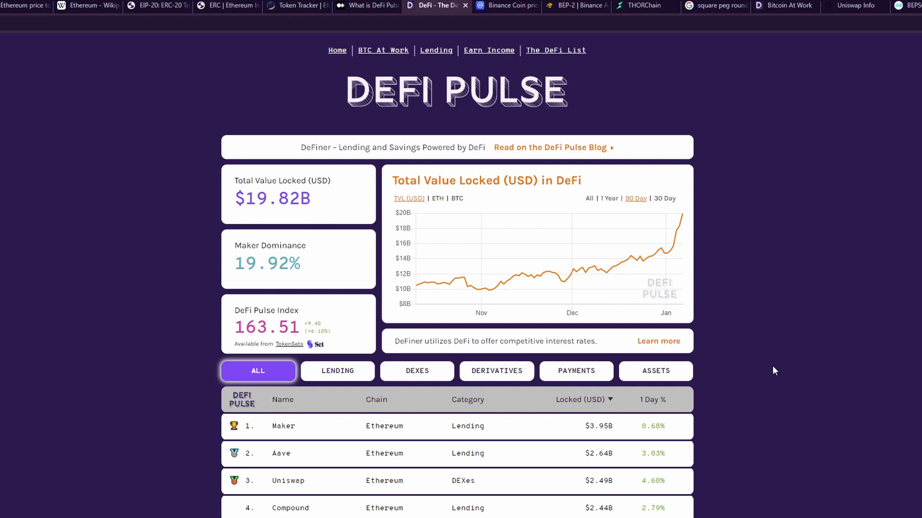
mouse_move(675, 308)
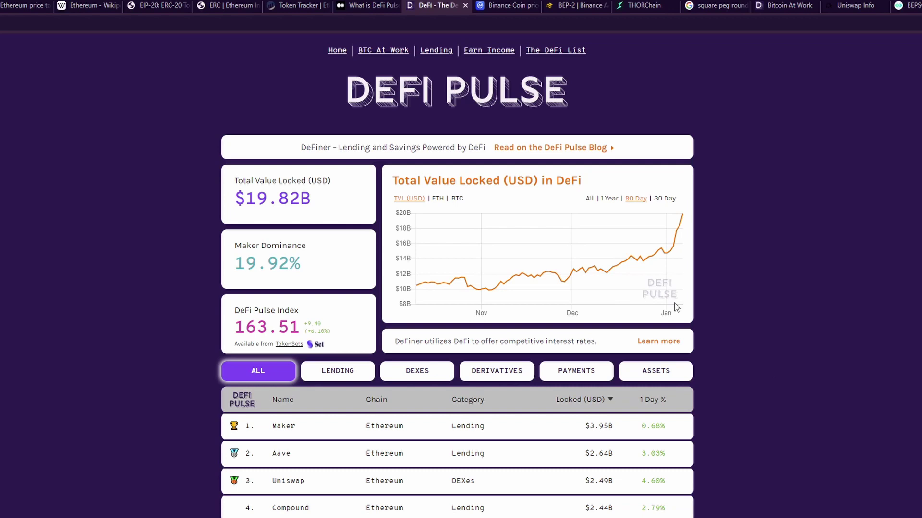
mouse_move(658, 266)
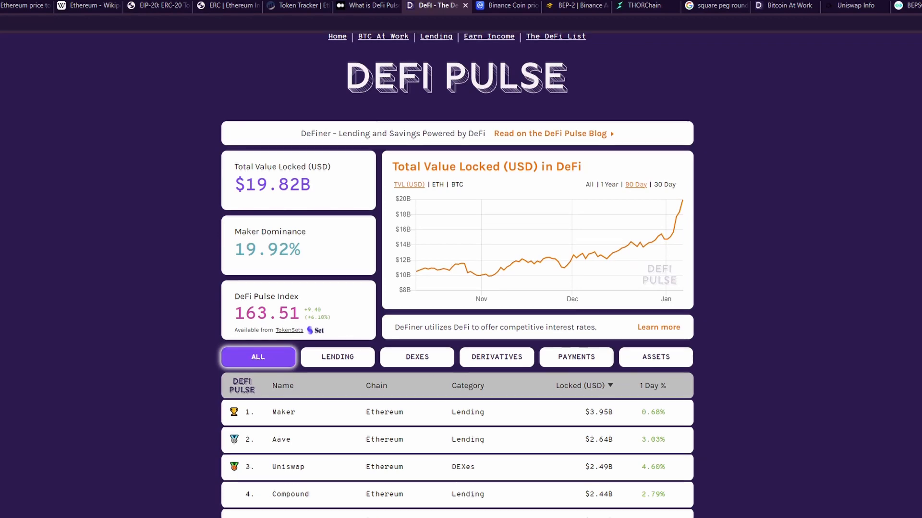
scroll("down", 3)
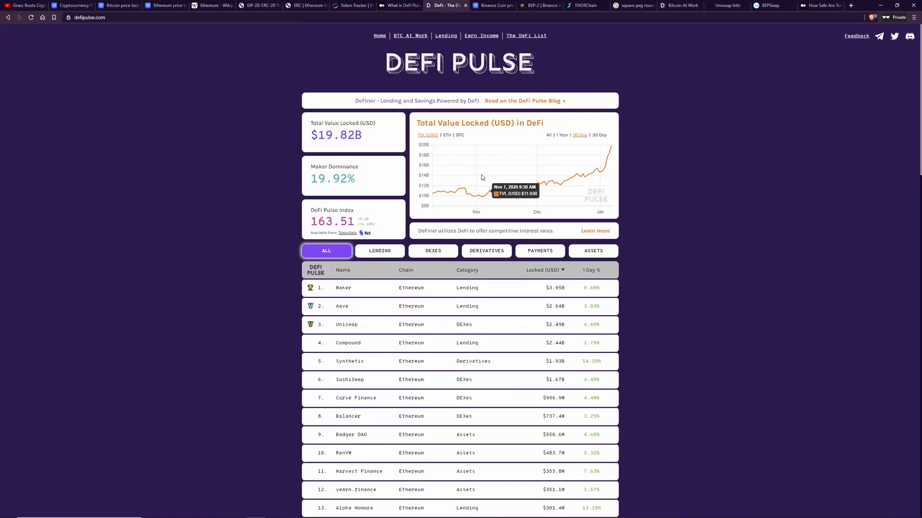
left_click(399, 6)
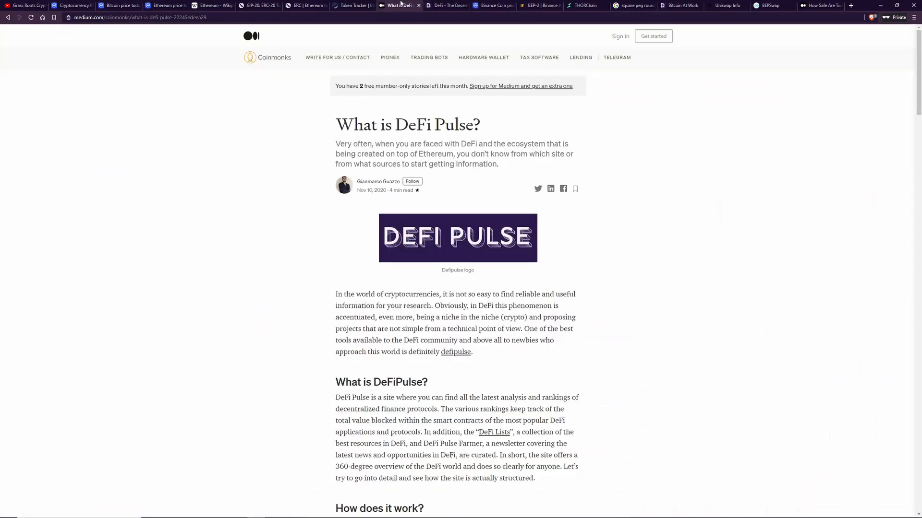
mouse_move(587, 271)
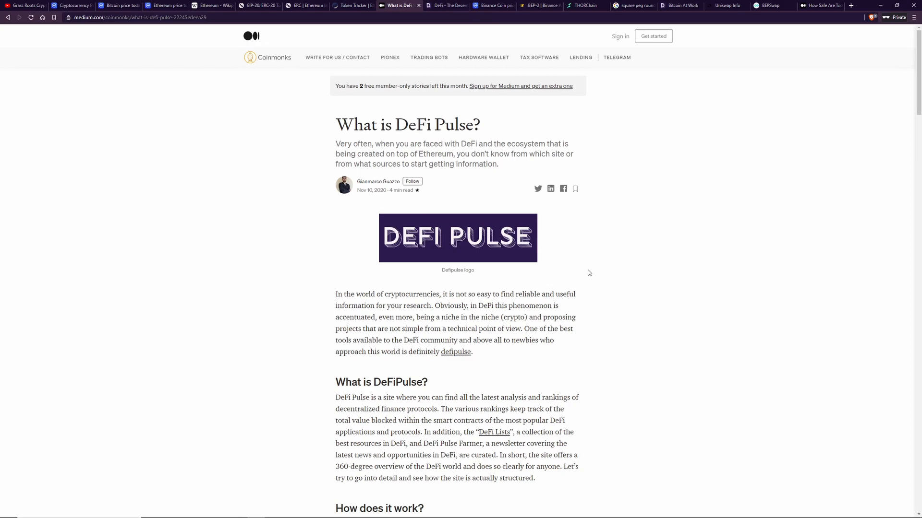
scroll("down", 3)
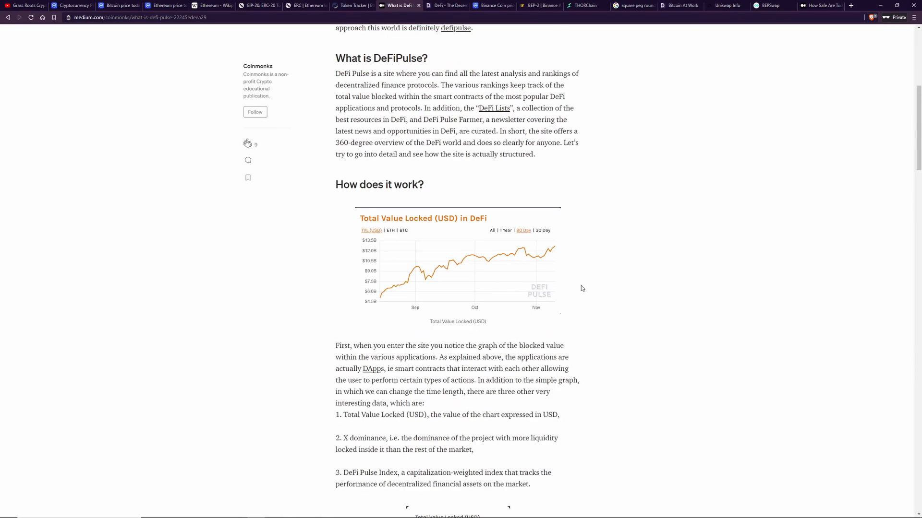
- Return to the DeFi Pulse rankings led by Maker, Aave and Uniswap and scroll through them
left_click(447, 5)
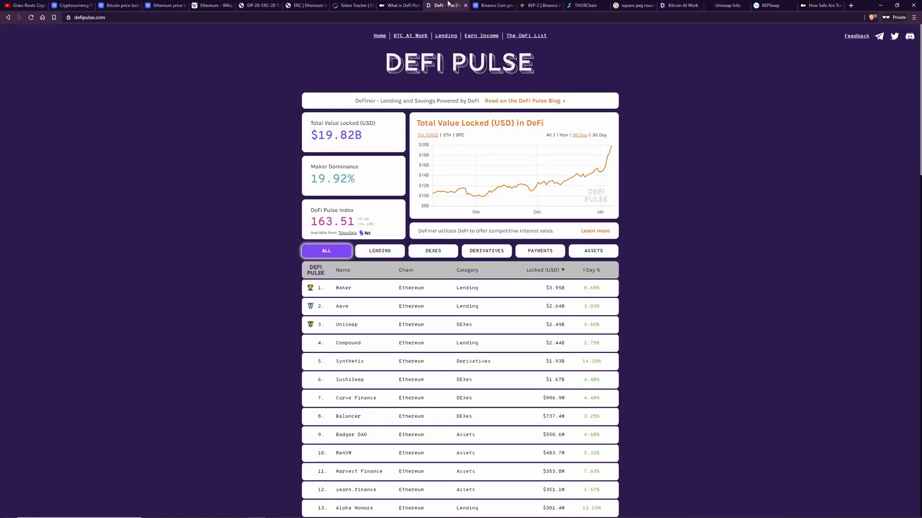
scroll("down", 3)
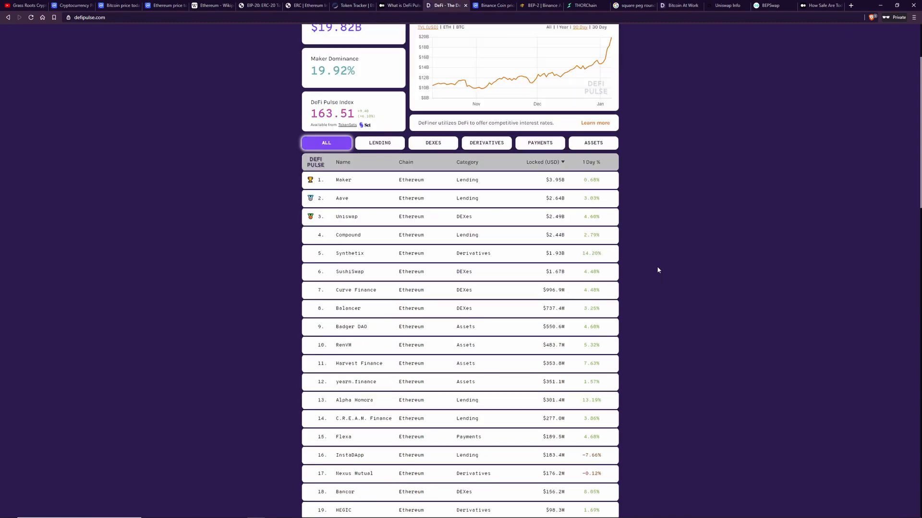
scroll("down", 3)
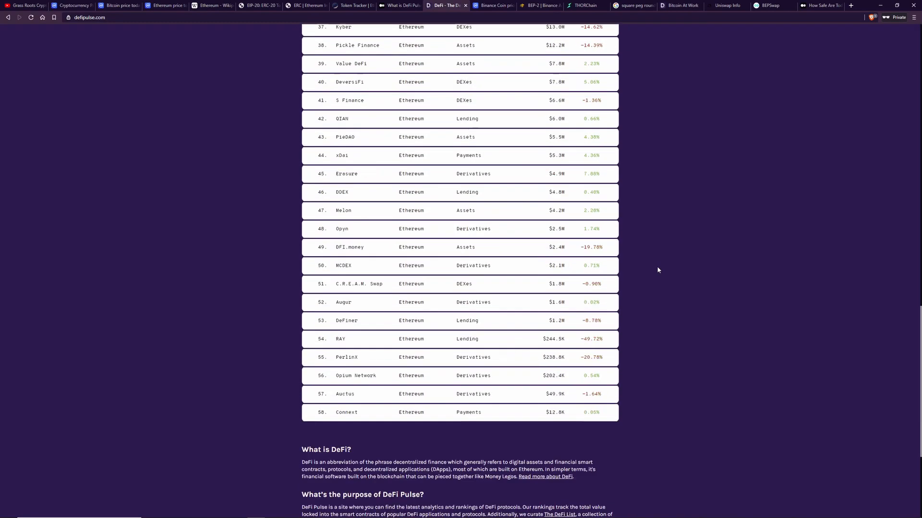
scroll("up", 3)
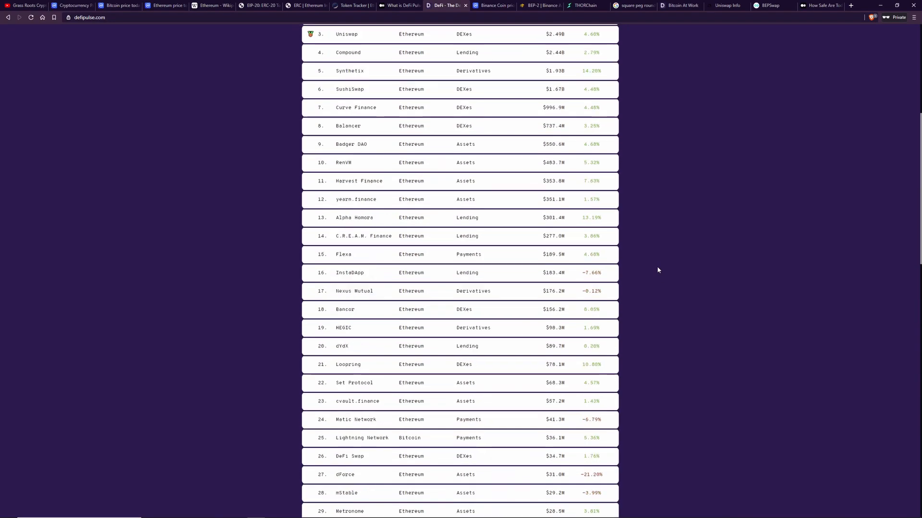
scroll("up", 3)
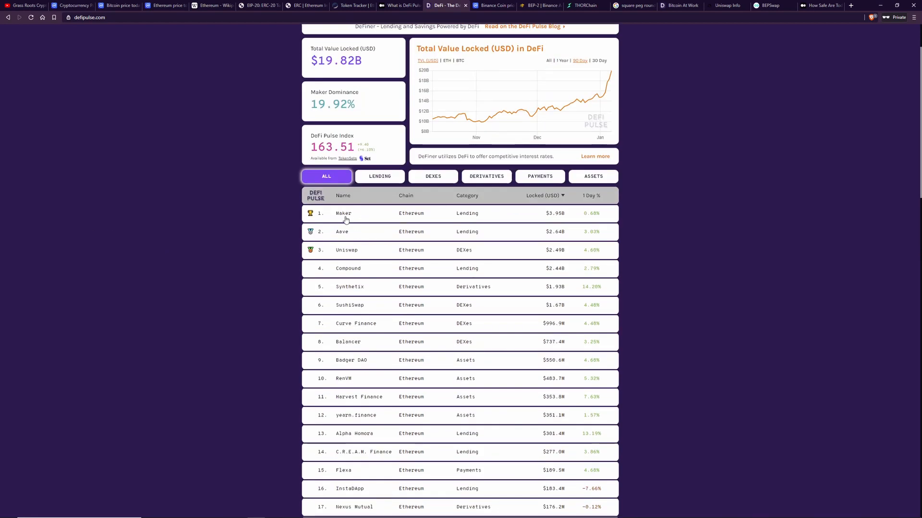
mouse_move(424, 177)
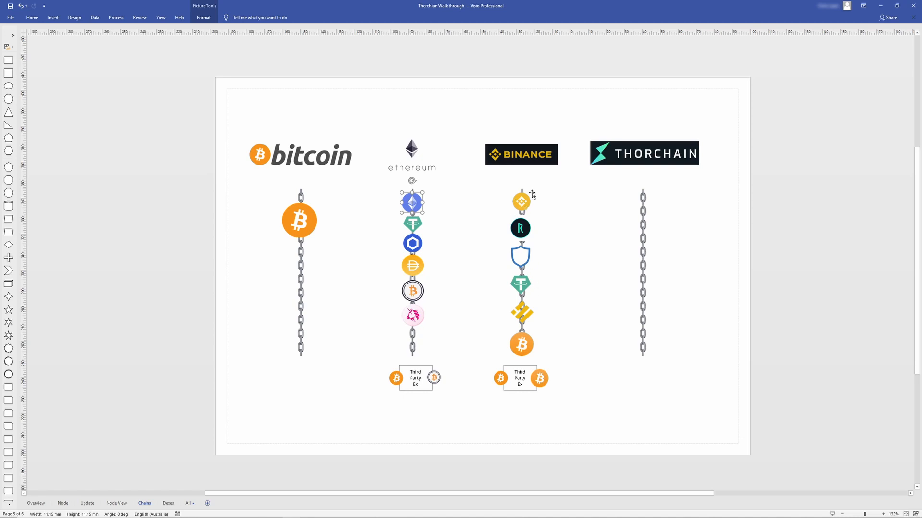
left_click(520, 201)
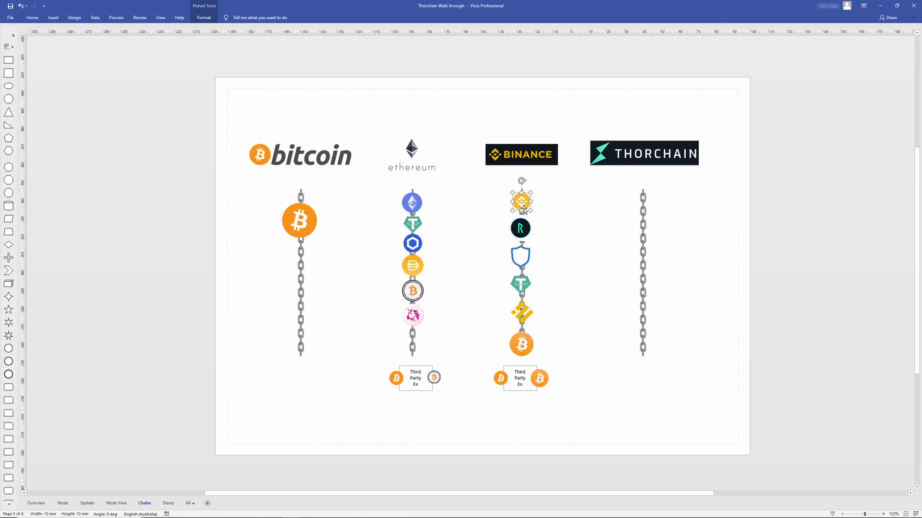
left_click(412, 202)
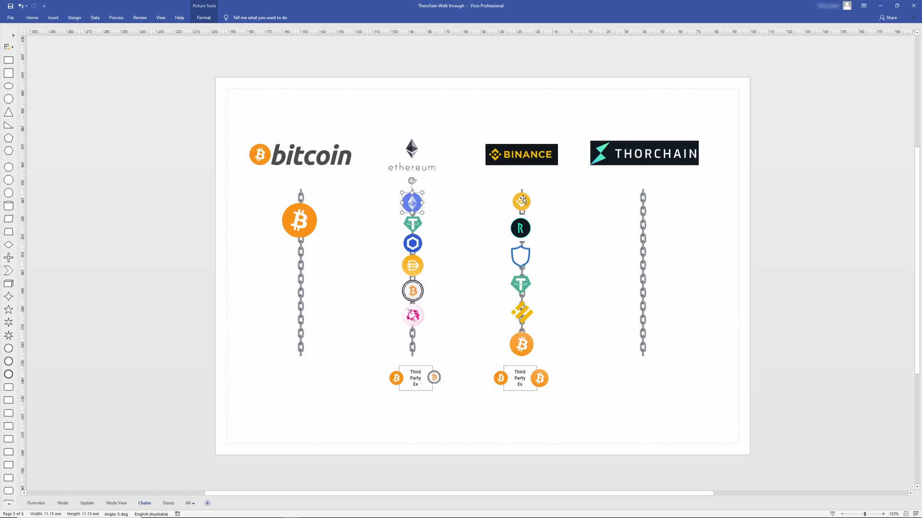
- Show the CoinMarketCap Binance Coin price page with its one-year chart and BNB statistics
left_click(211, 5)
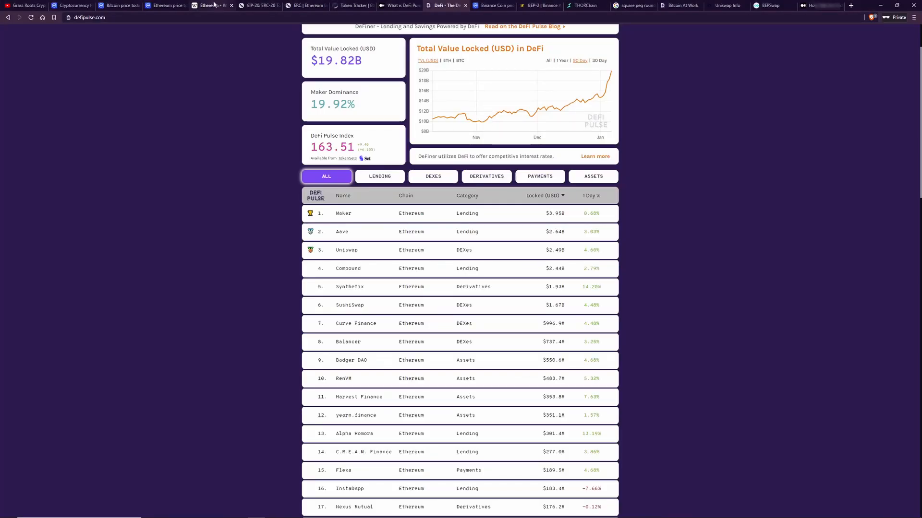
left_click(493, 6)
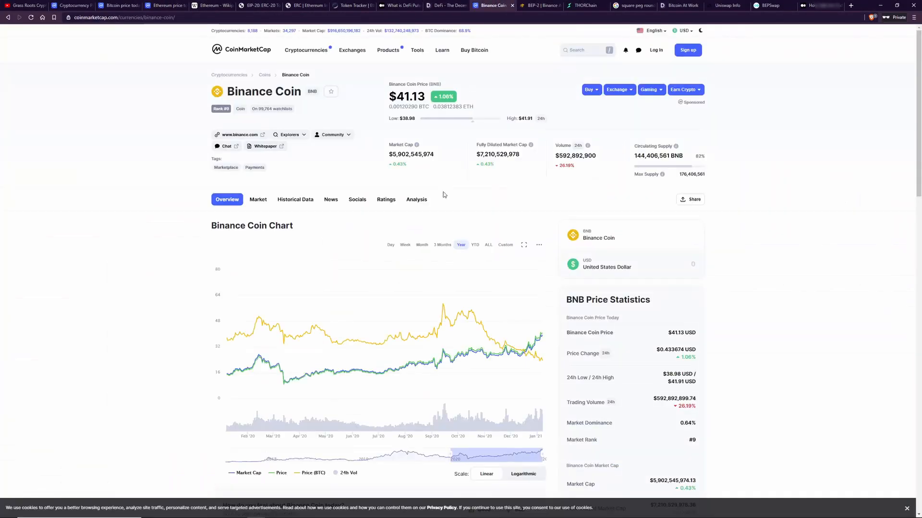
mouse_move(327, 169)
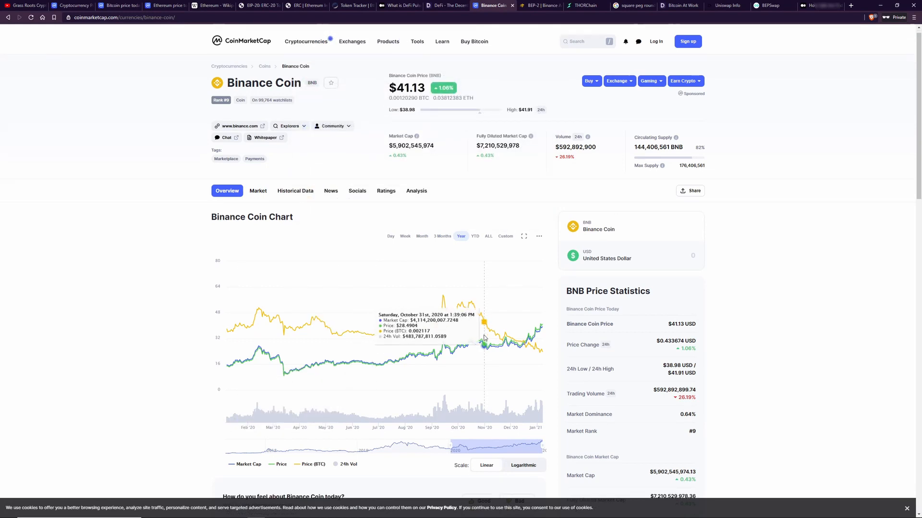
scroll("down", 3)
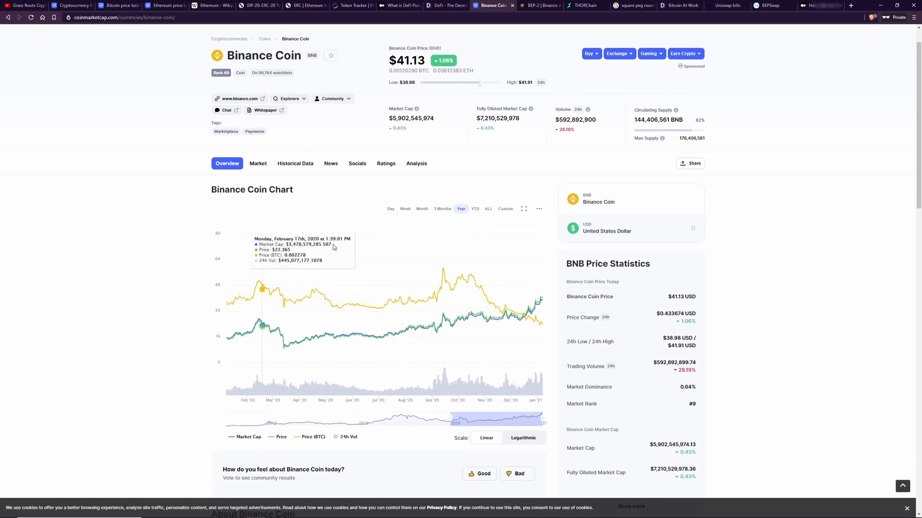
mouse_move(358, 245)
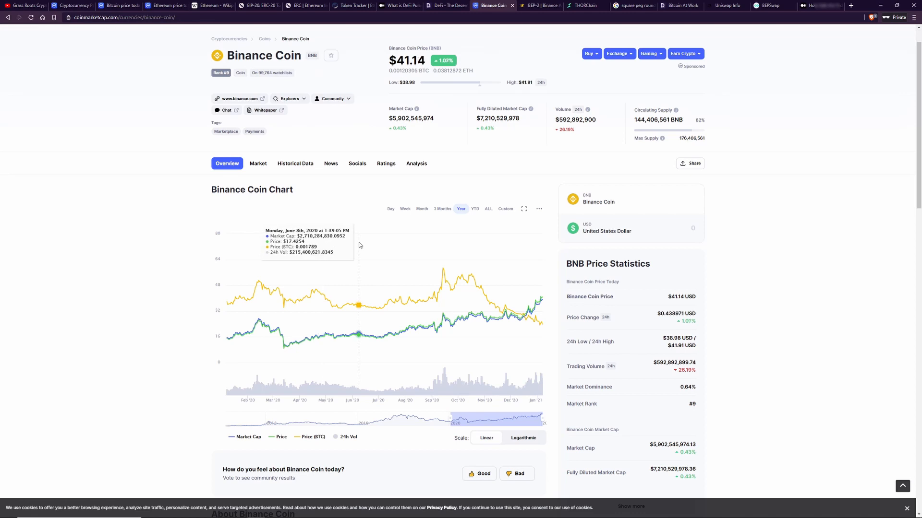
mouse_move(516, 48)
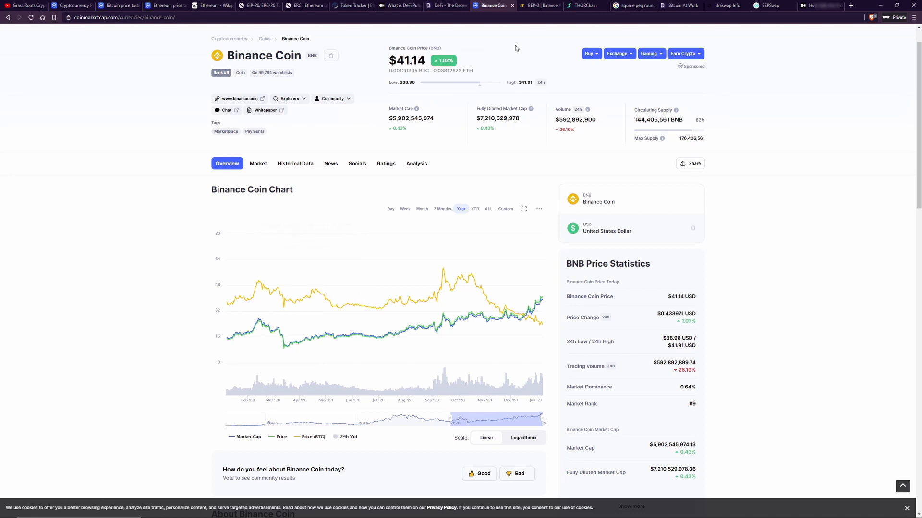
- Read the Binance Academy BEP-2 glossary entry with the page zoomed in
left_click(538, 6)
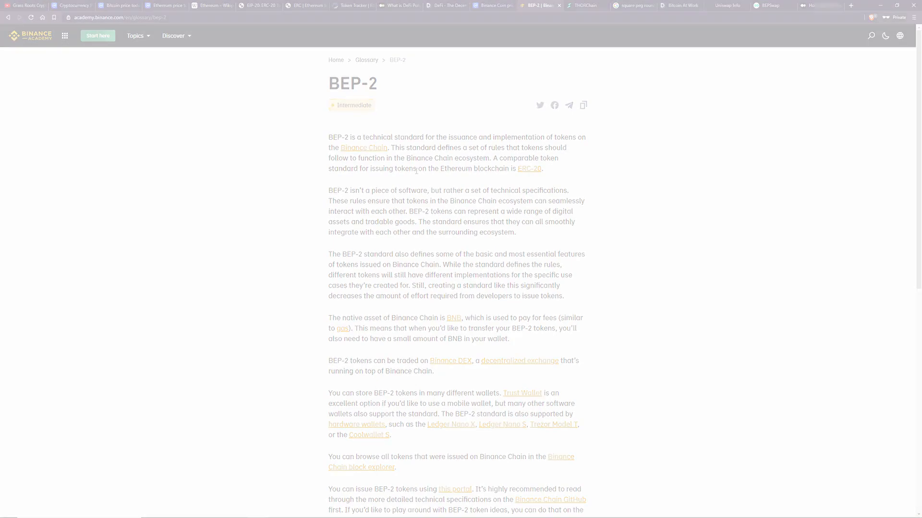
key("ctrl+plus")
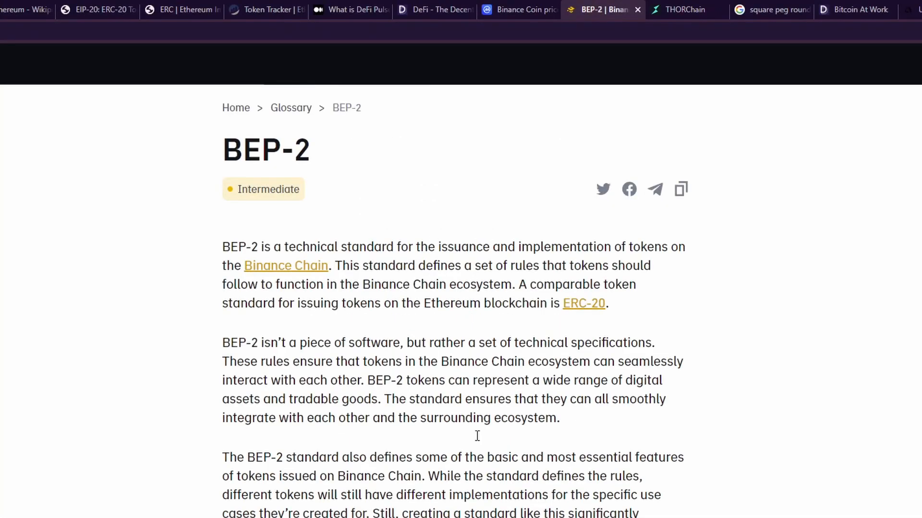
mouse_move(477, 457)
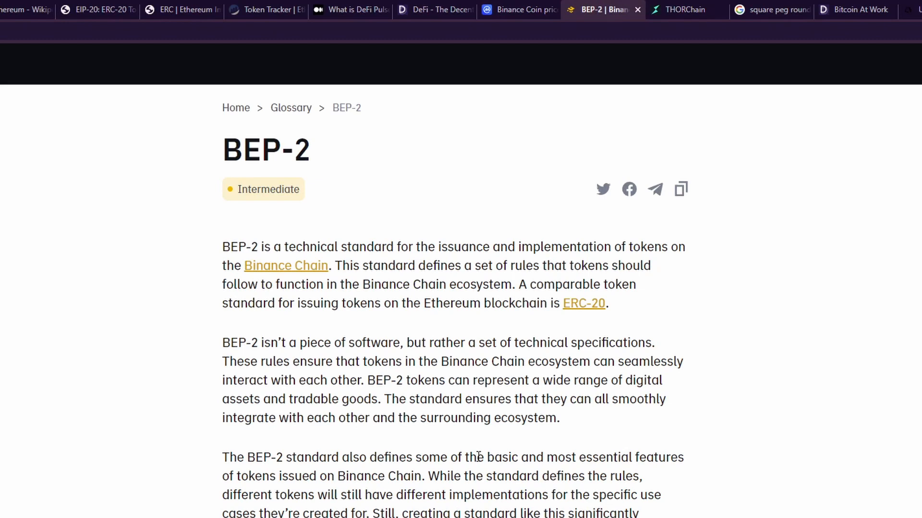
scroll("down", 3)
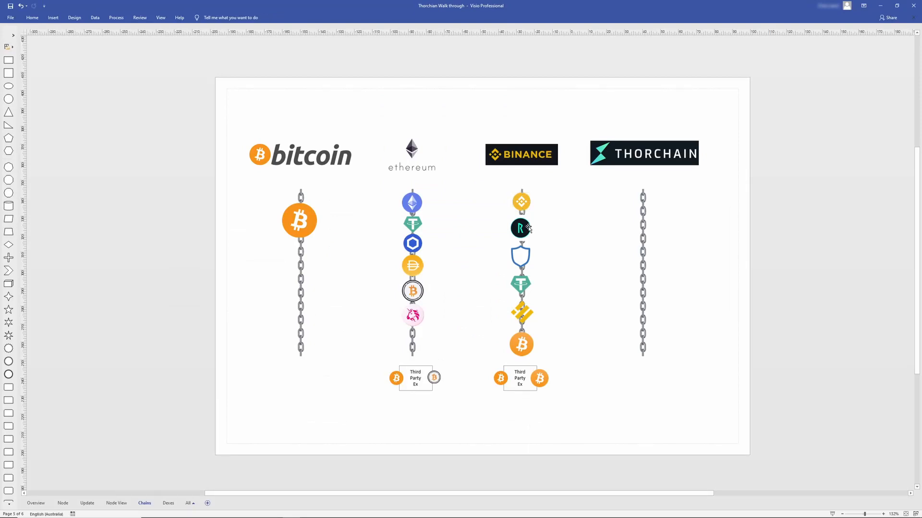
mouse_move(523, 257)
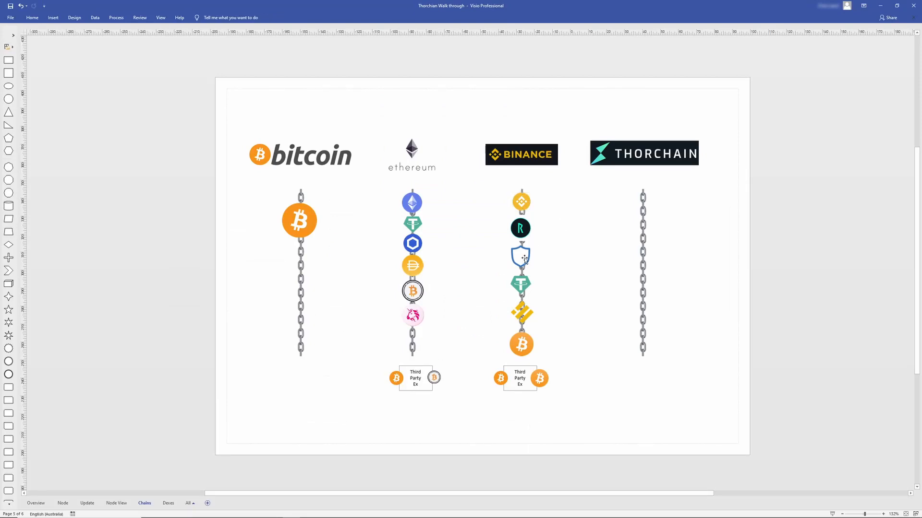
left_click(521, 285)
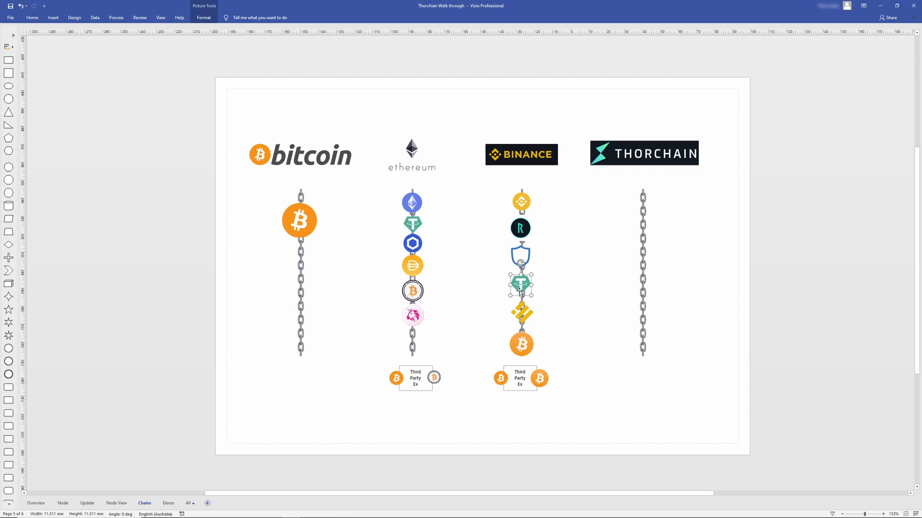
mouse_move(559, 288)
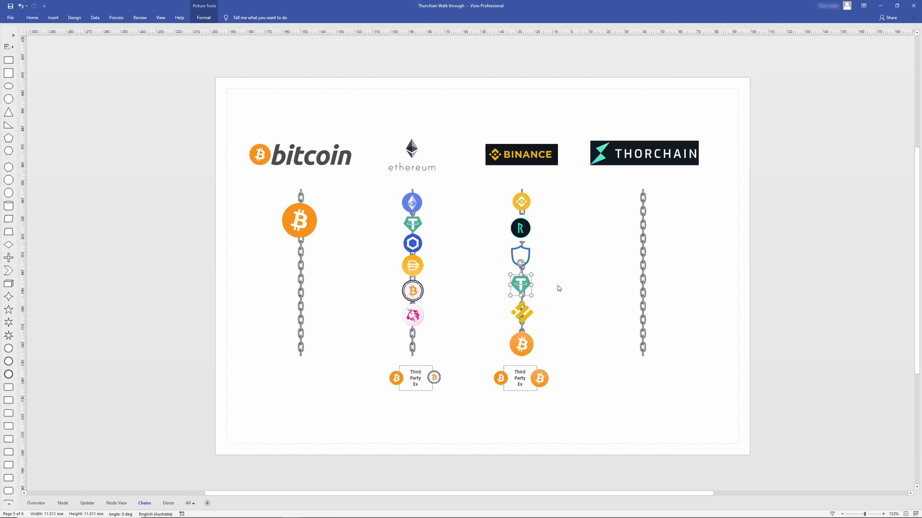
left_click(521, 311)
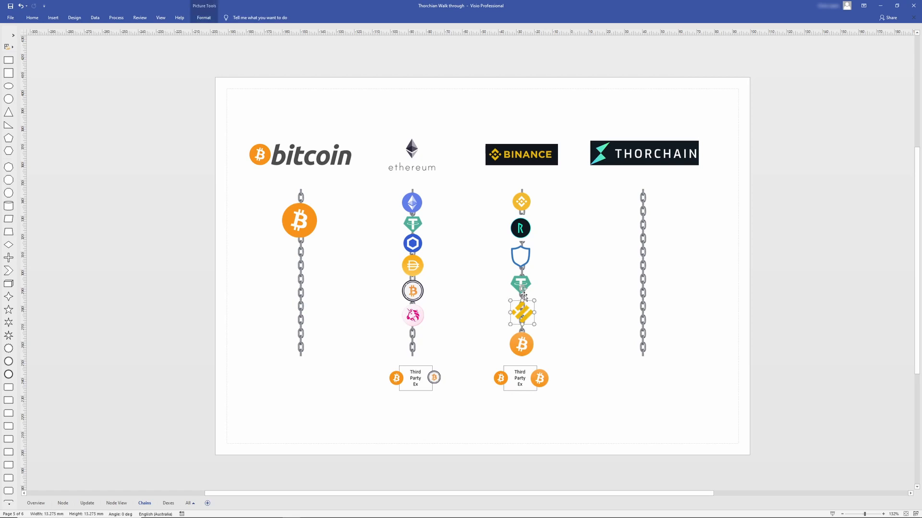
mouse_move(580, 315)
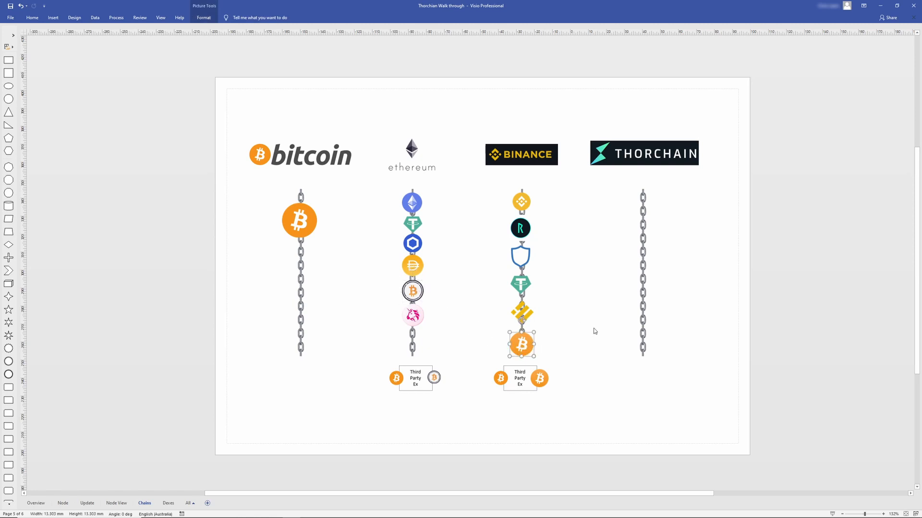
mouse_move(580, 339)
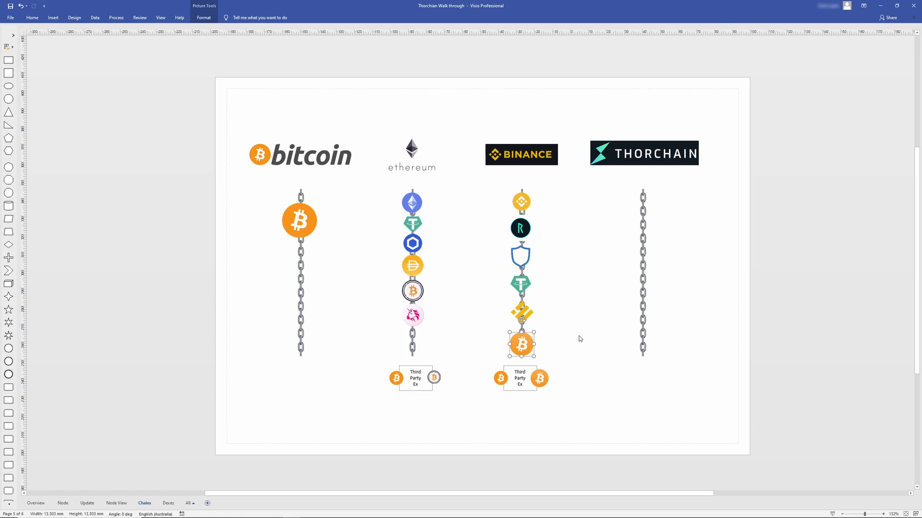
mouse_move(564, 268)
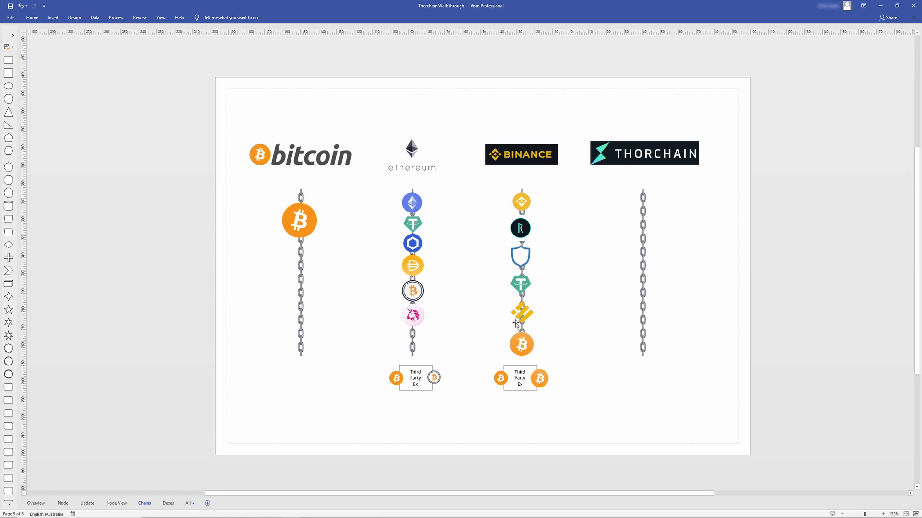
left_click(412, 153)
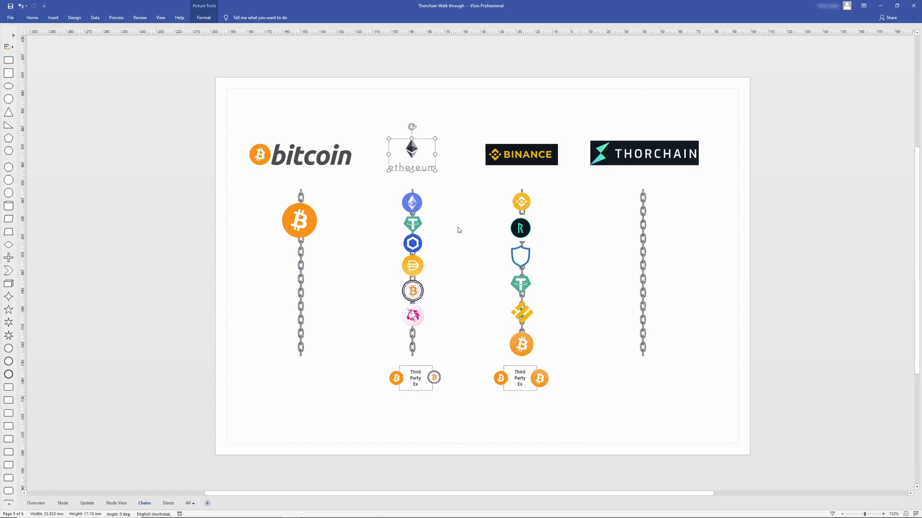
left_click(459, 230)
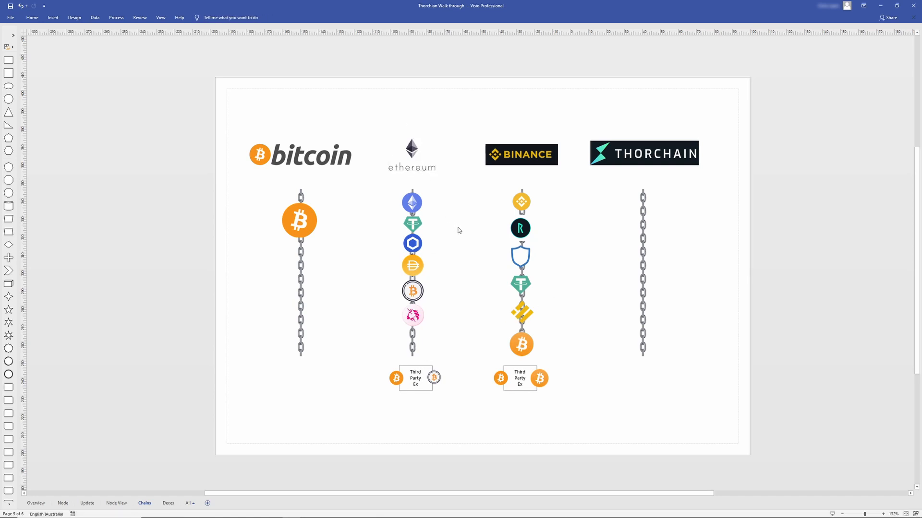
mouse_move(661, 219)
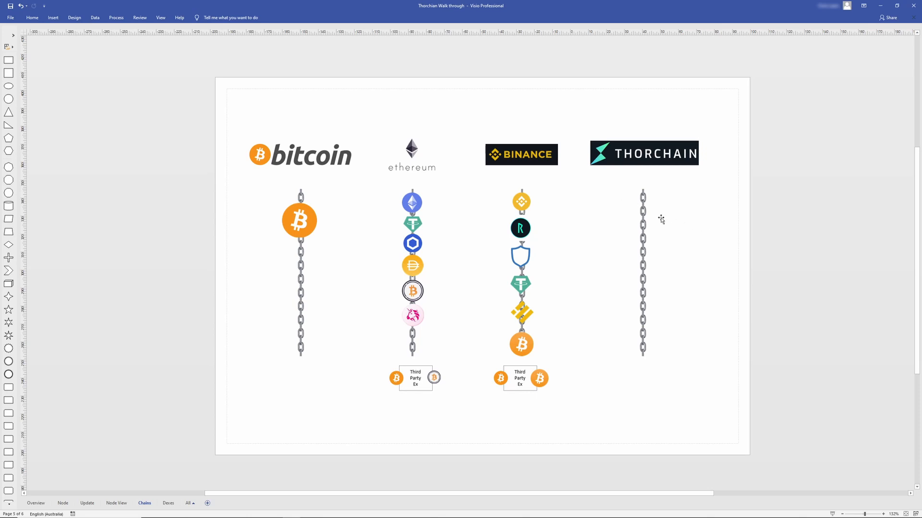
mouse_move(651, 224)
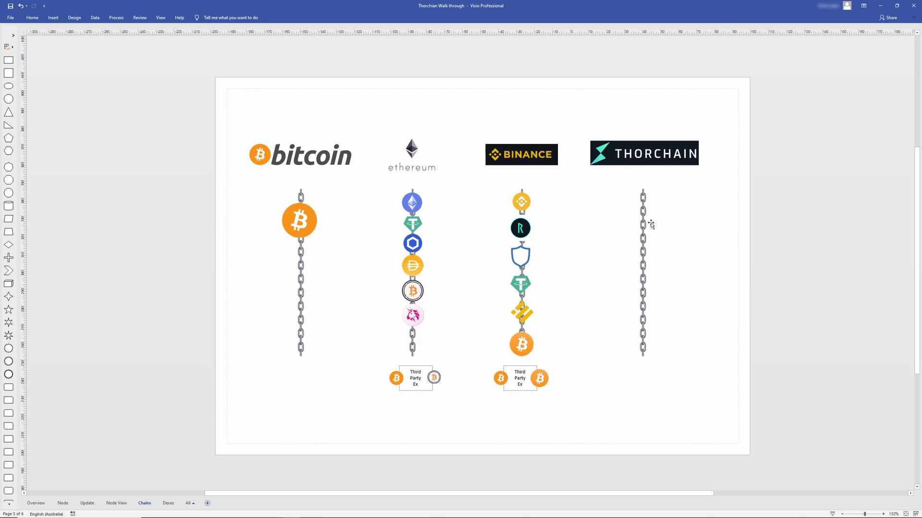
mouse_move(598, 289)
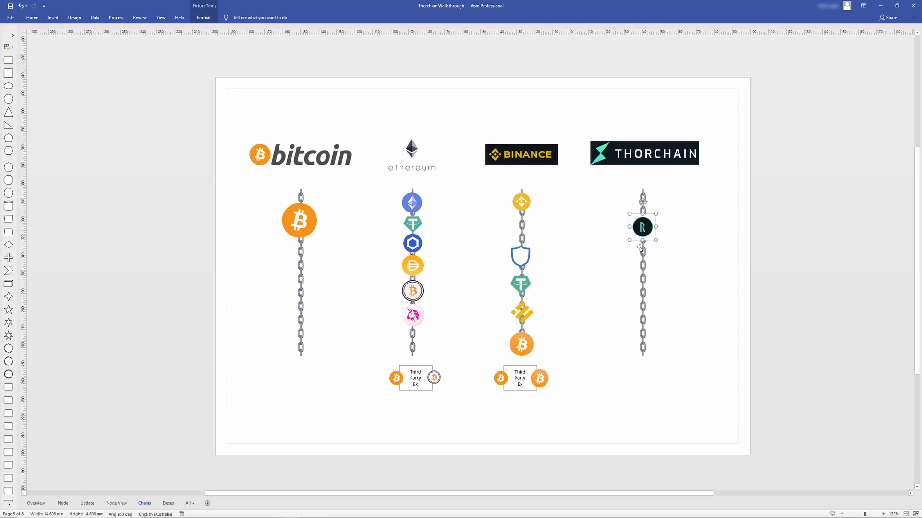
mouse_move(639, 249)
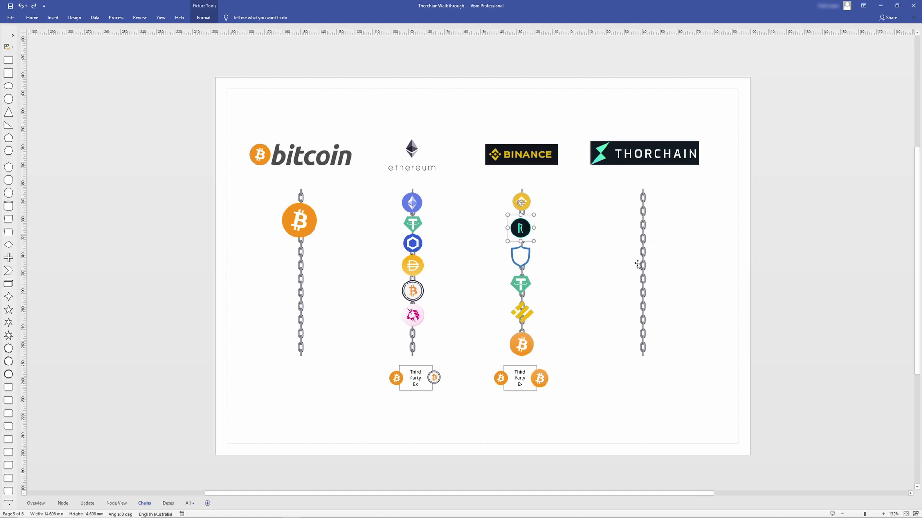
left_click(559, 297)
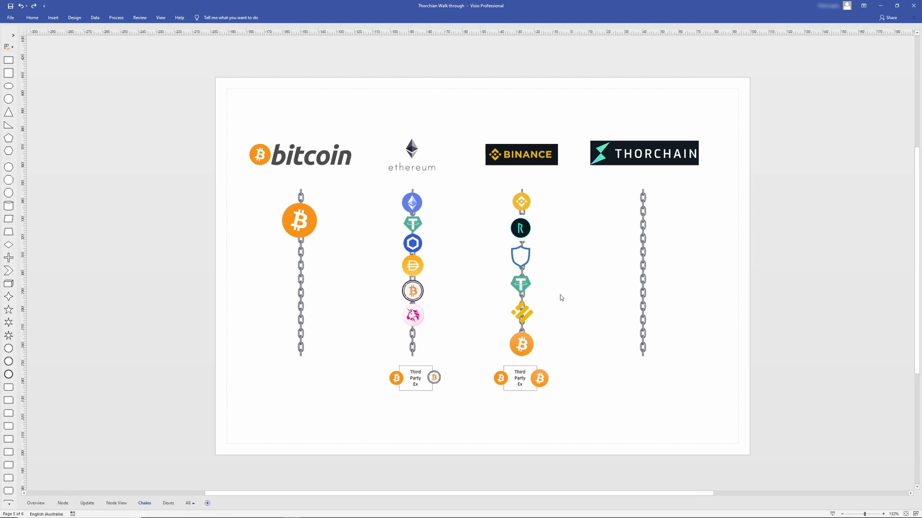
mouse_move(690, 216)
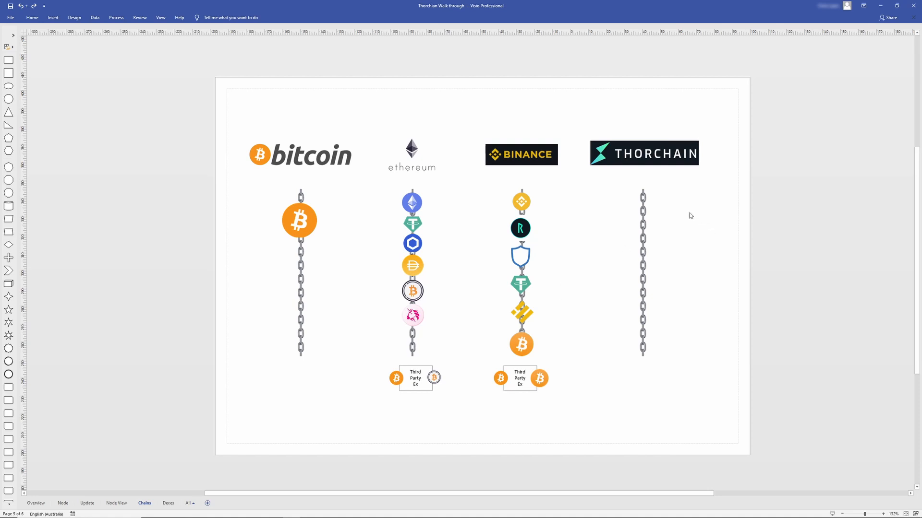
mouse_move(671, 216)
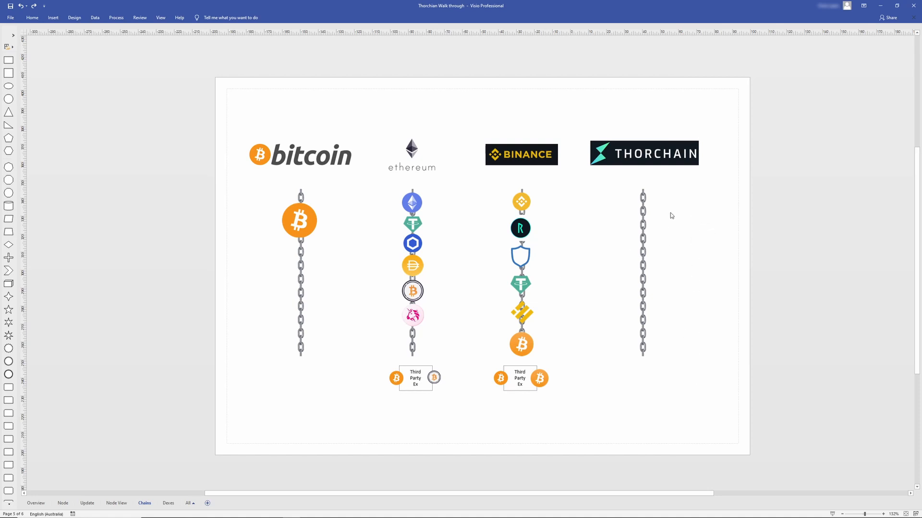
mouse_move(658, 396)
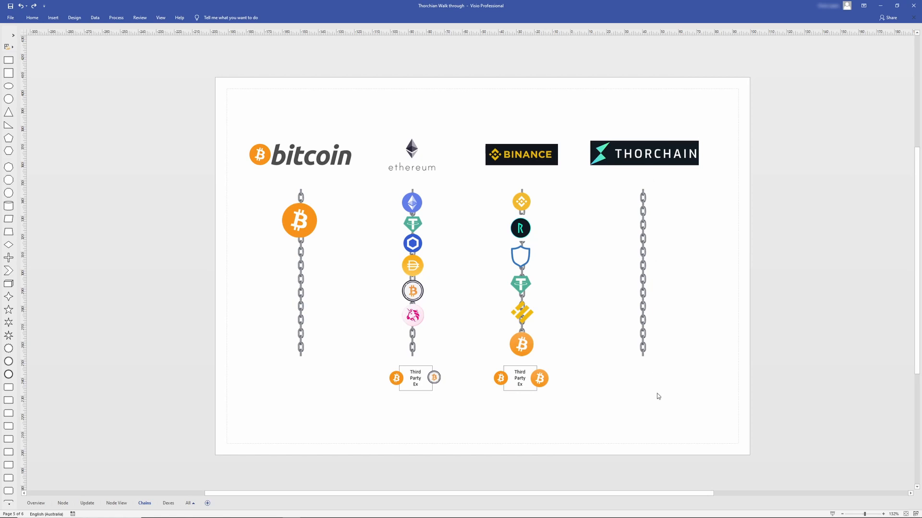
mouse_move(520, 179)
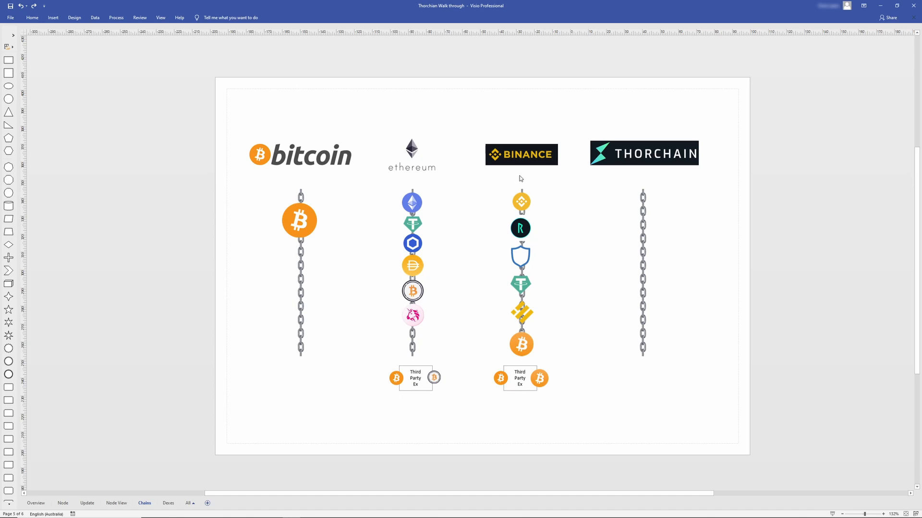
mouse_move(394, 217)
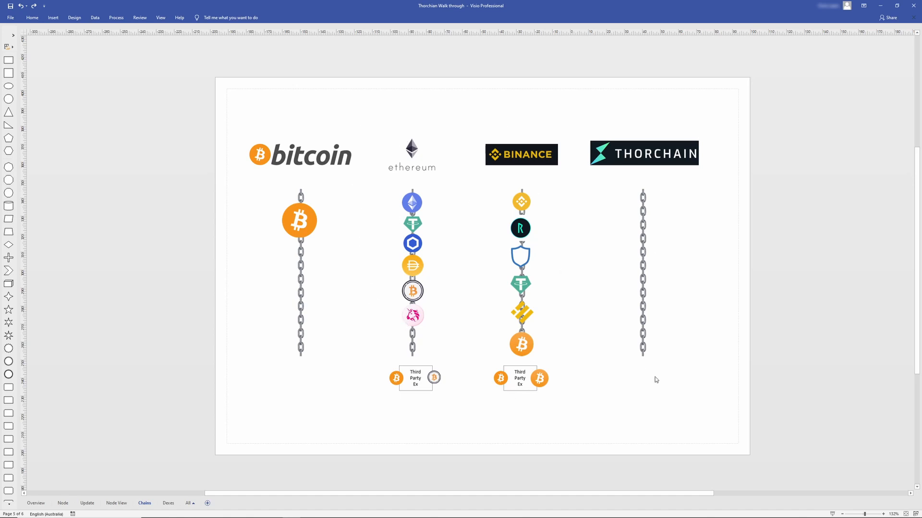
mouse_move(306, 155)
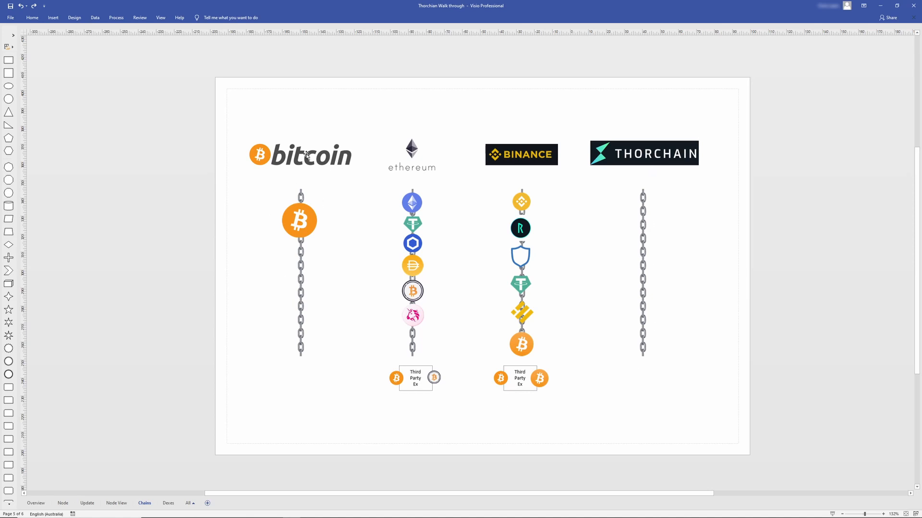
mouse_move(298, 195)
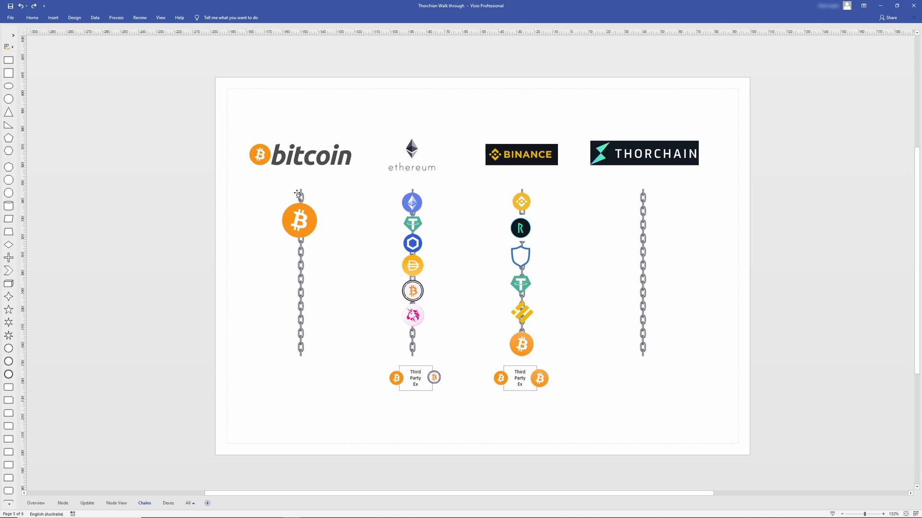
mouse_move(320, 291)
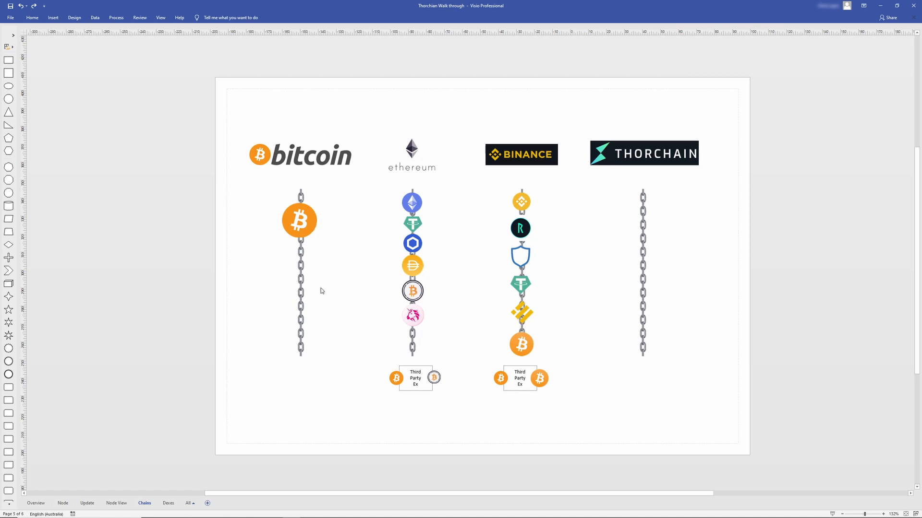
mouse_move(470, 368)
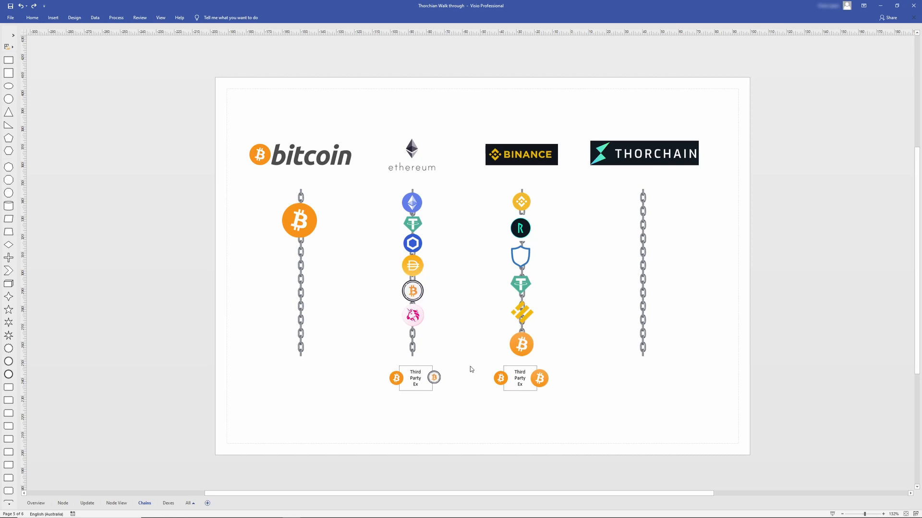
mouse_move(542, 369)
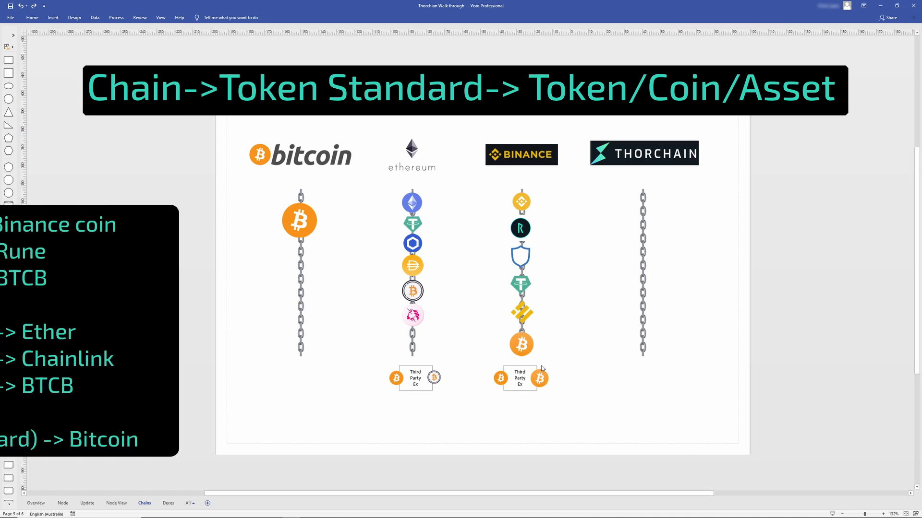
left_click(520, 200)
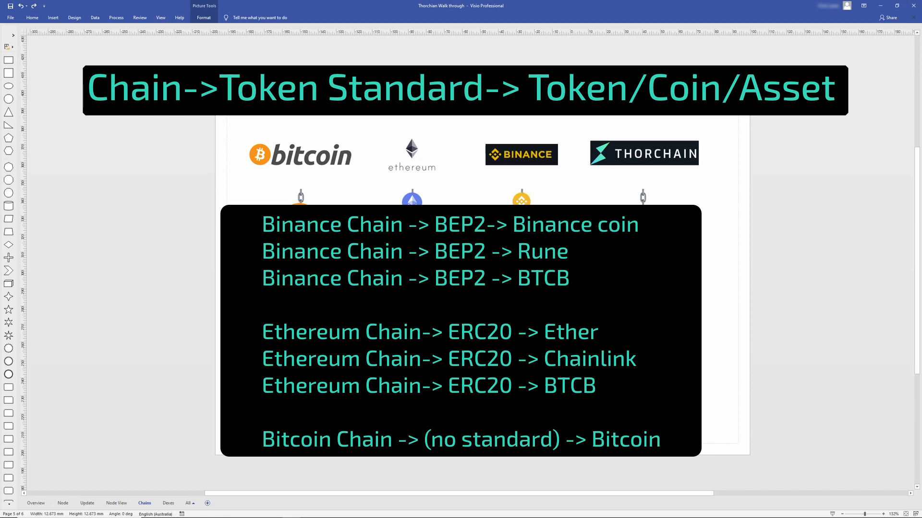
left_click(412, 197)
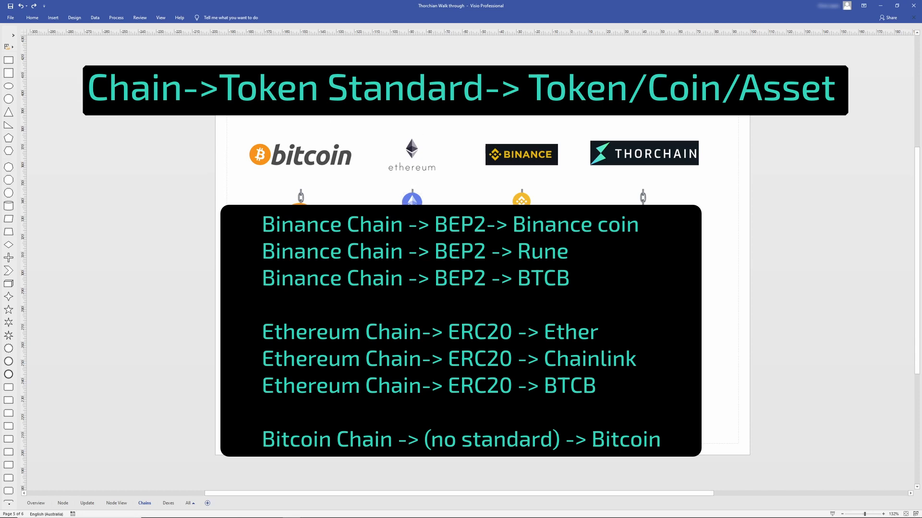
mouse_move(279, 202)
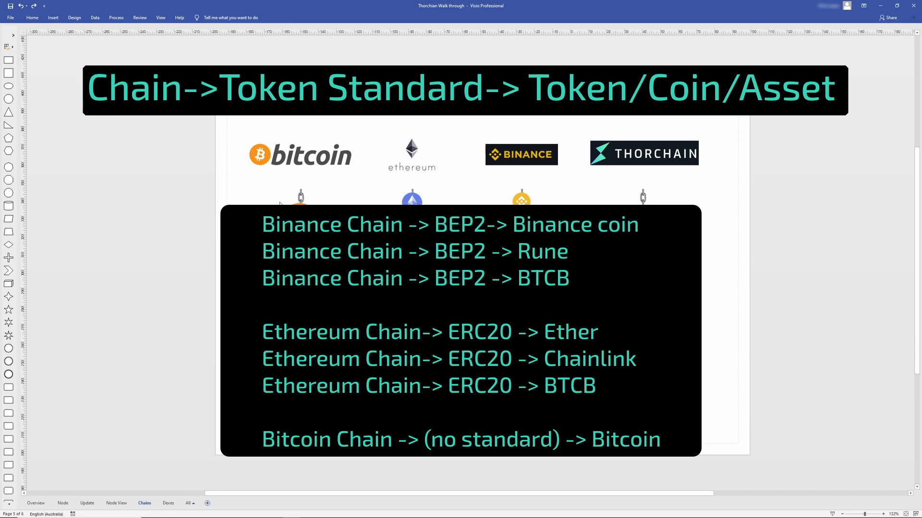
mouse_move(279, 203)
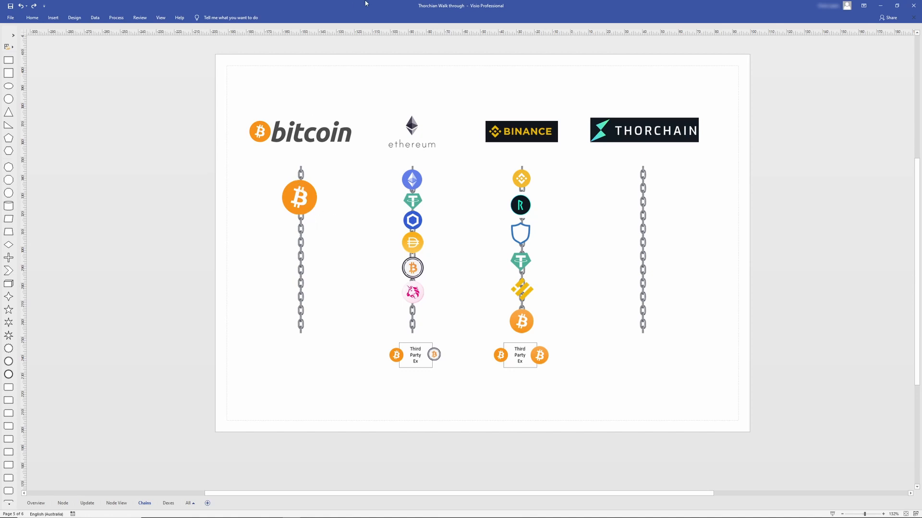
mouse_move(379, 122)
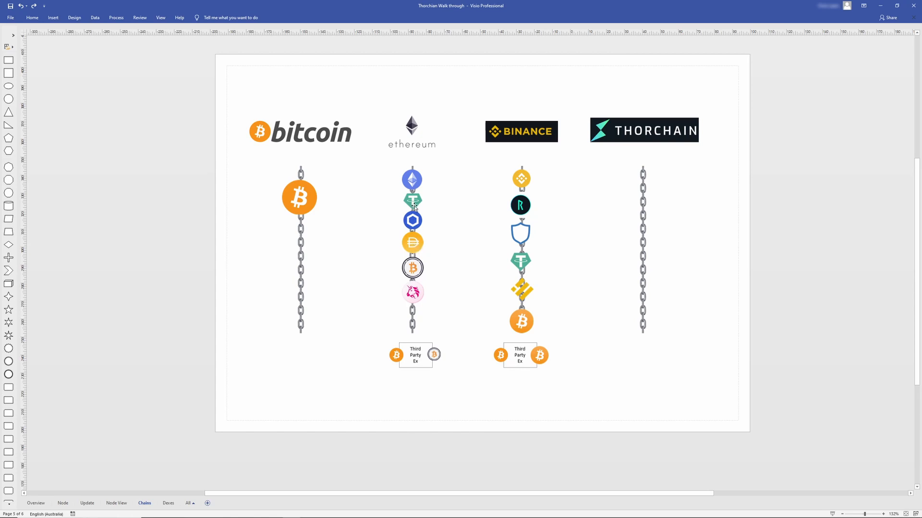
left_click(411, 180)
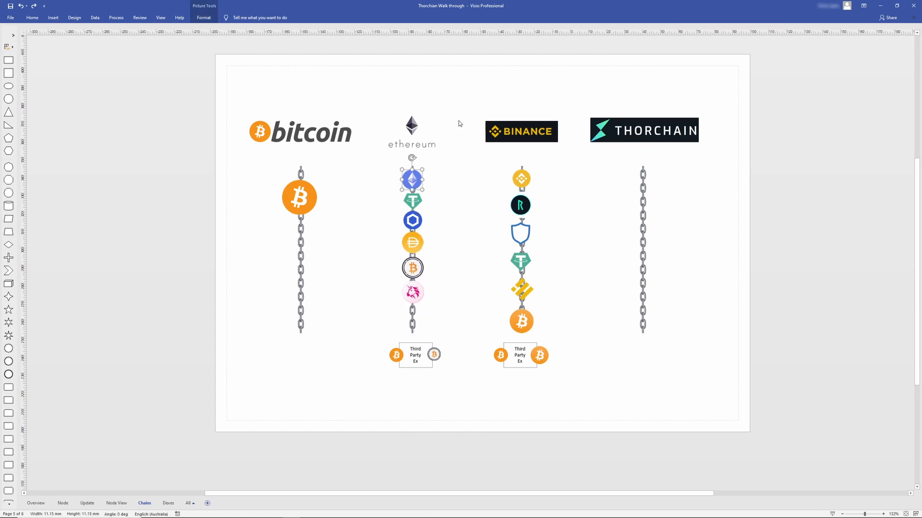
left_click(564, 233)
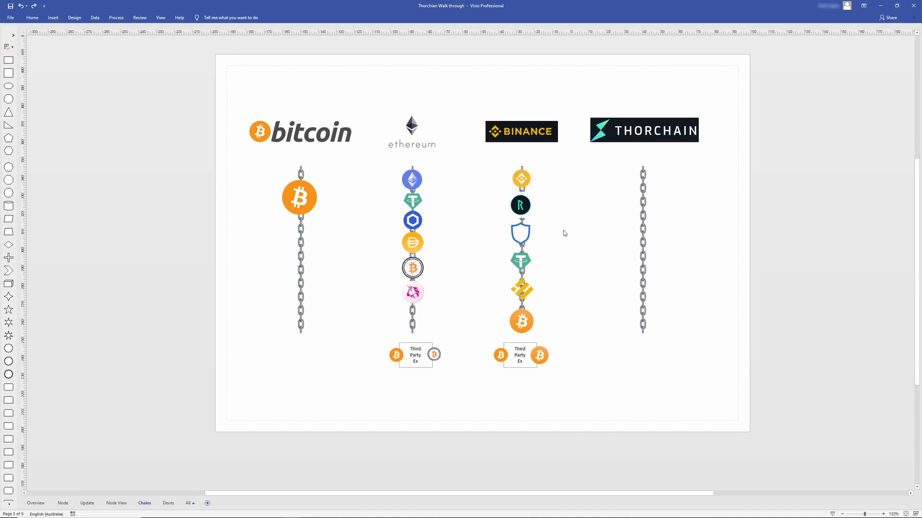
mouse_move(426, 139)
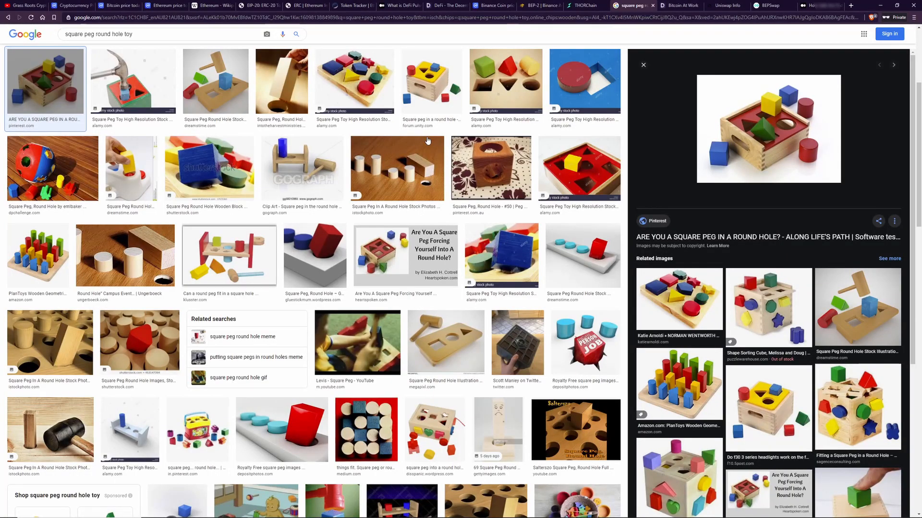
mouse_move(764, 132)
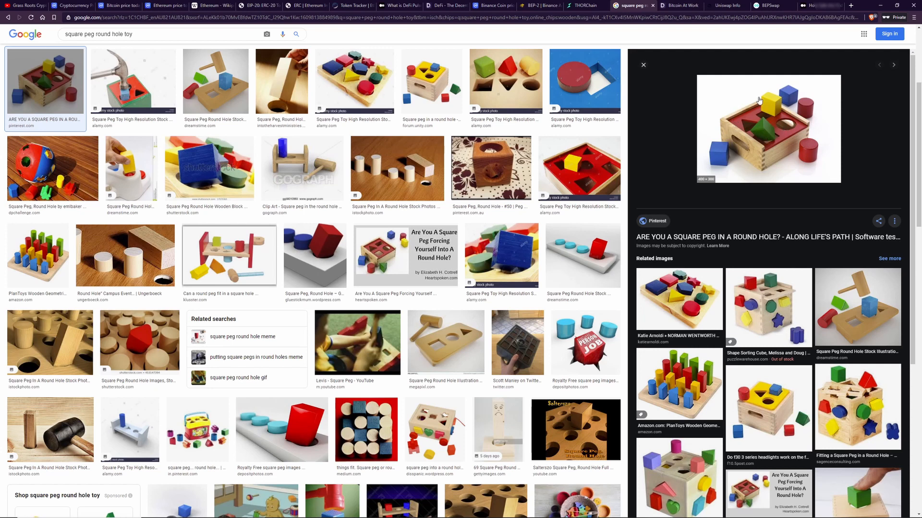
mouse_move(685, 151)
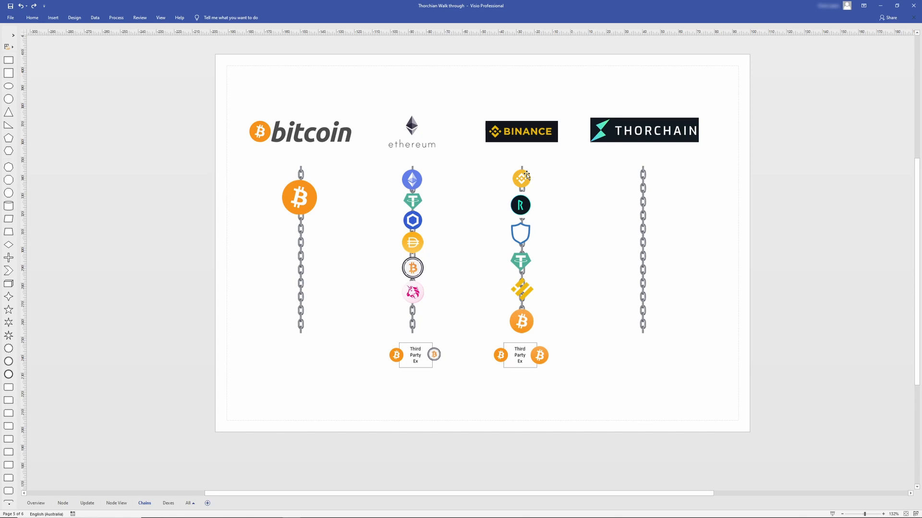
mouse_move(351, 249)
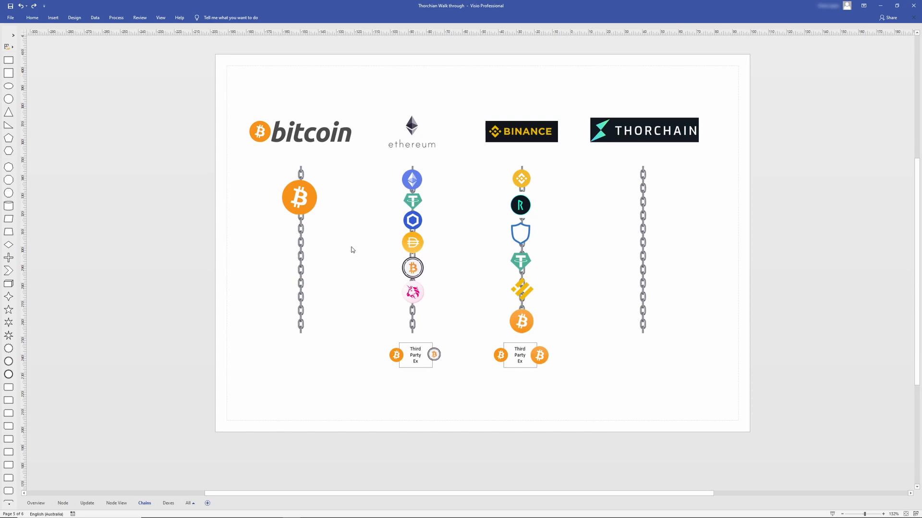
mouse_move(299, 200)
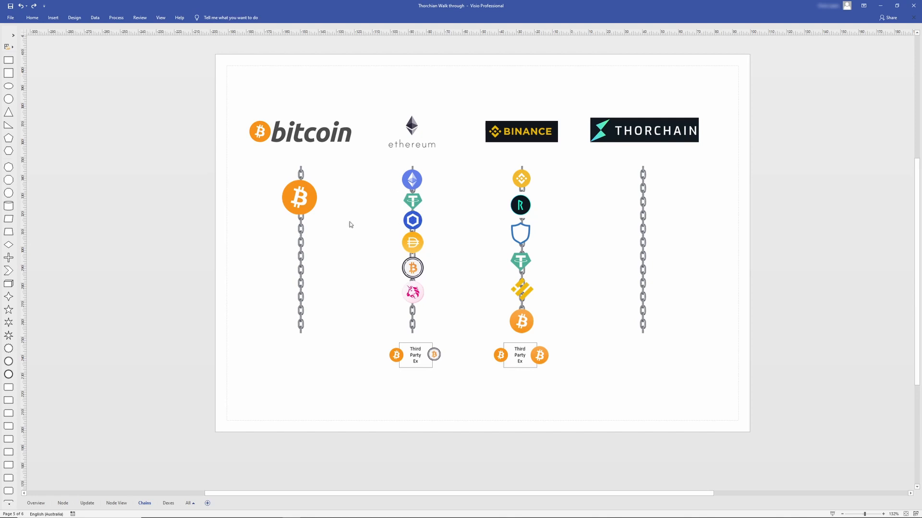
mouse_move(297, 202)
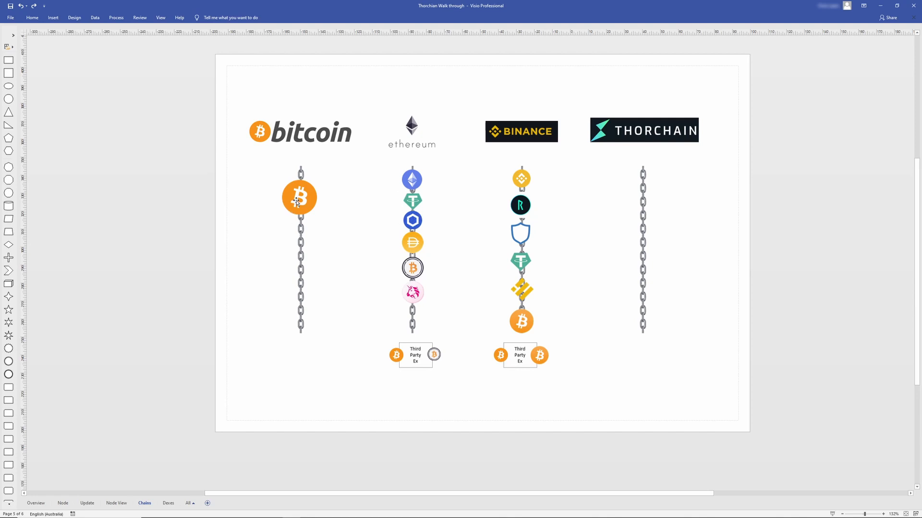
mouse_move(305, 198)
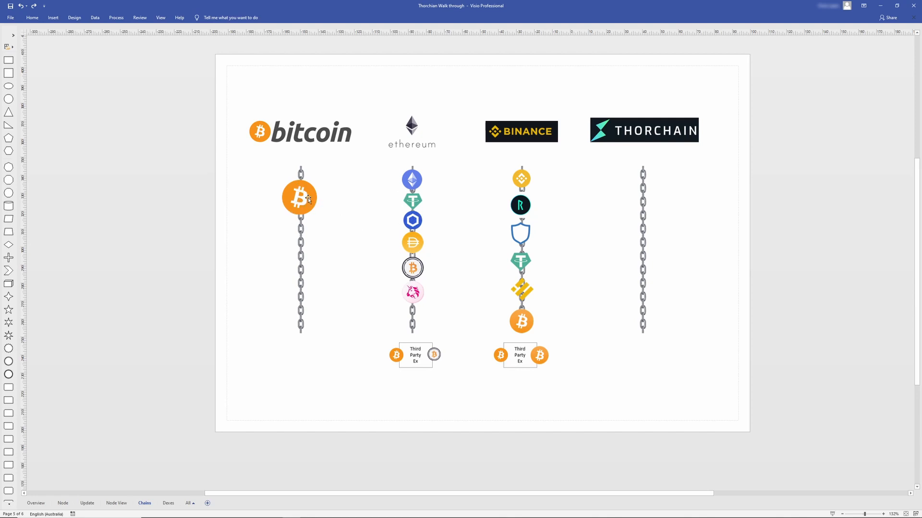
mouse_move(304, 202)
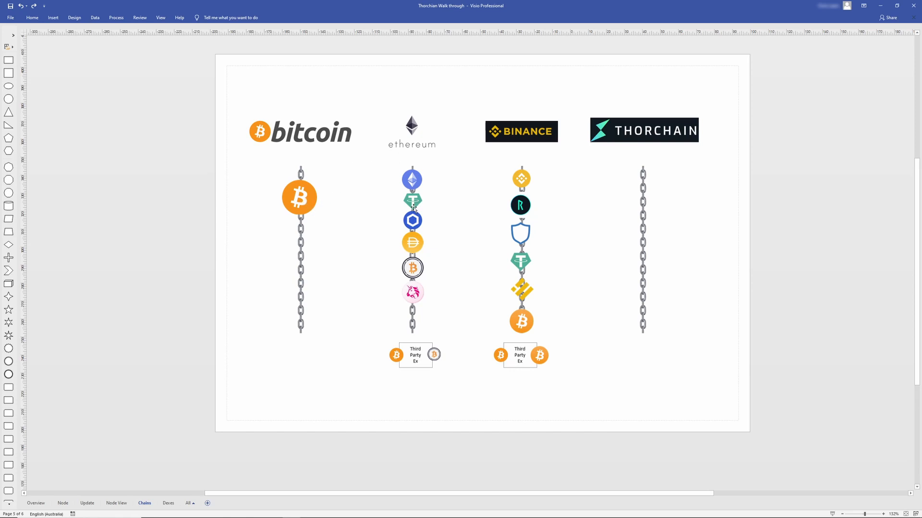
mouse_move(412, 242)
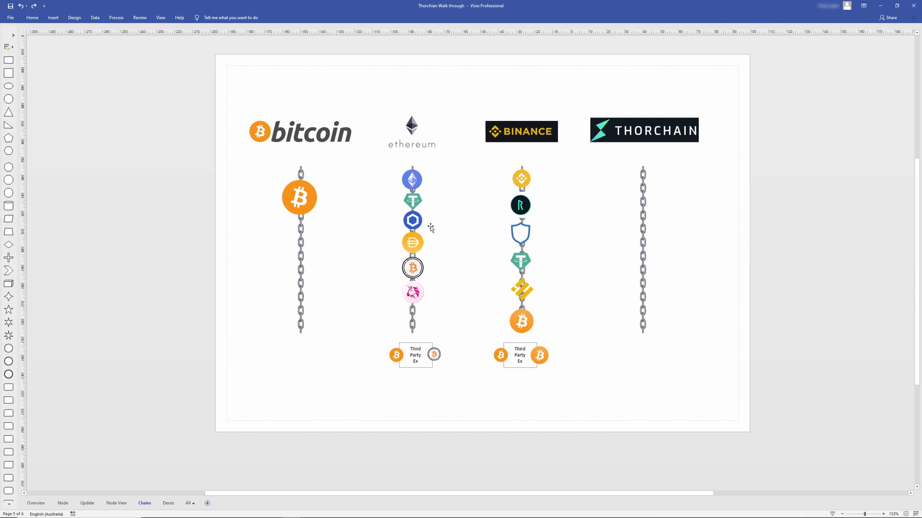
mouse_move(310, 202)
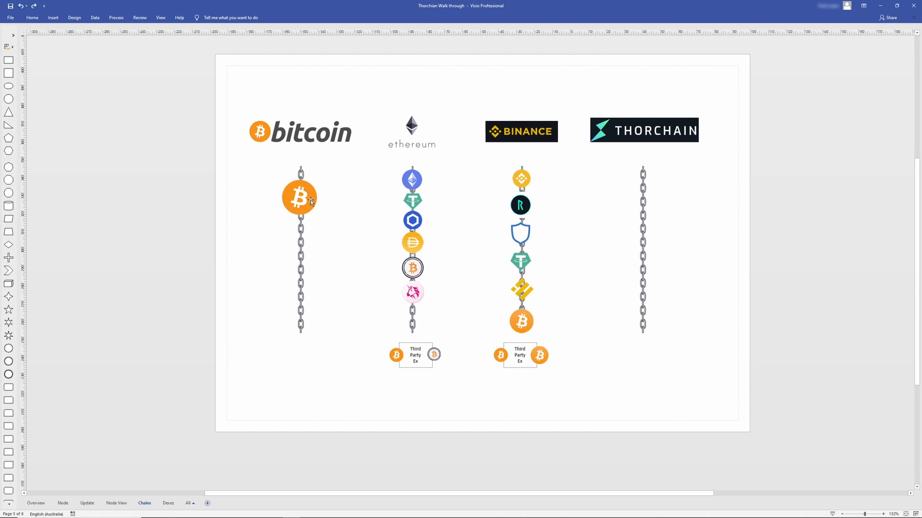
mouse_move(331, 210)
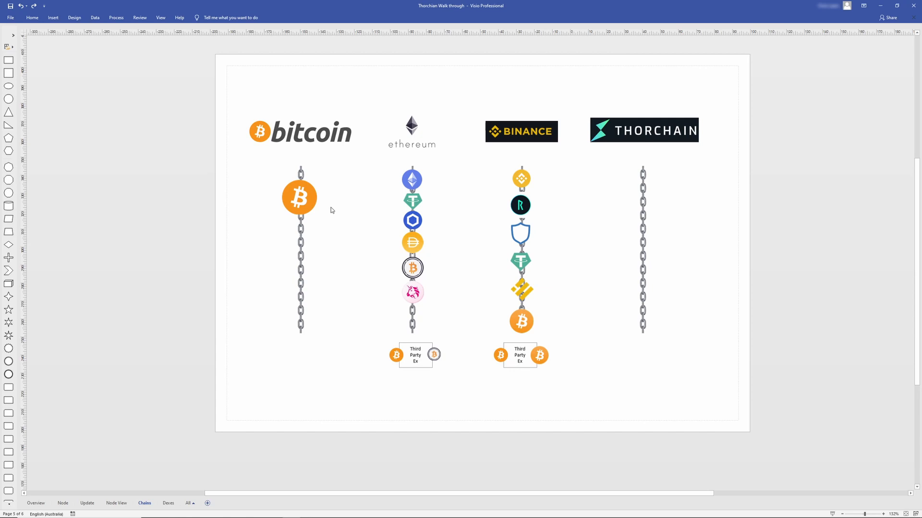
mouse_move(338, 215)
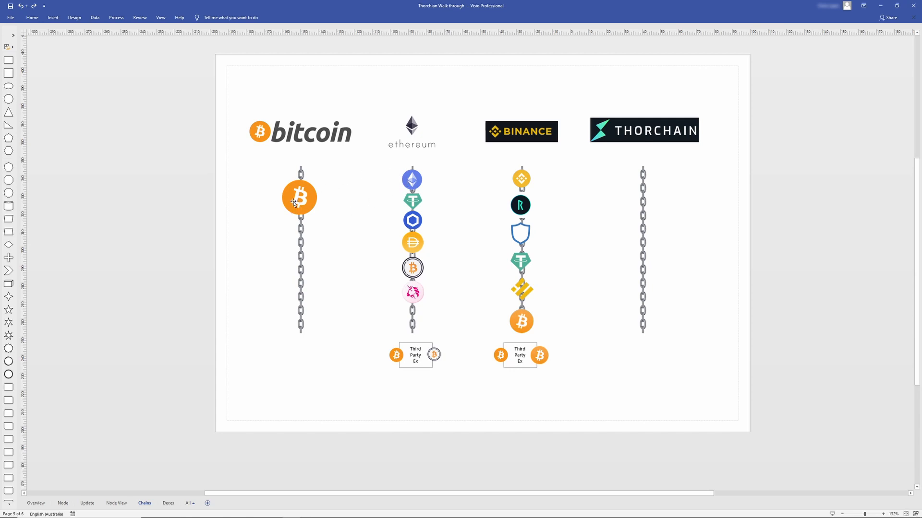
mouse_move(426, 230)
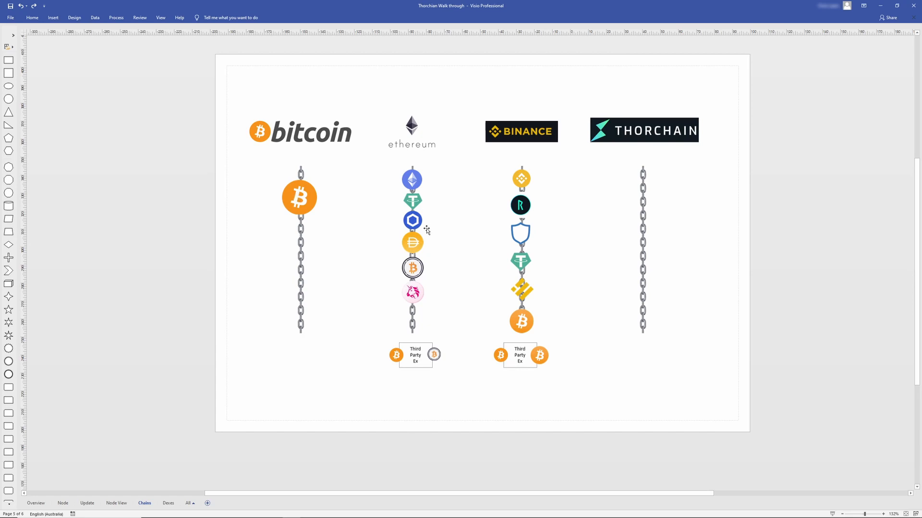
mouse_move(471, 236)
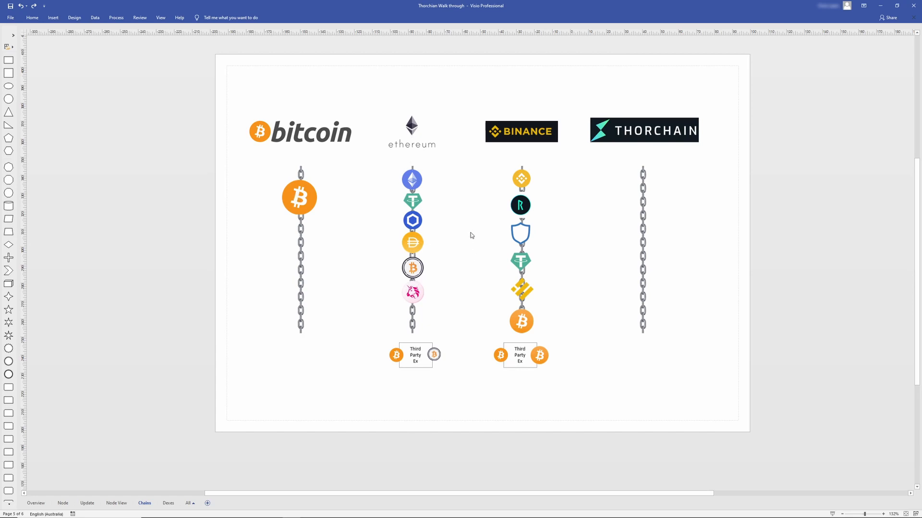
mouse_move(346, 285)
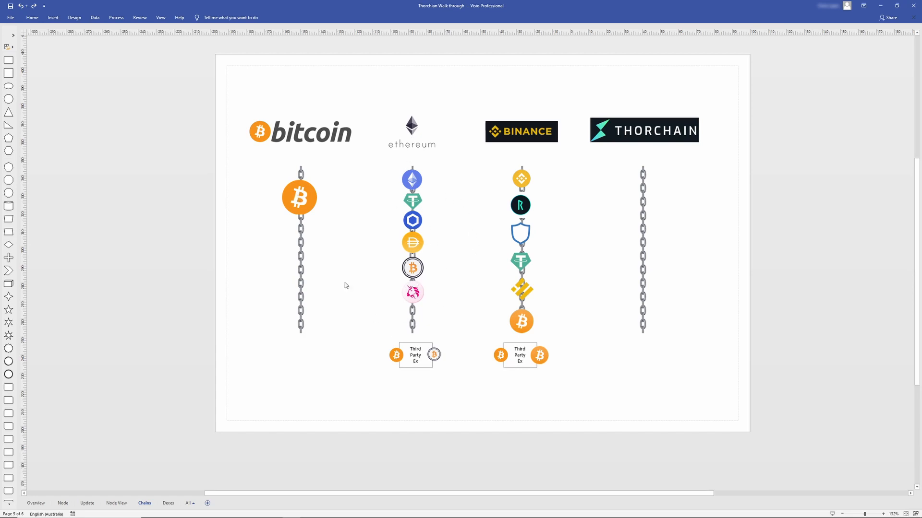
mouse_move(388, 363)
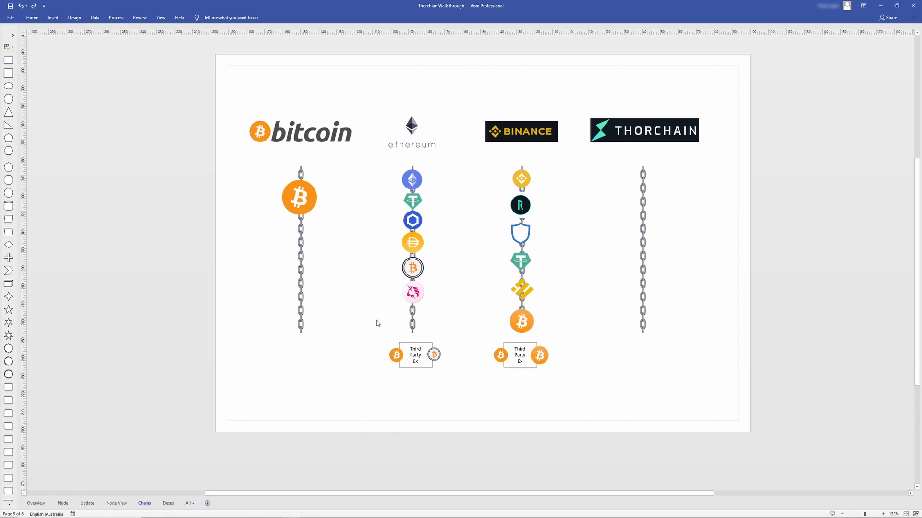
left_click(397, 356)
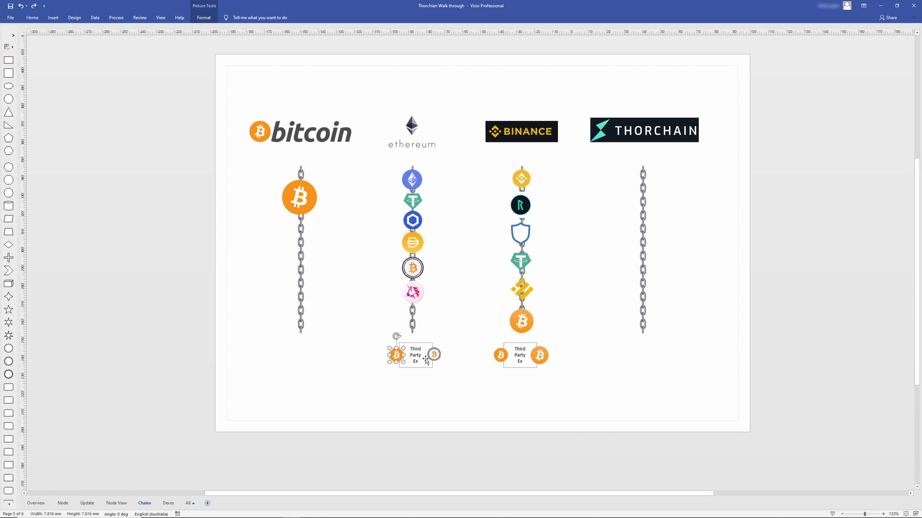
left_click(434, 355)
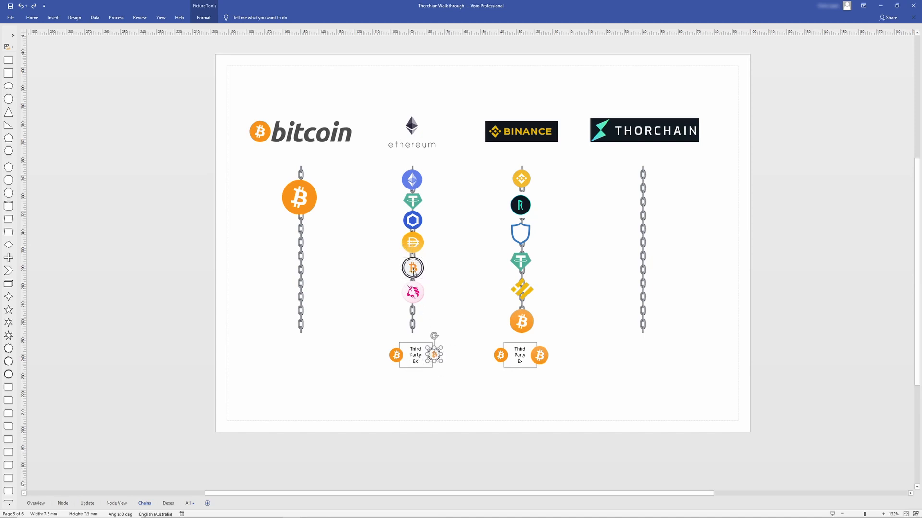
left_click(412, 268)
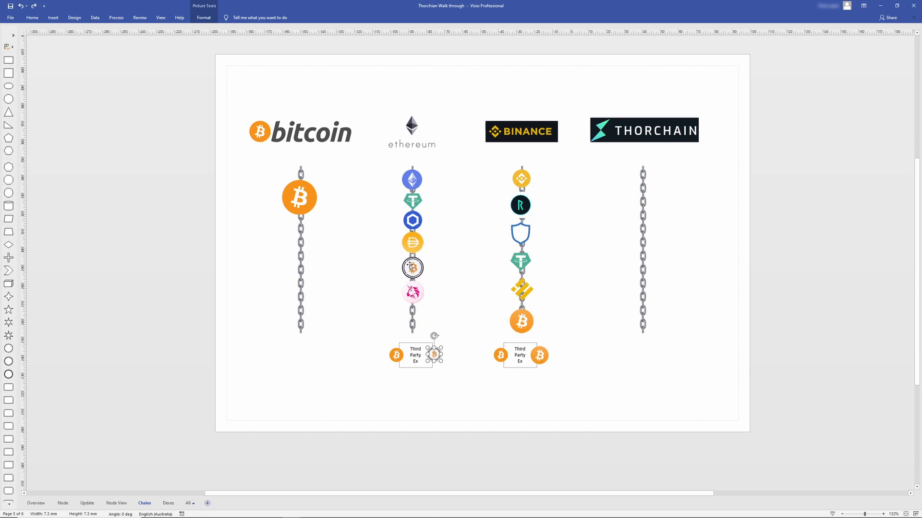
left_click(412, 268)
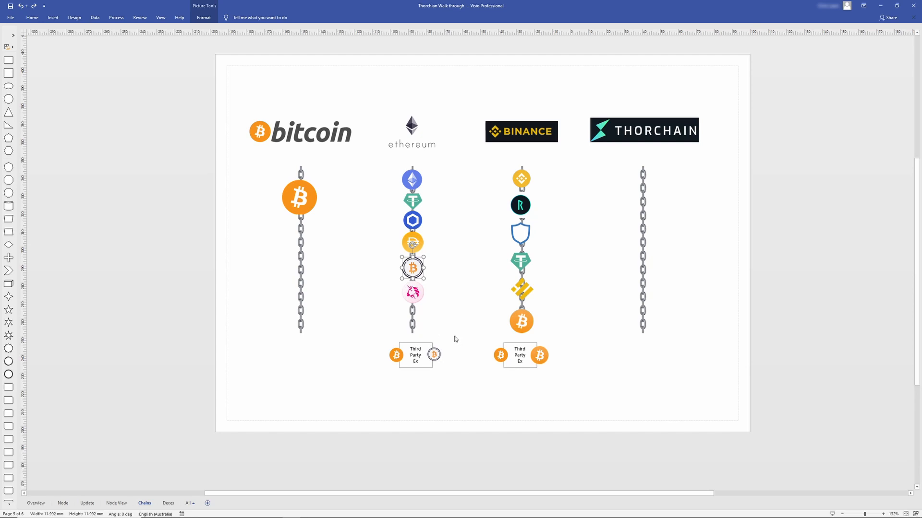
left_click(415, 354)
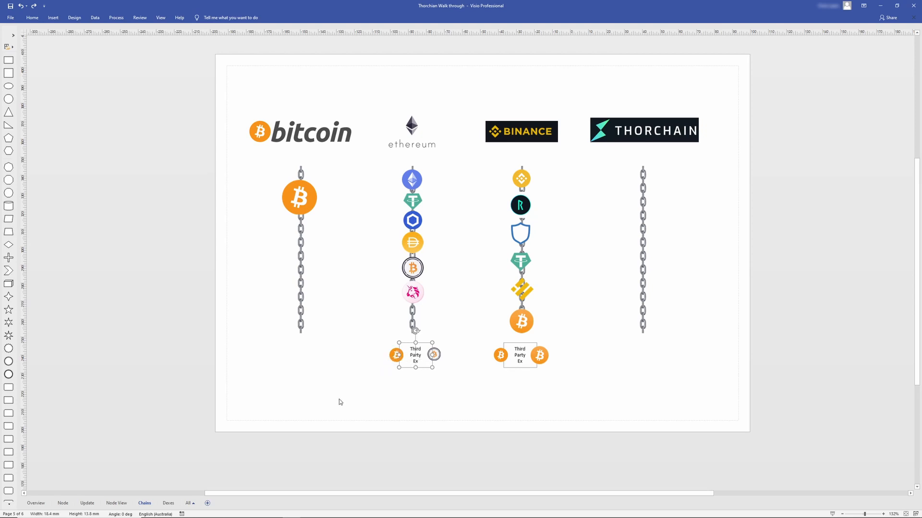
mouse_move(372, 371)
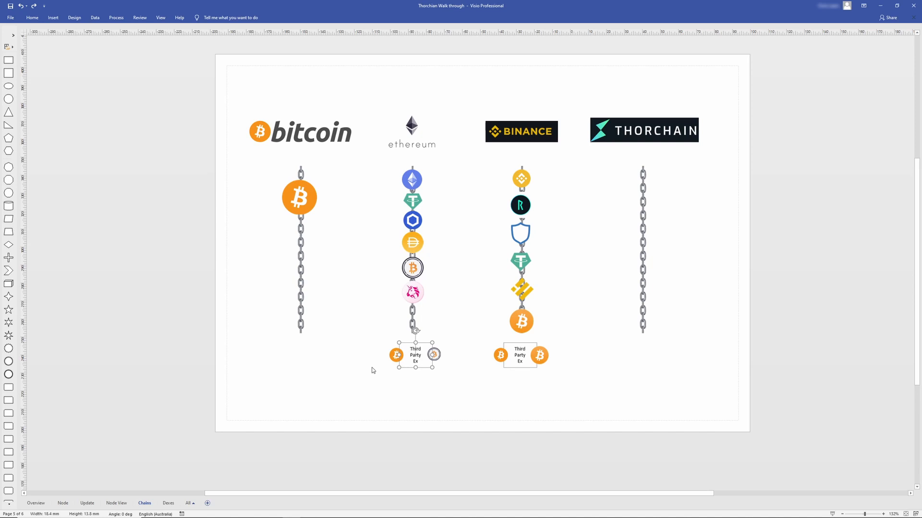
left_click(433, 354)
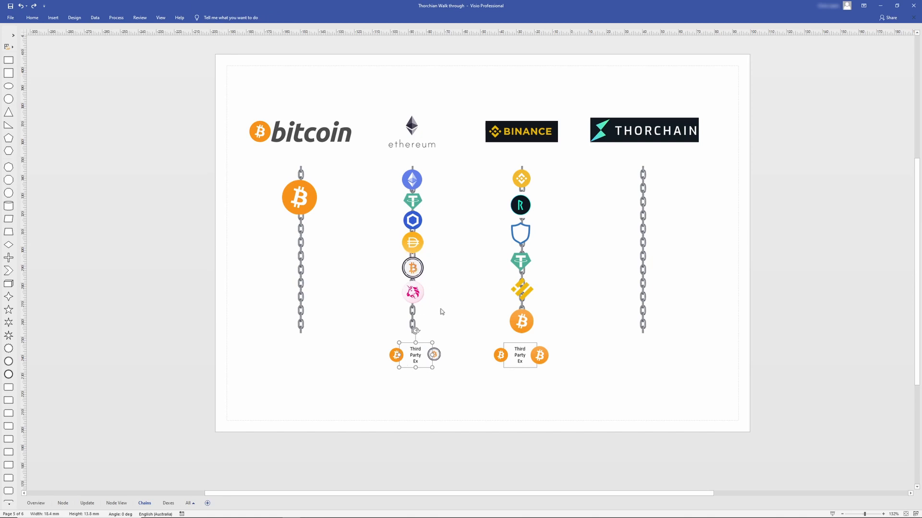
mouse_move(347, 363)
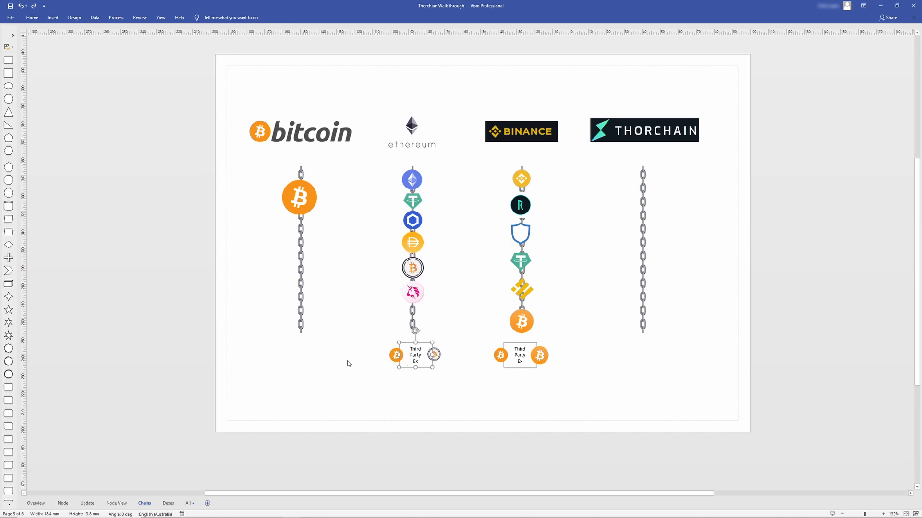
mouse_move(364, 373)
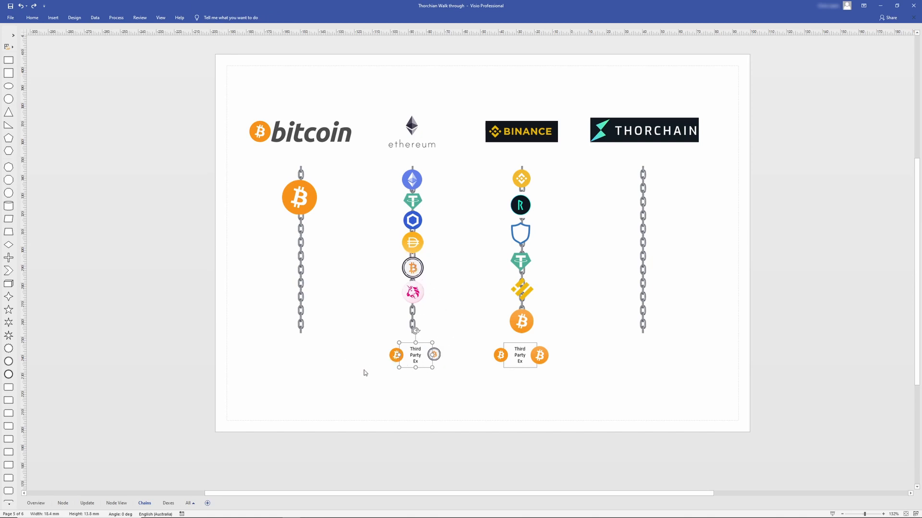
left_click(490, 323)
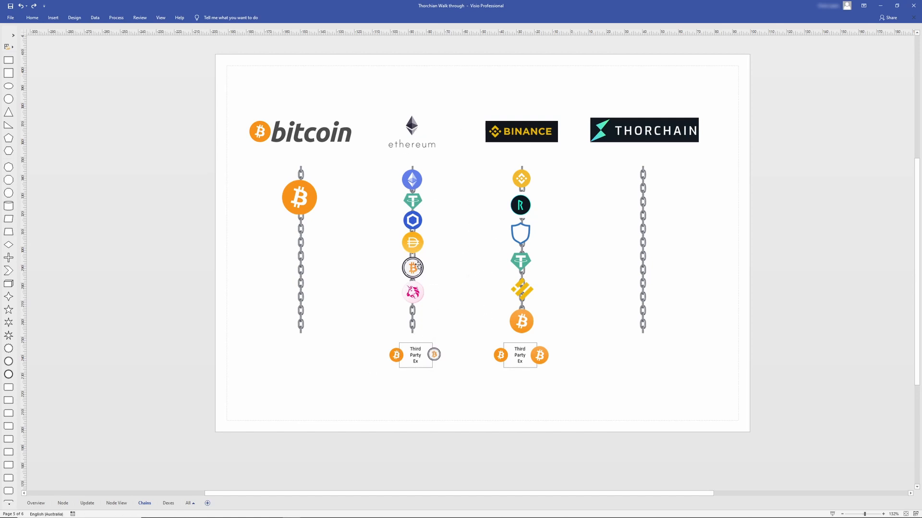
mouse_move(519, 322)
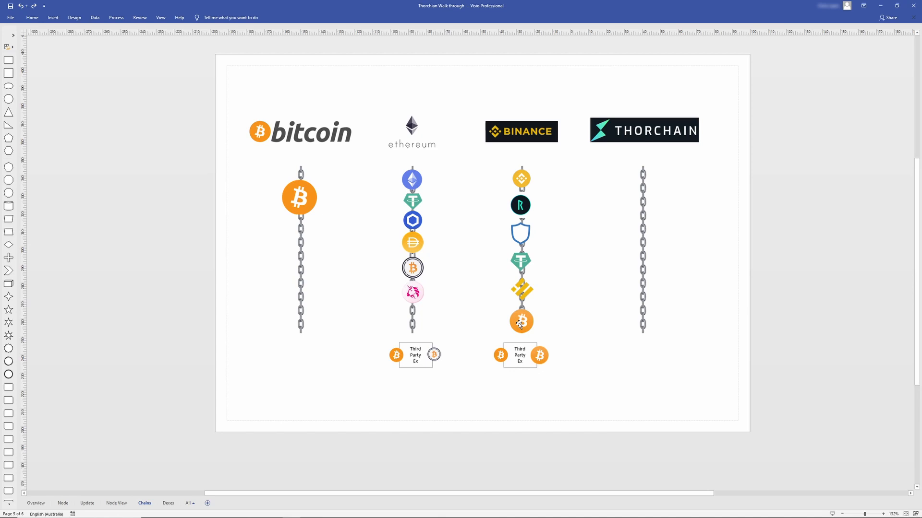
left_click(539, 355)
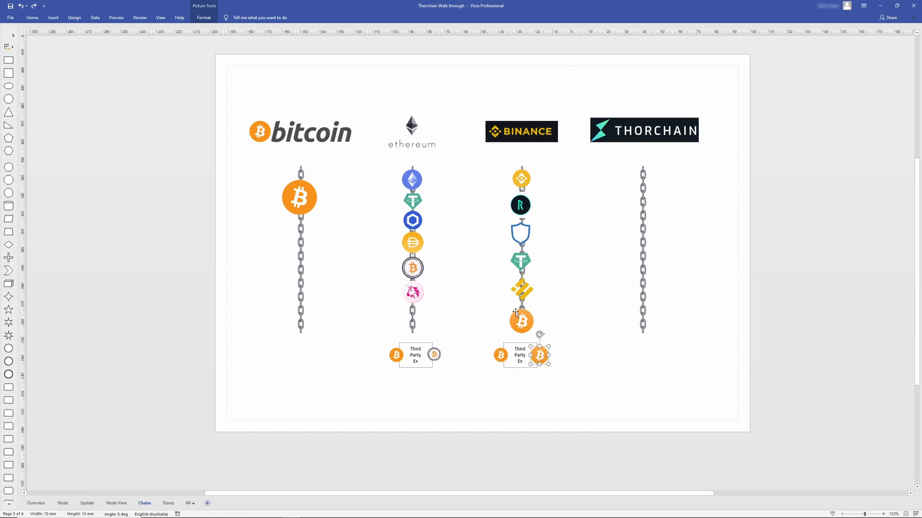
left_click(520, 321)
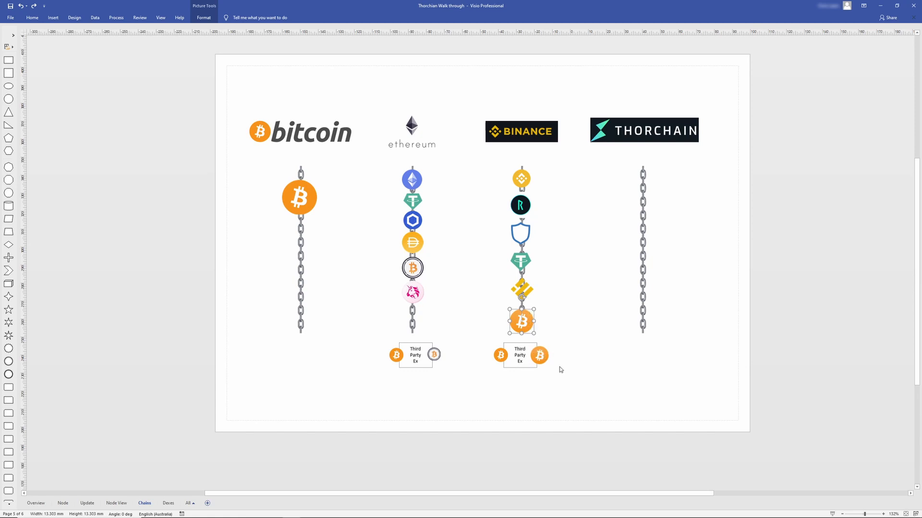
left_click(500, 355)
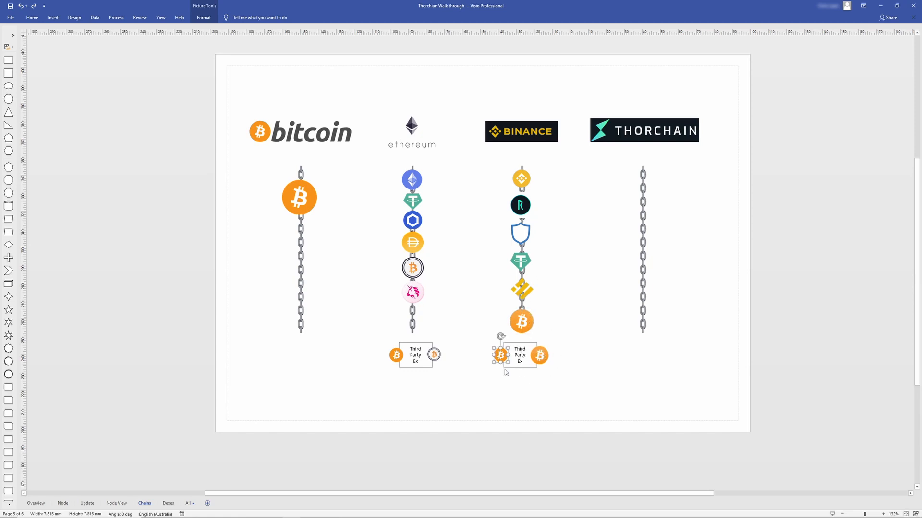
left_click(469, 362)
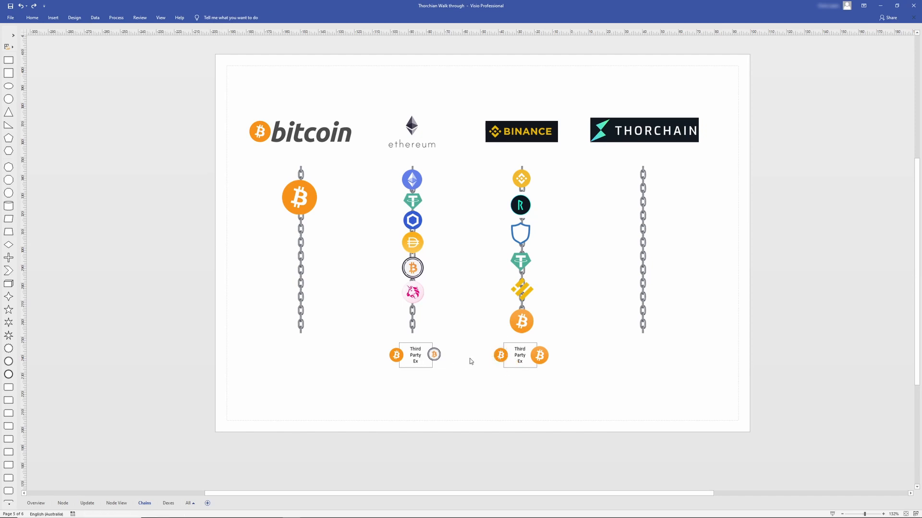
mouse_move(415, 369)
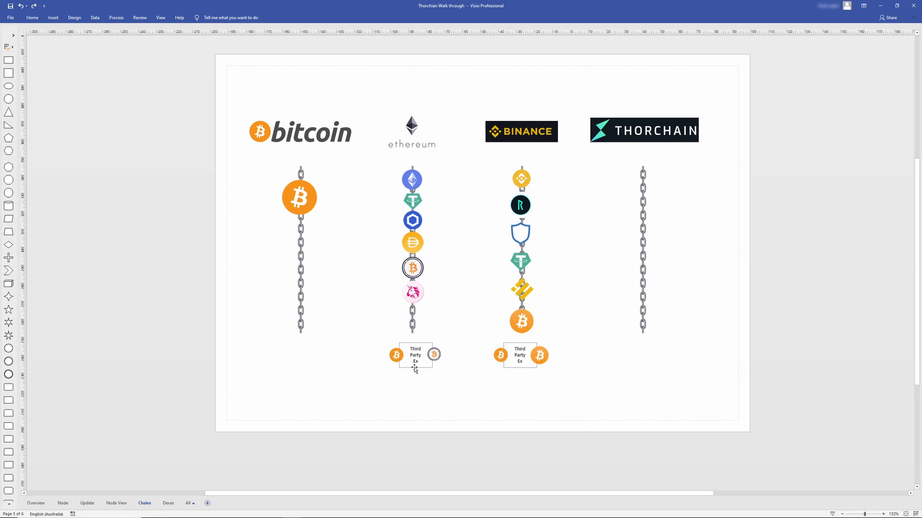
left_click(434, 355)
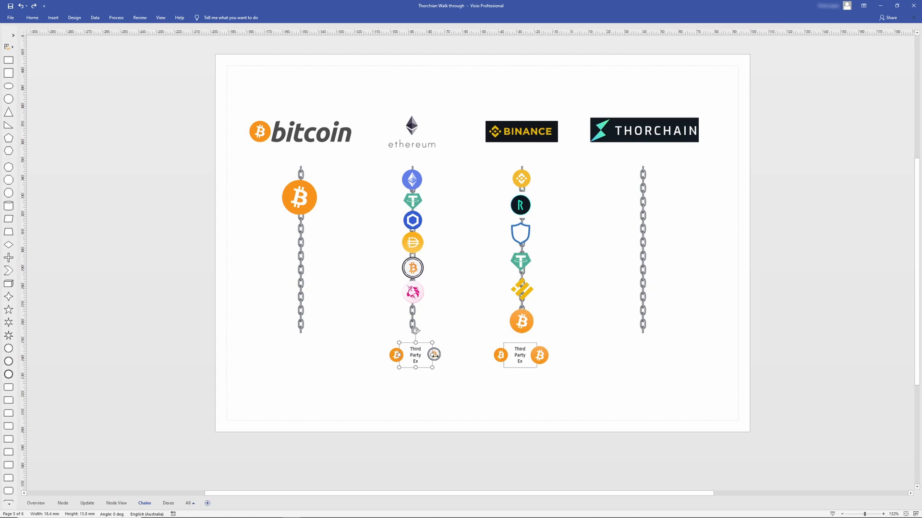
left_click(414, 355)
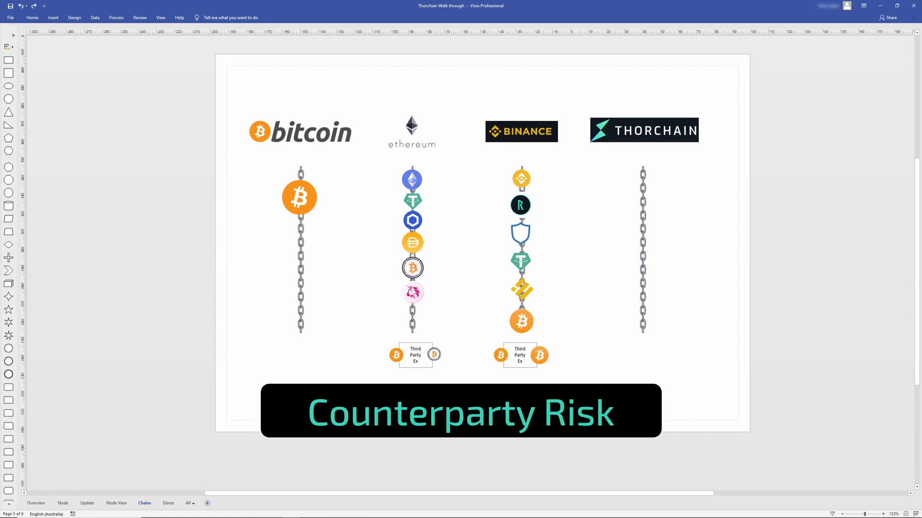
mouse_move(405, 380)
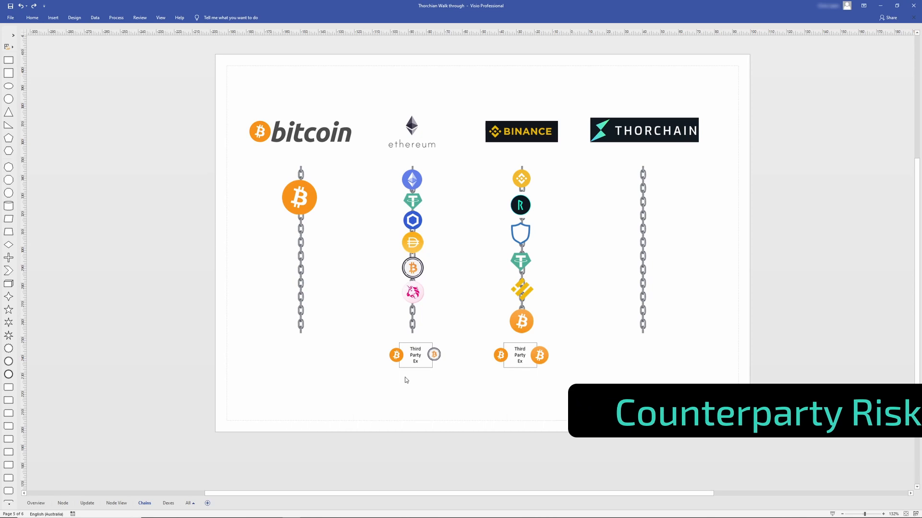
left_click(412, 267)
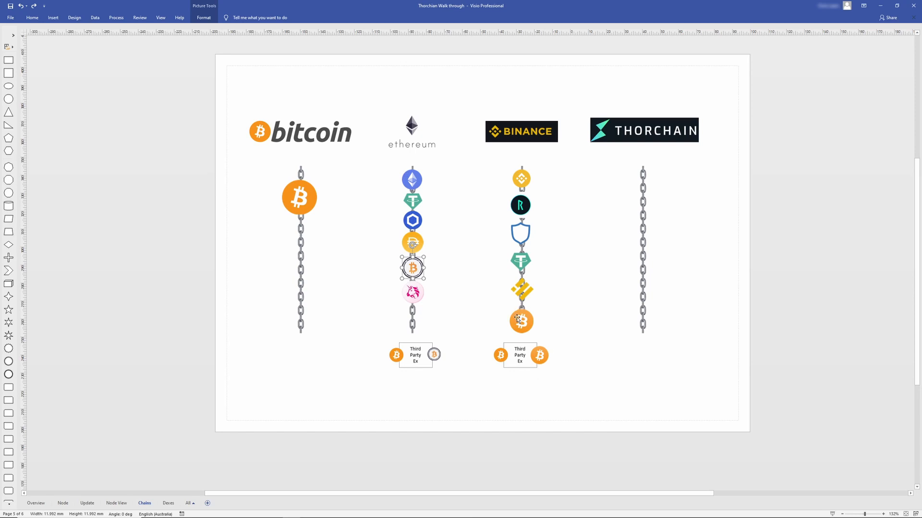
left_click(520, 321)
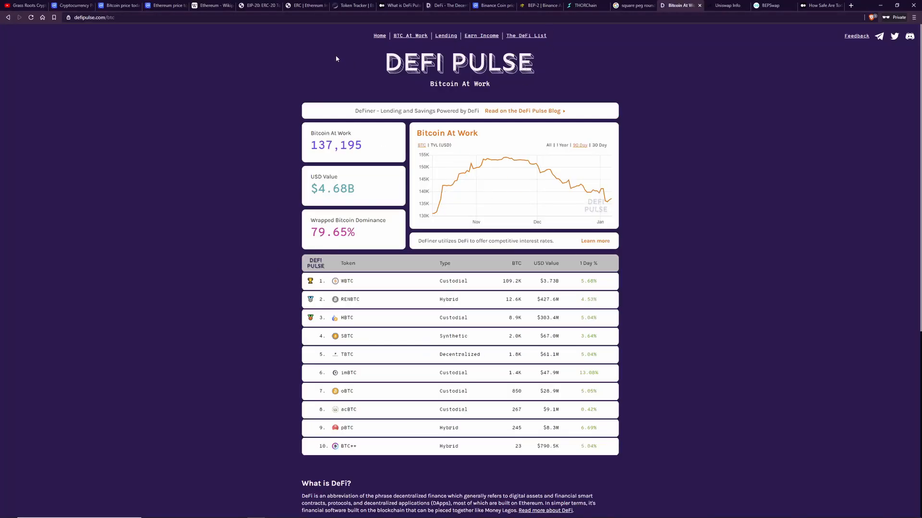
mouse_move(269, 260)
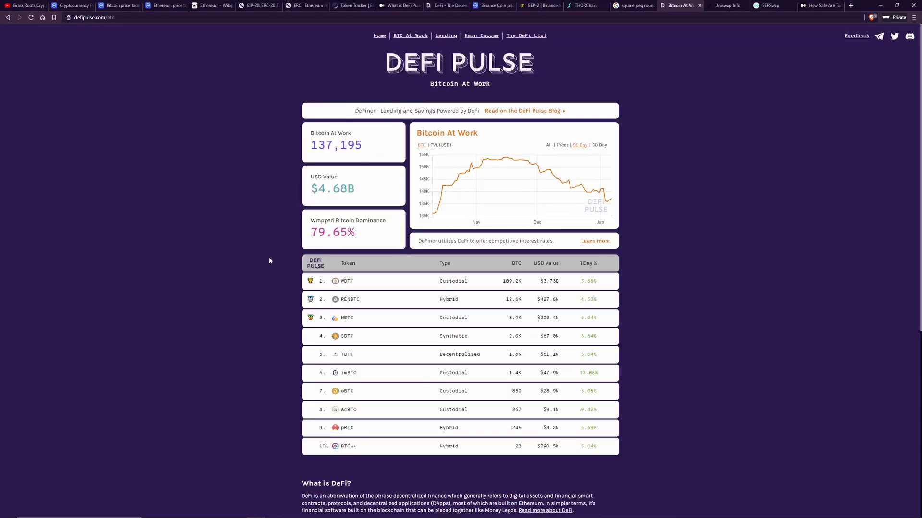
mouse_move(382, 291)
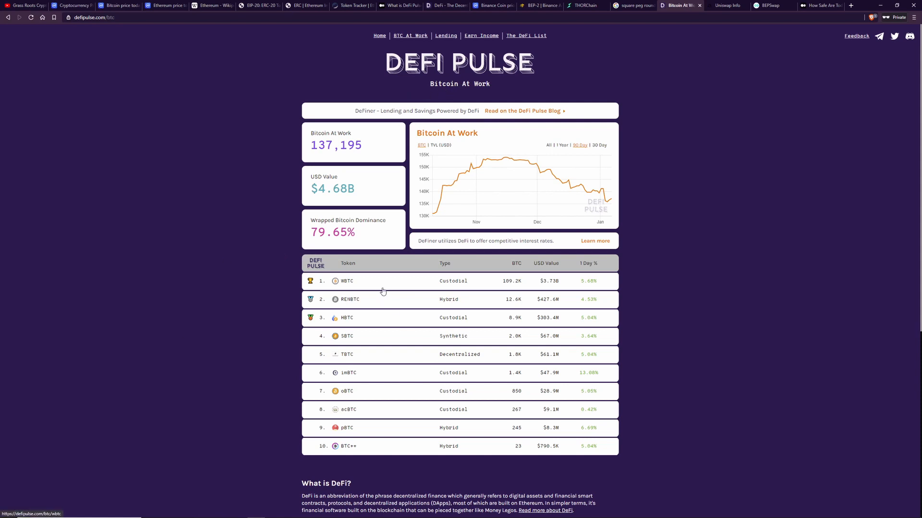
mouse_move(365, 310)
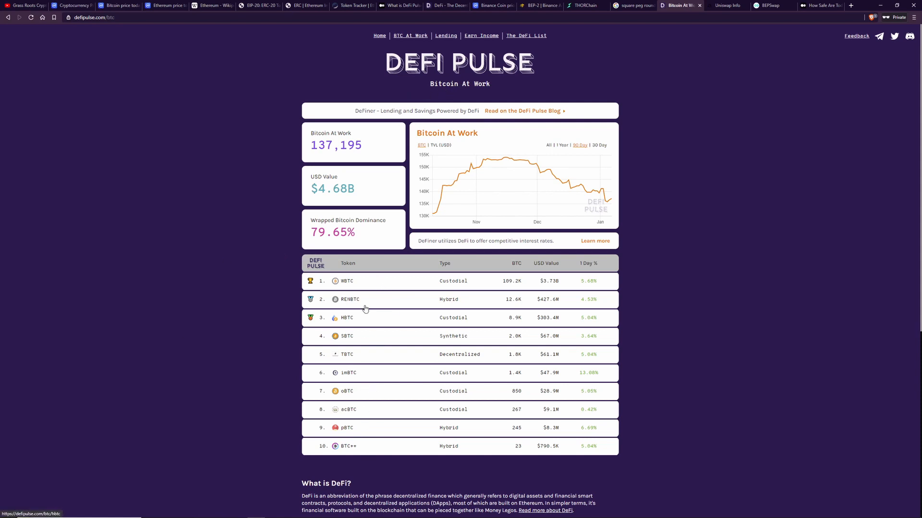
mouse_move(47, 218)
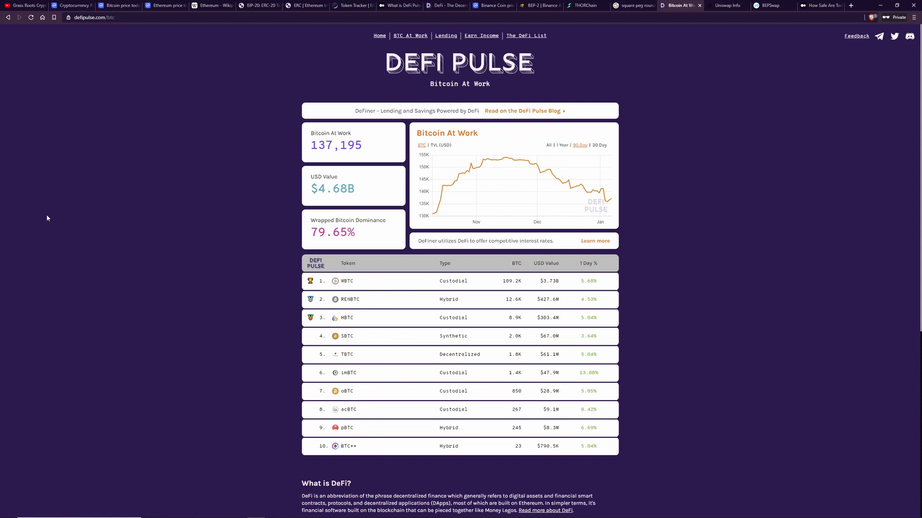
mouse_move(636, 322)
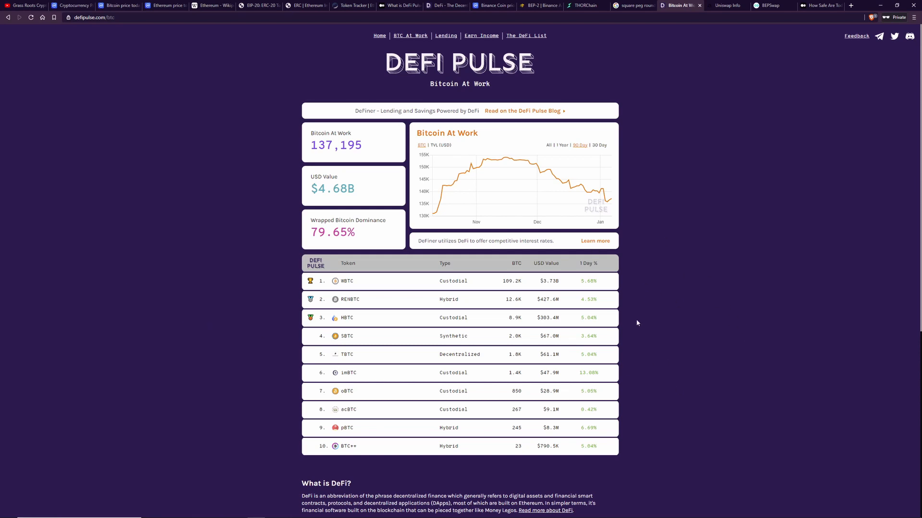
mouse_move(200, 355)
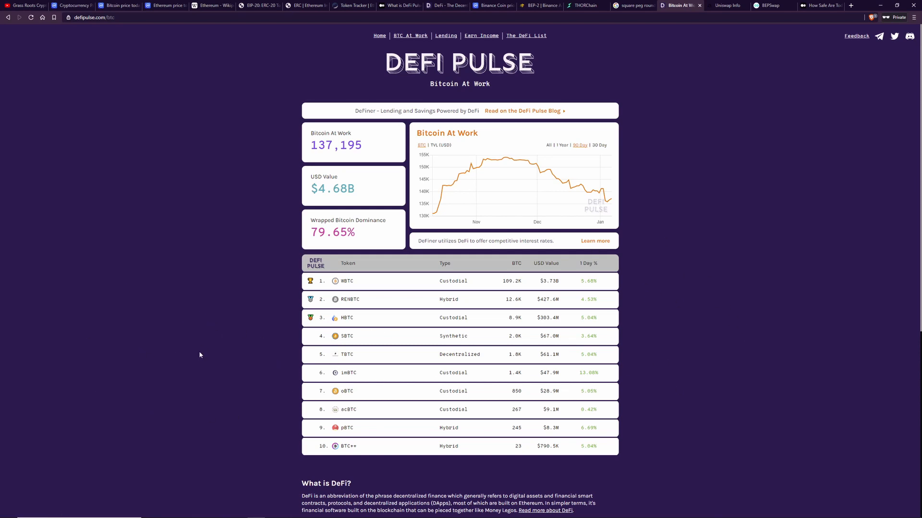
mouse_move(452, 386)
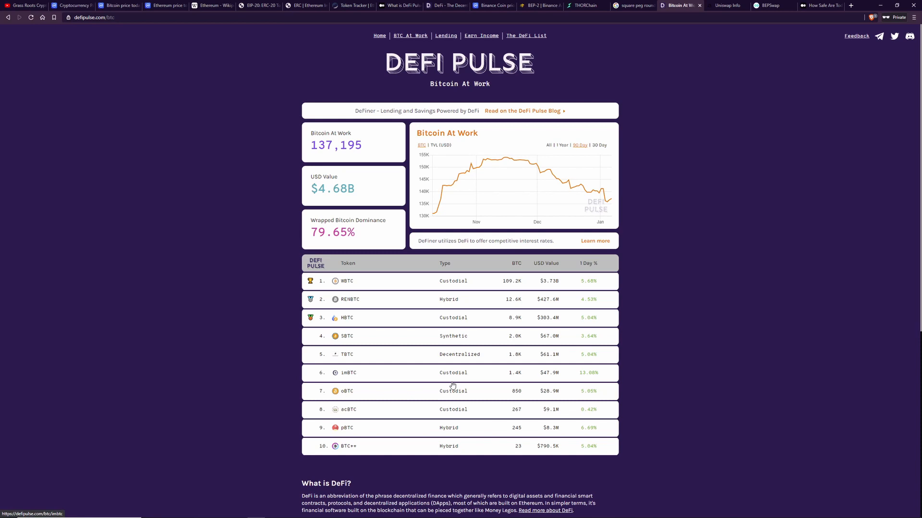
mouse_move(469, 286)
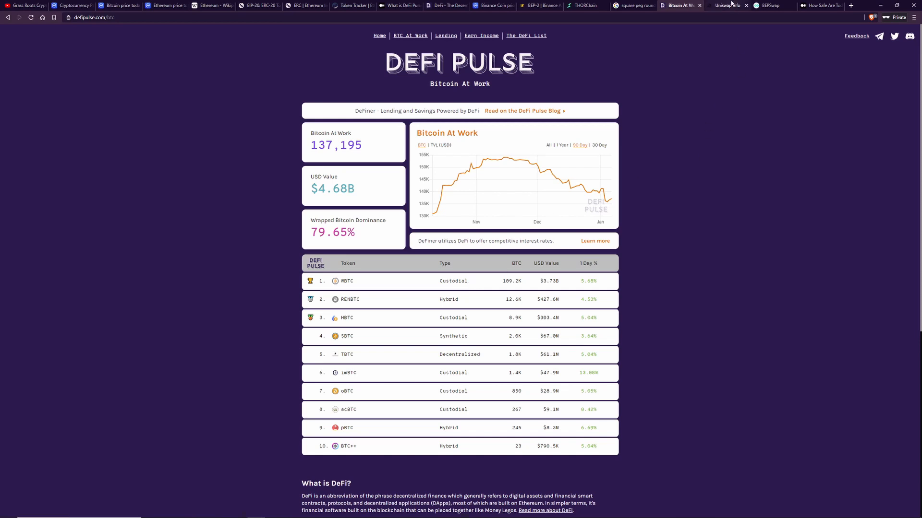
- View the Uniswap Info WBTC-ETH pair page, then return to the Visio four-chain diagram
left_click(727, 6)
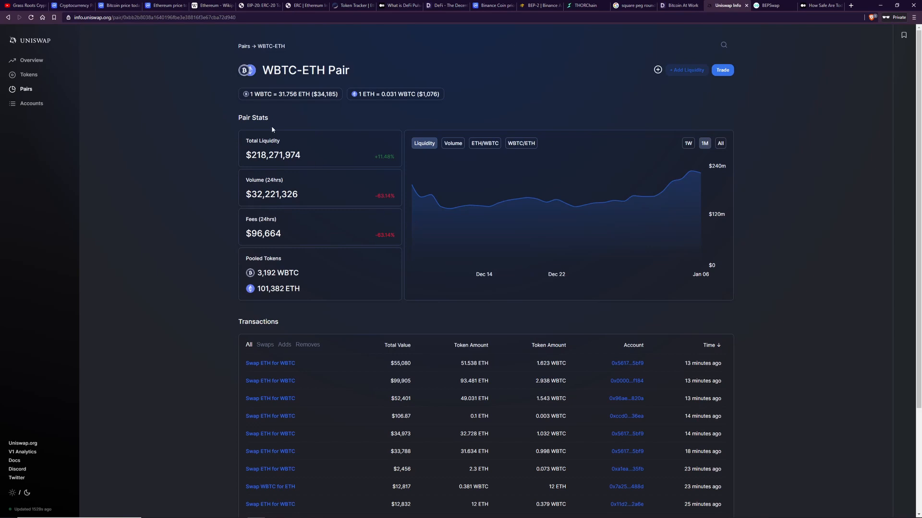
mouse_move(713, 35)
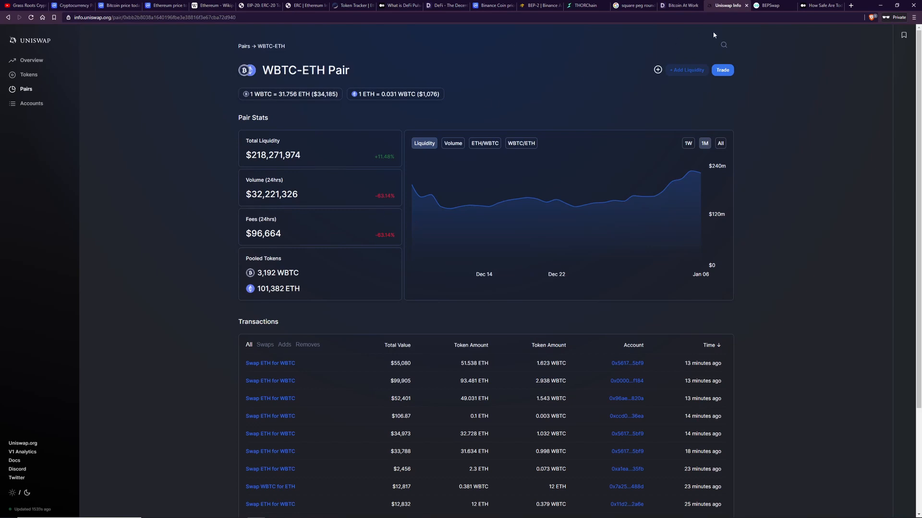
left_click(767, 6)
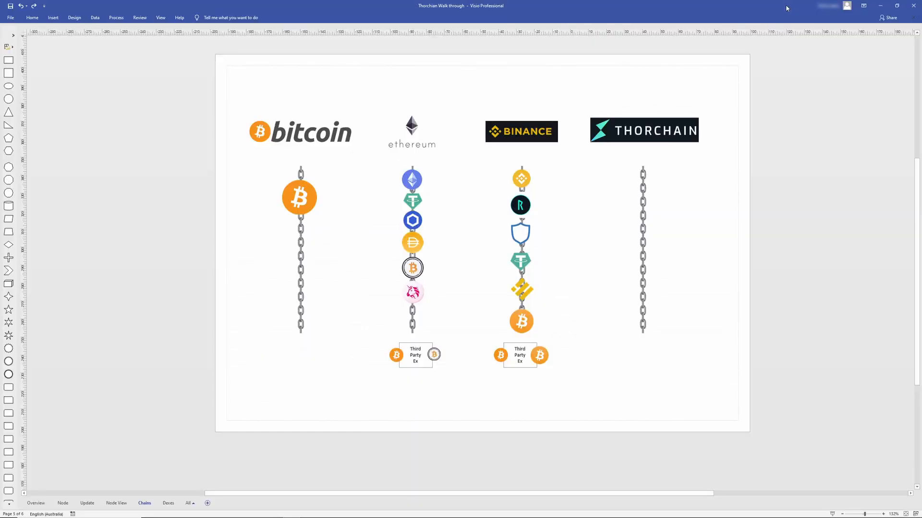
mouse_move(561, 77)
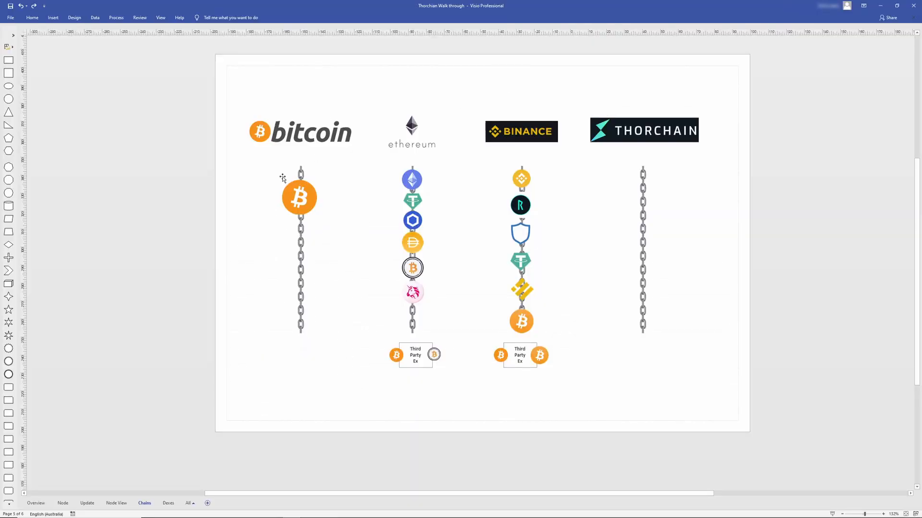
mouse_move(316, 271)
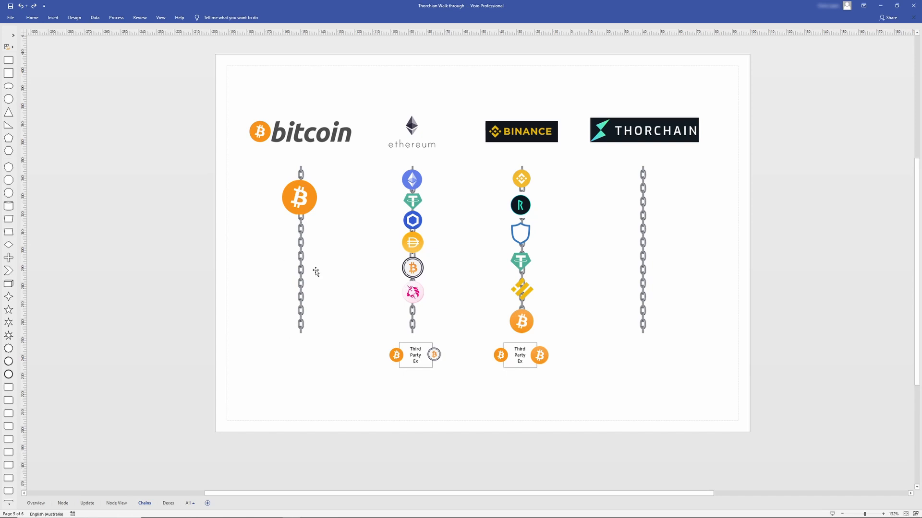
mouse_move(517, 130)
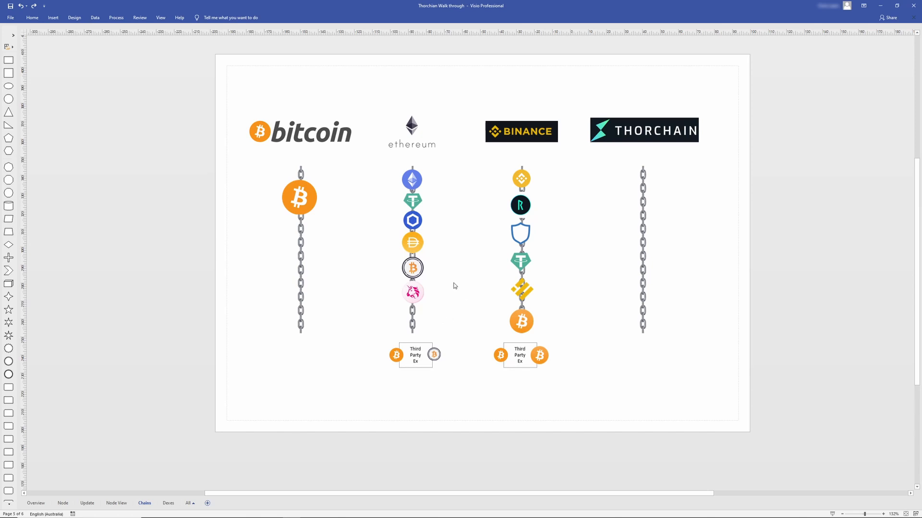
left_click(415, 356)
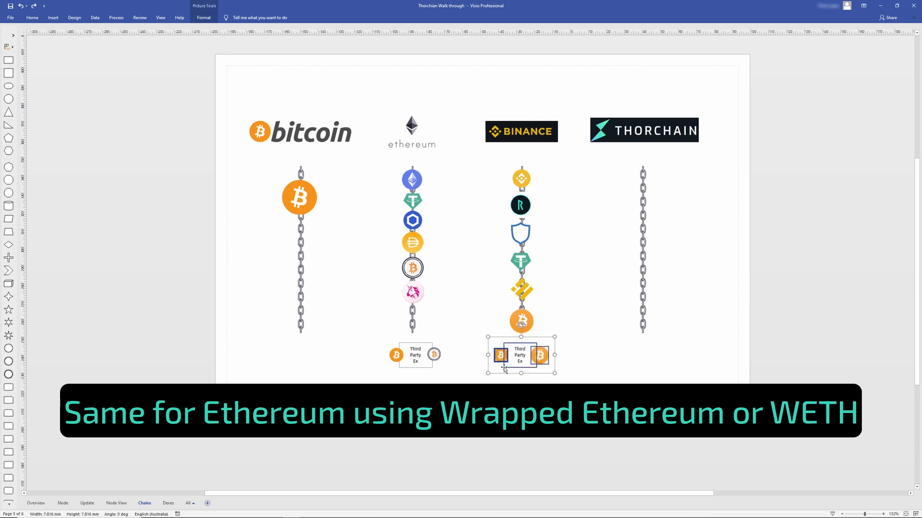
left_click(588, 368)
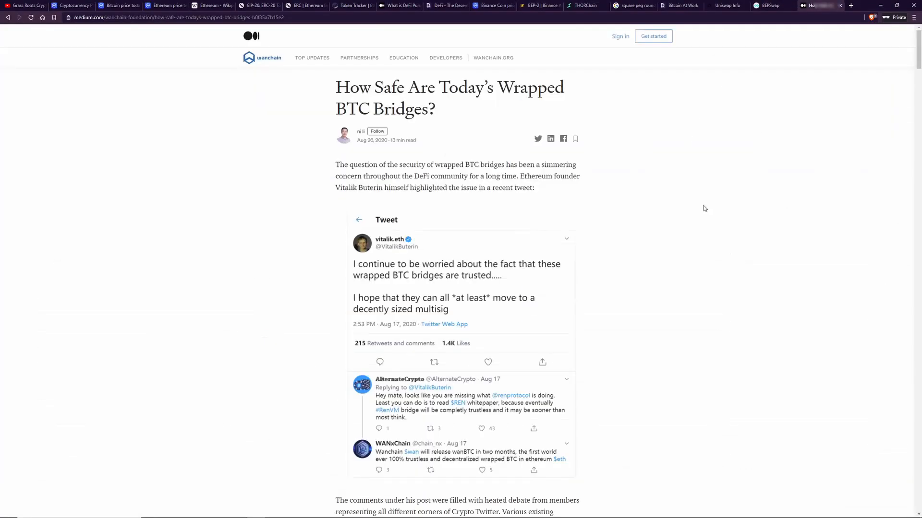
mouse_move(675, 237)
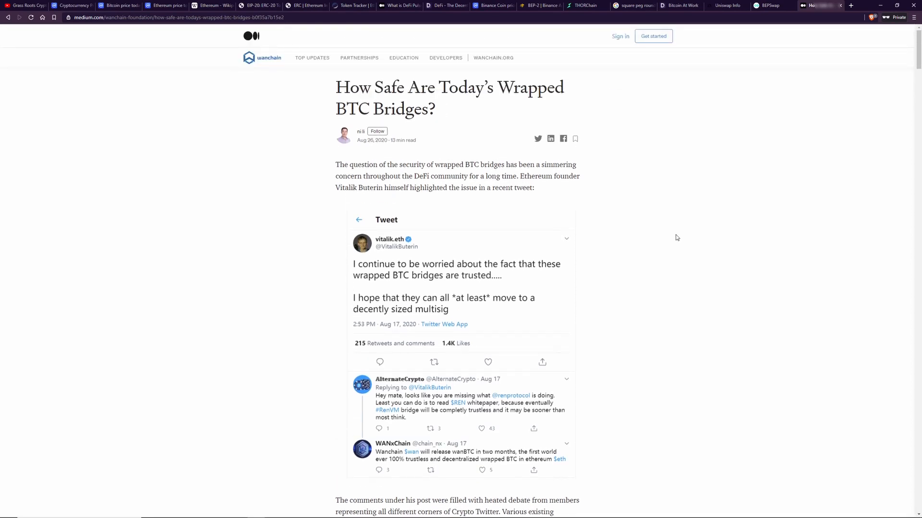
scroll("down", 3)
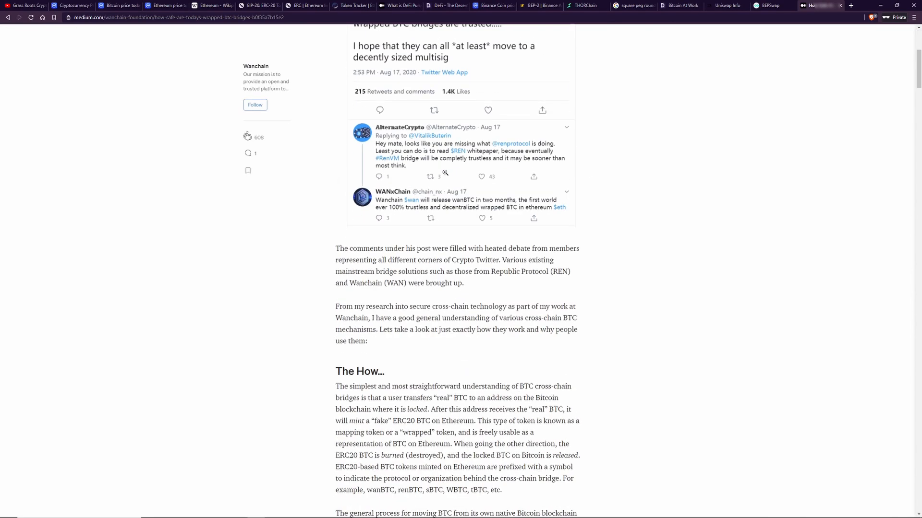
scroll("down", 3)
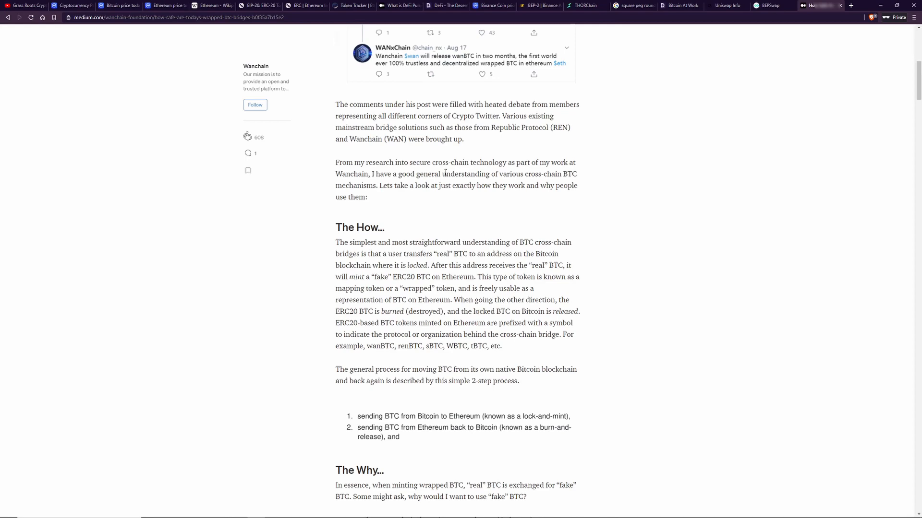
scroll("down", 3)
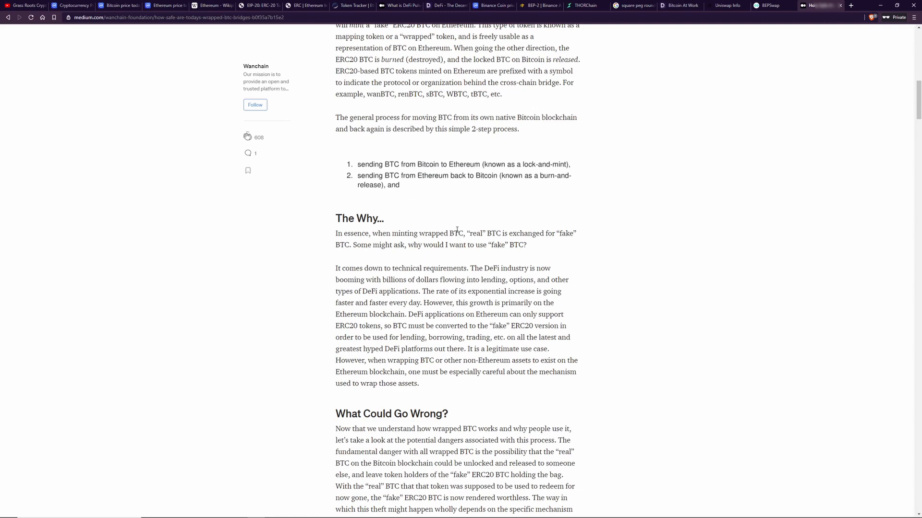
scroll("down", 3)
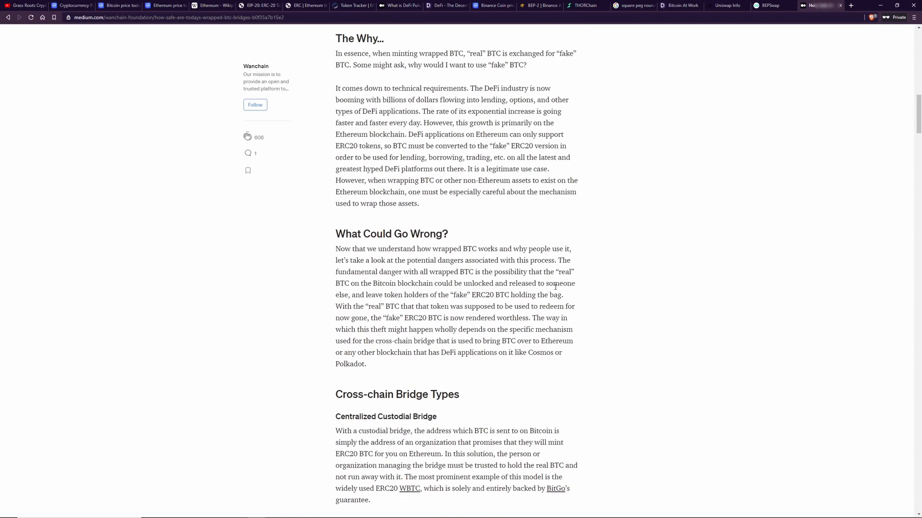
scroll("down", 3)
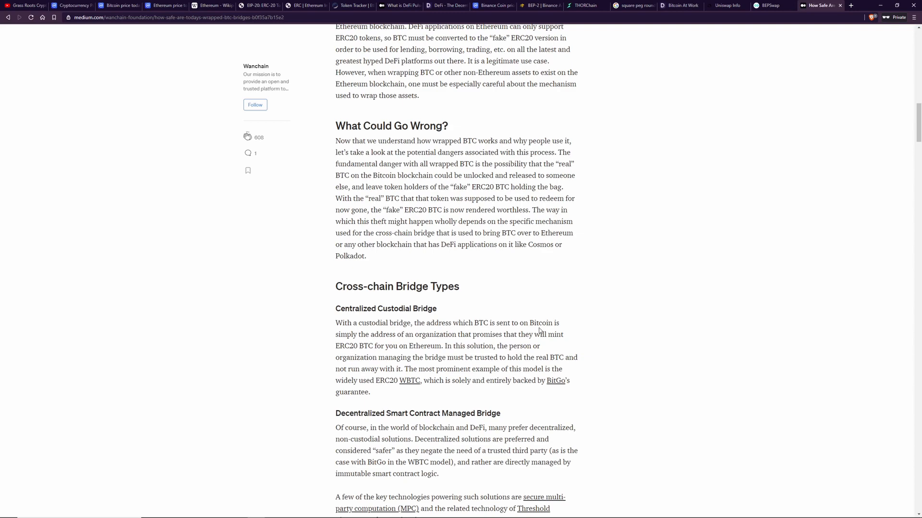
scroll("down", 3)
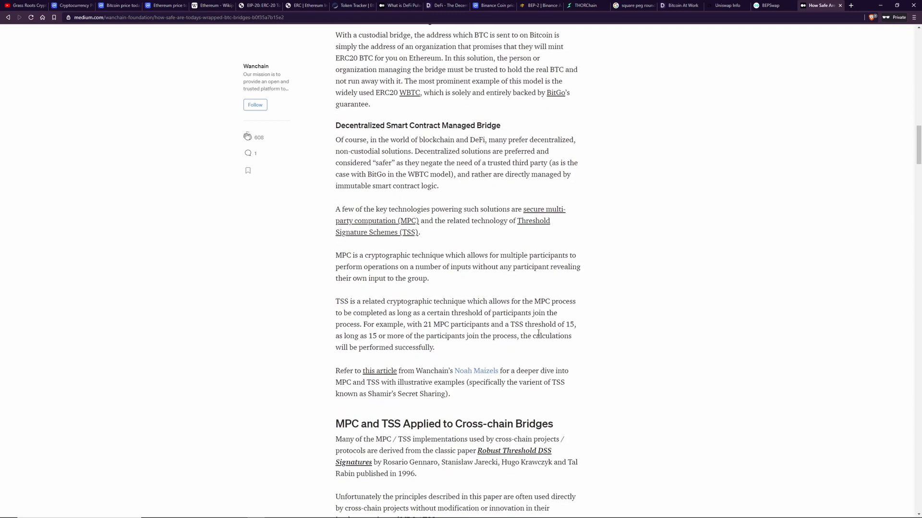
scroll("down", 3)
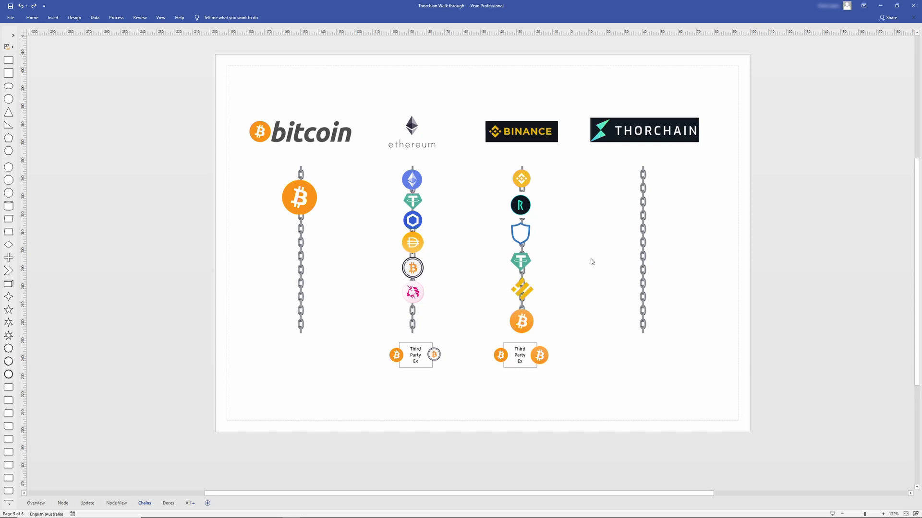
mouse_move(412, 219)
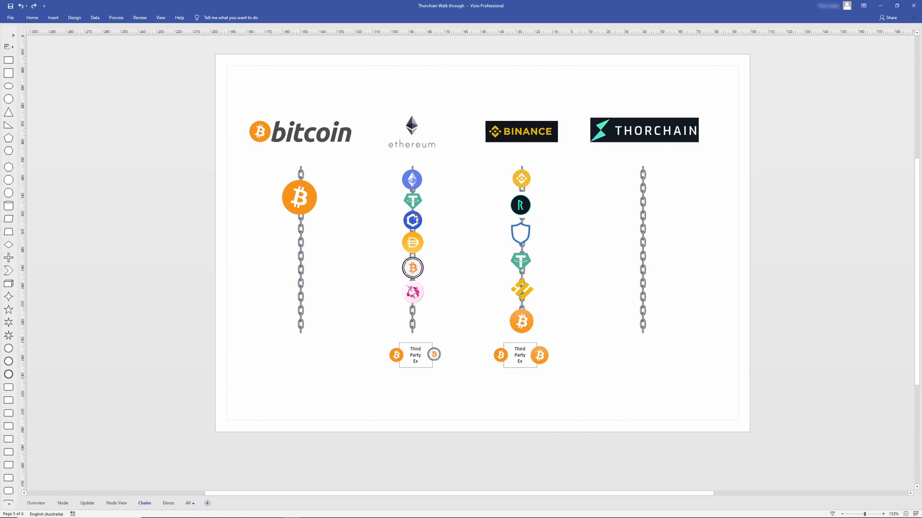
mouse_move(525, 192)
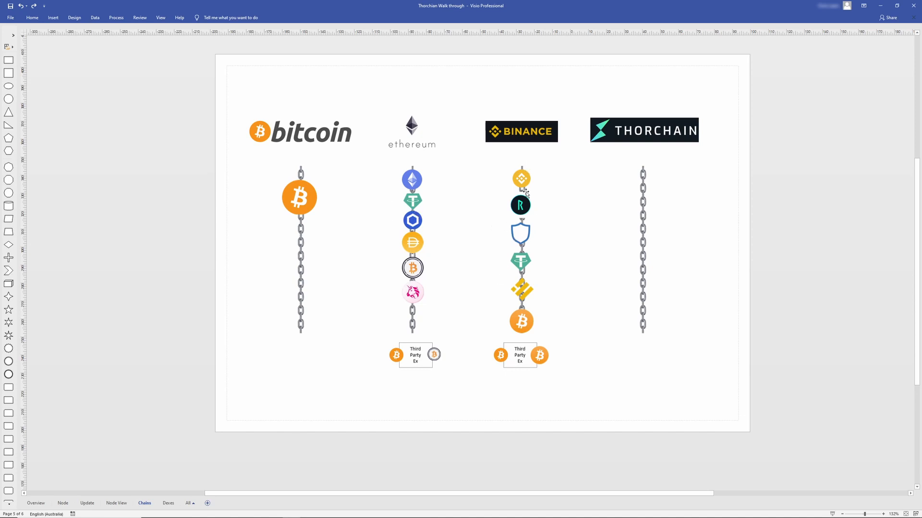
left_click(520, 179)
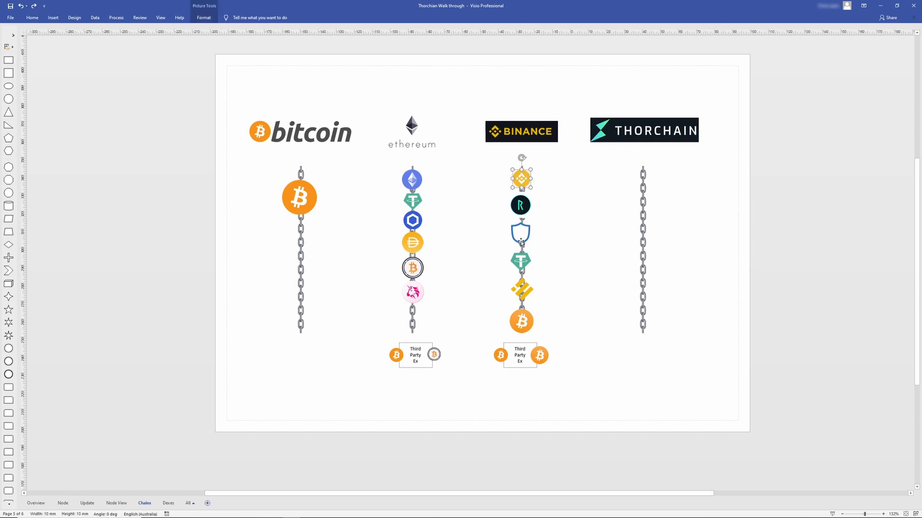
left_click(519, 230)
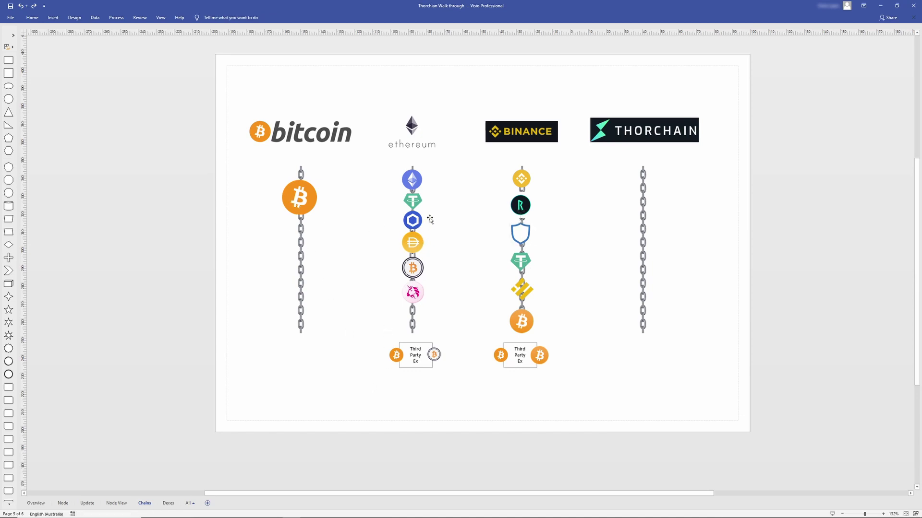
mouse_move(411, 243)
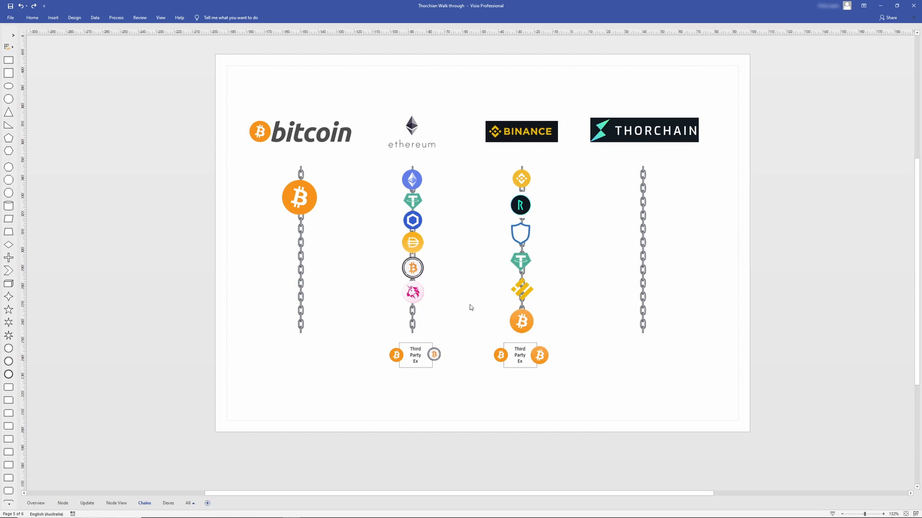
mouse_move(380, 370)
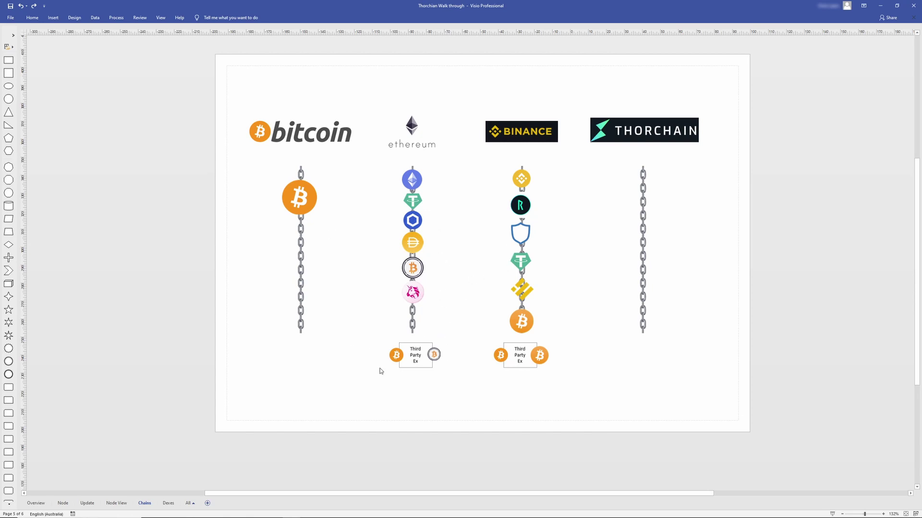
mouse_move(423, 364)
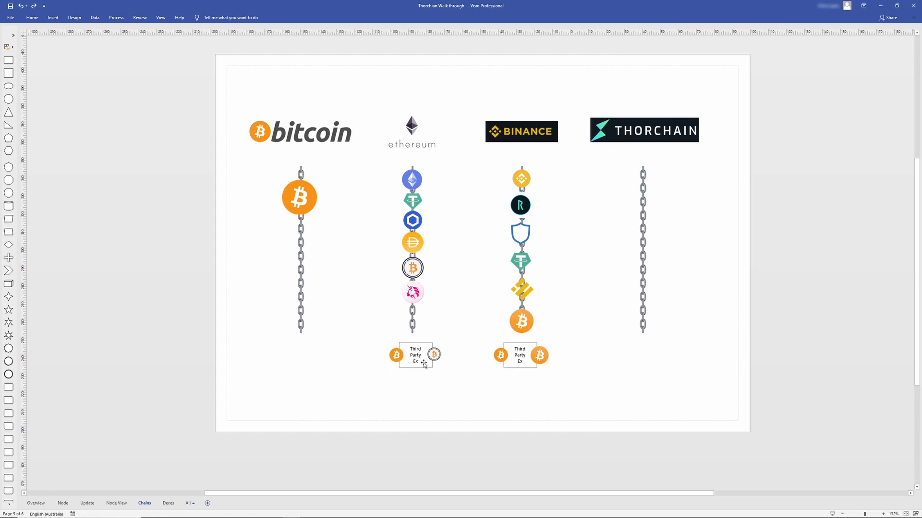
mouse_move(403, 368)
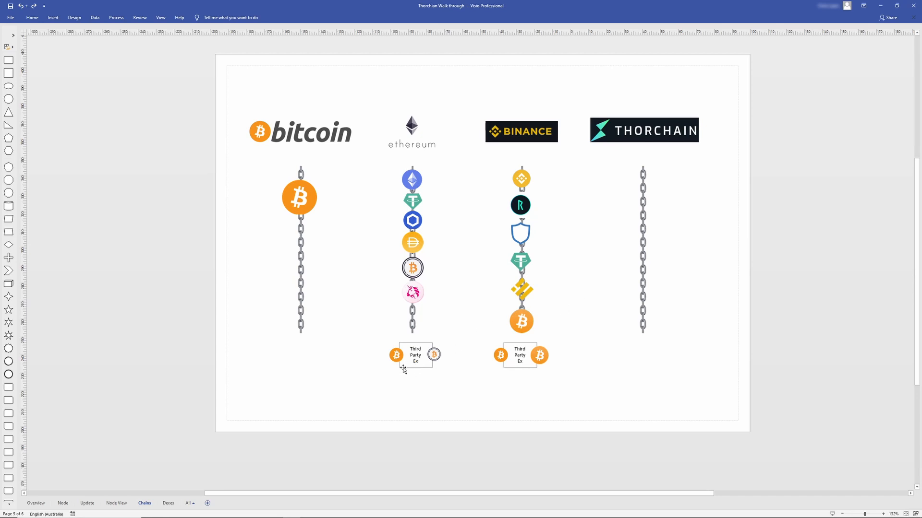
mouse_move(407, 344)
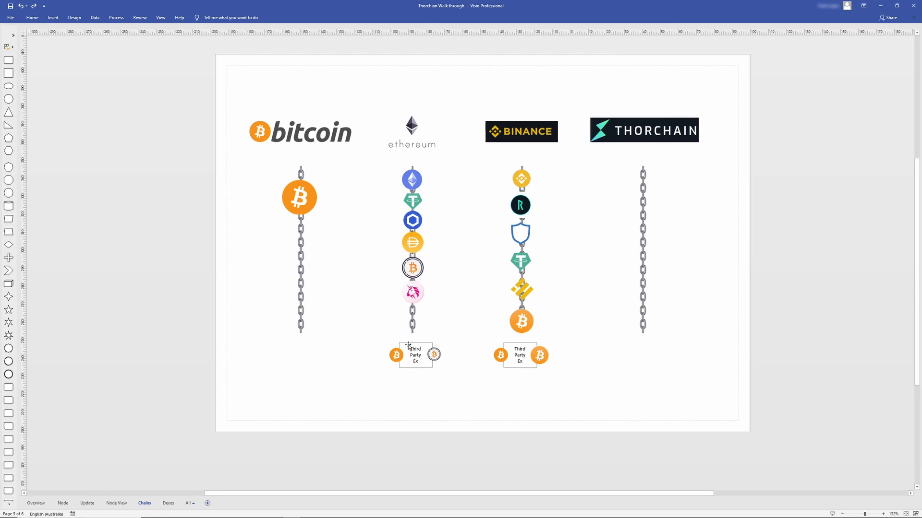
mouse_move(448, 352)
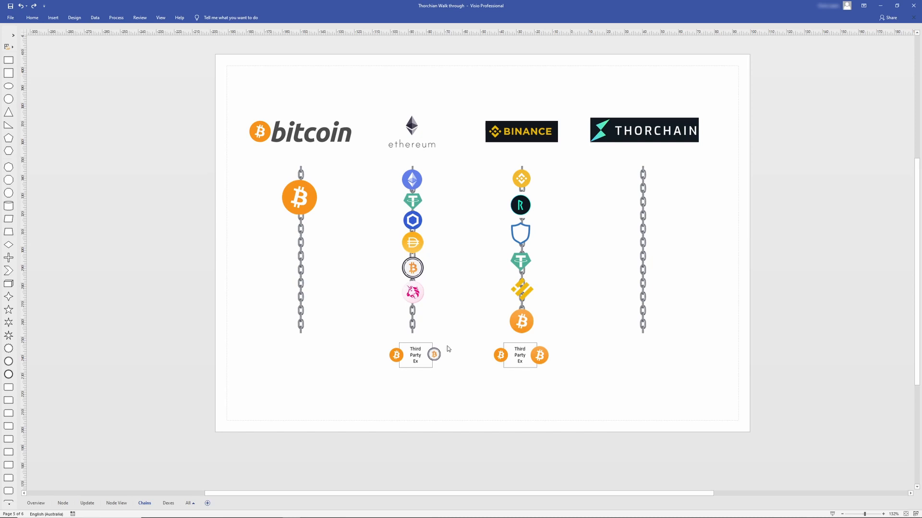
mouse_move(445, 362)
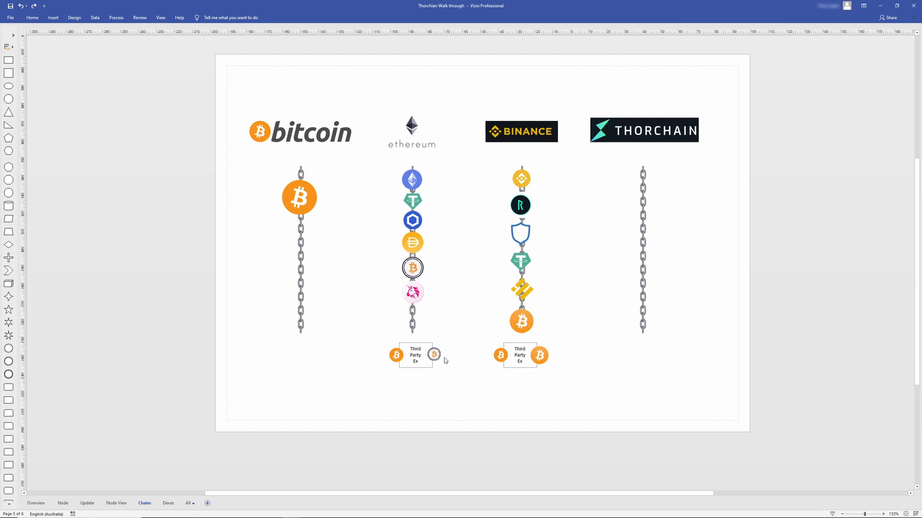
mouse_move(459, 386)
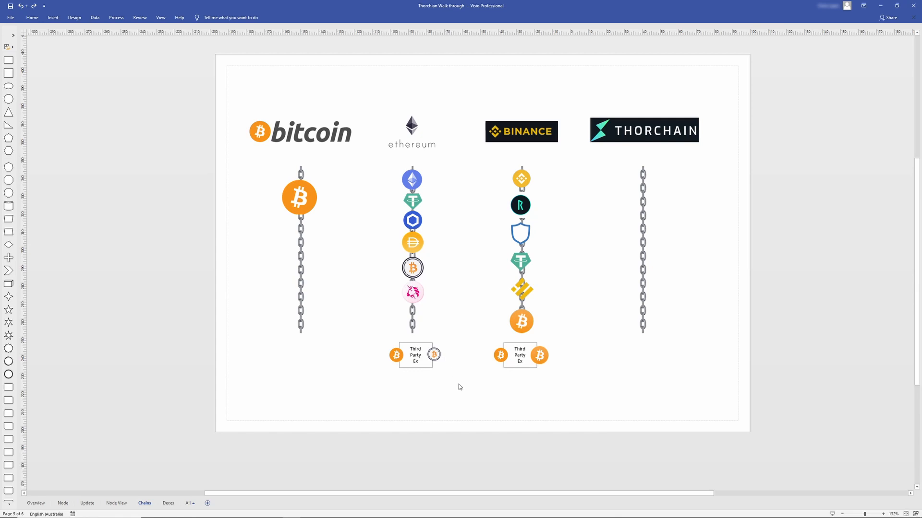